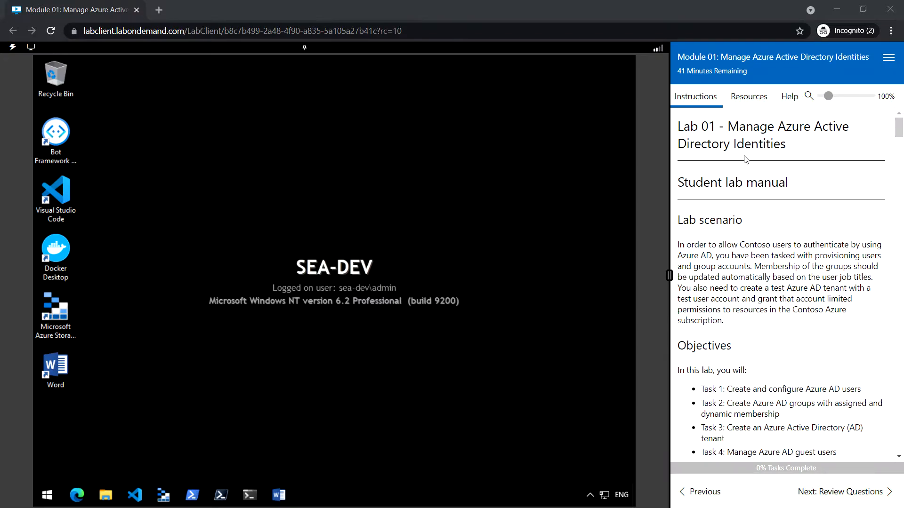
mouse_move(753, 162)
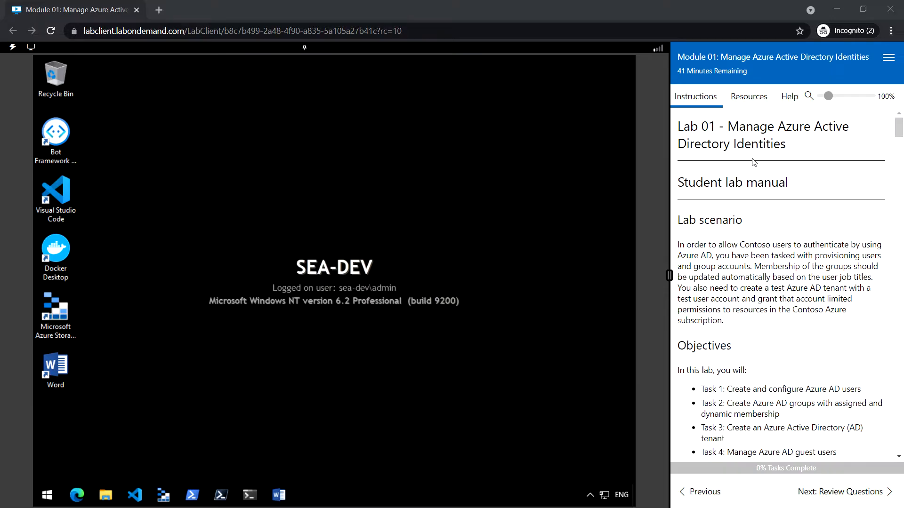
Mark the lab's first sign-in step as done and confirm skipping ahead.
scroll("down", 3)
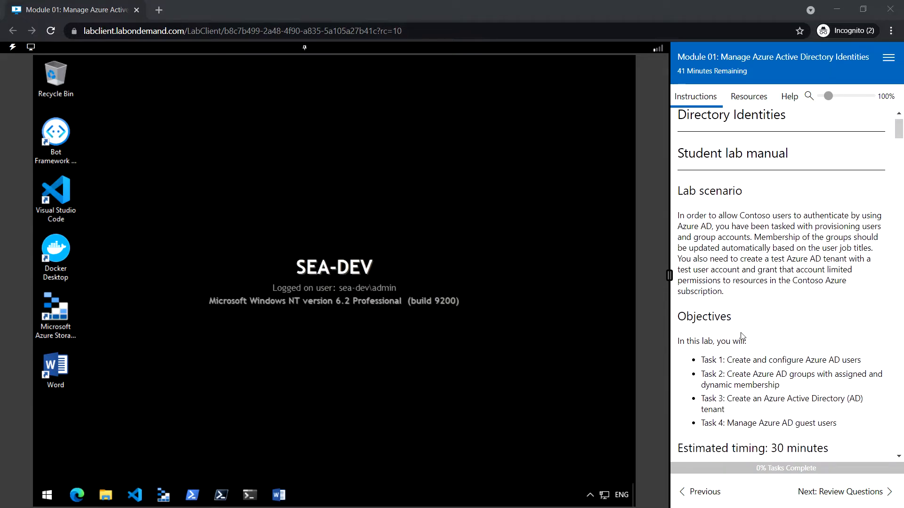
scroll("down", 3)
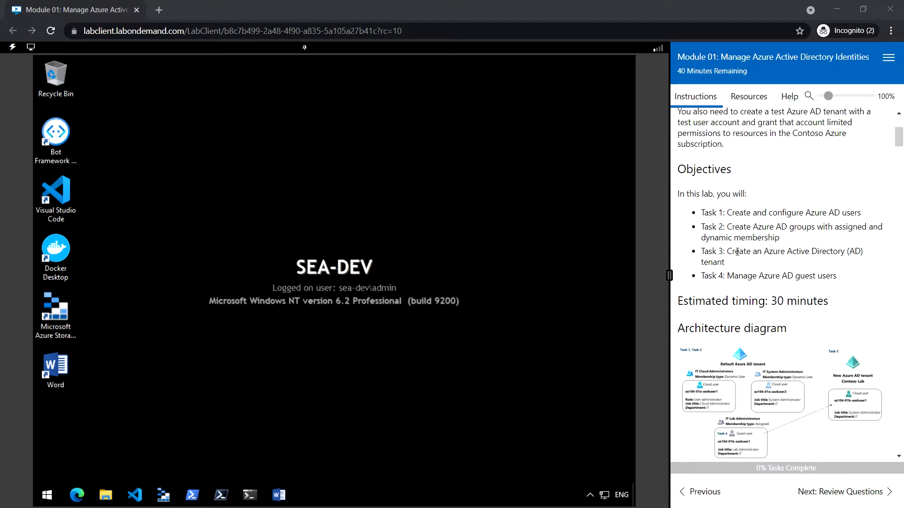
mouse_move(826, 245)
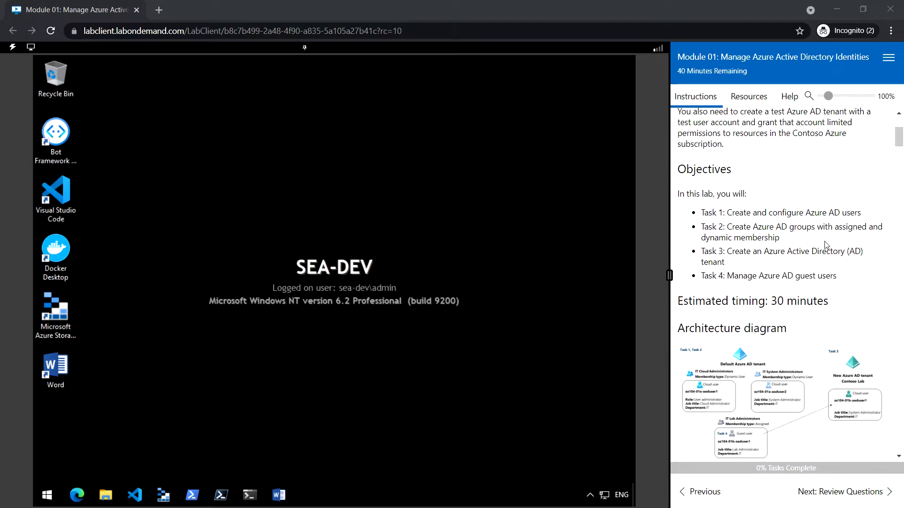
scroll("down", 3)
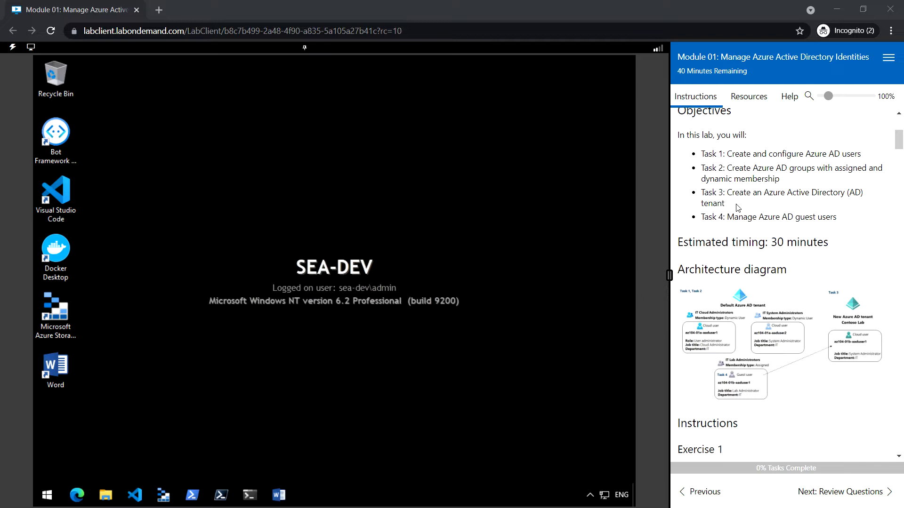
mouse_move(789, 210)
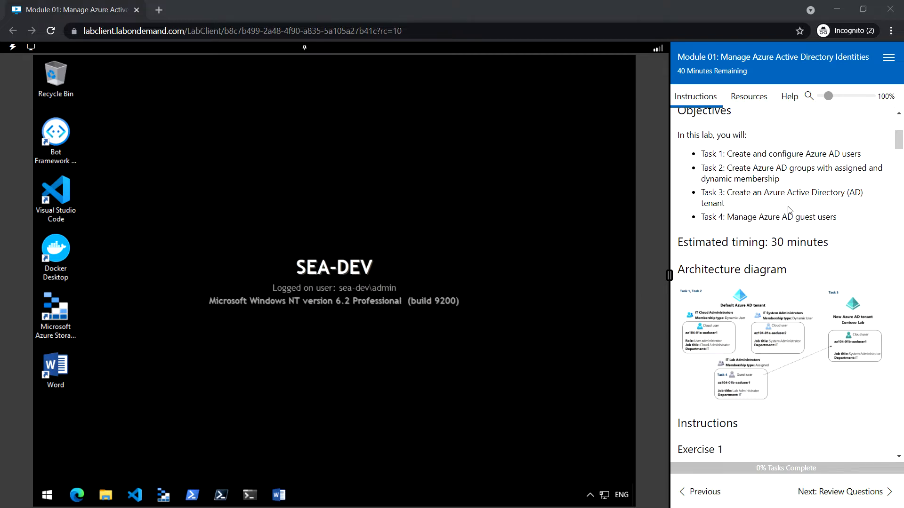
scroll("down", 3)
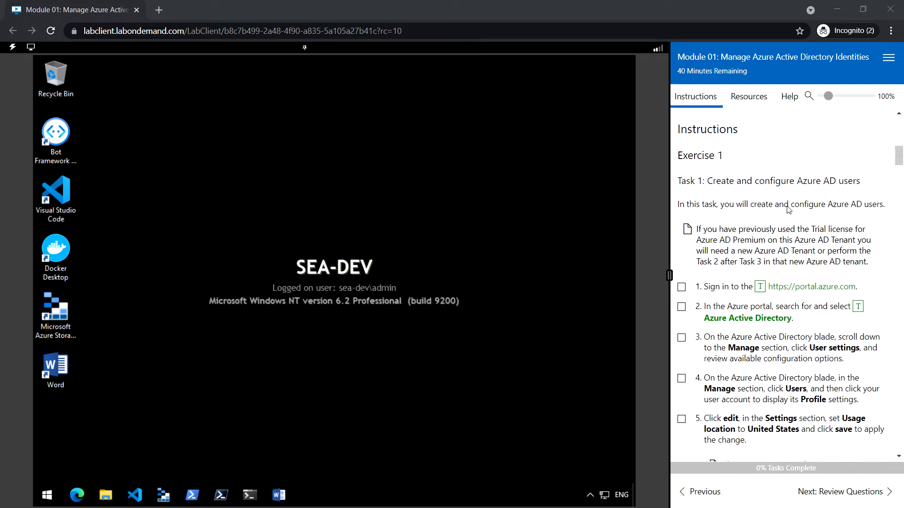
mouse_move(218, 335)
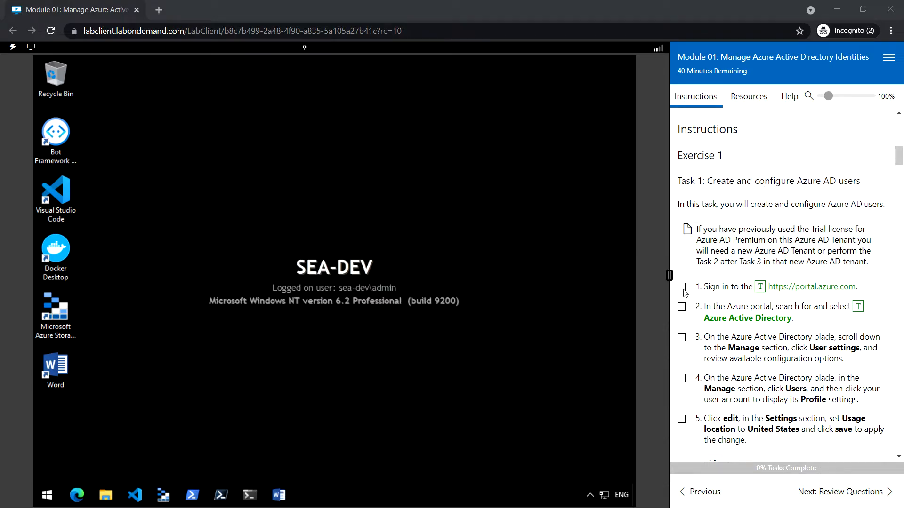
left_click(681, 288)
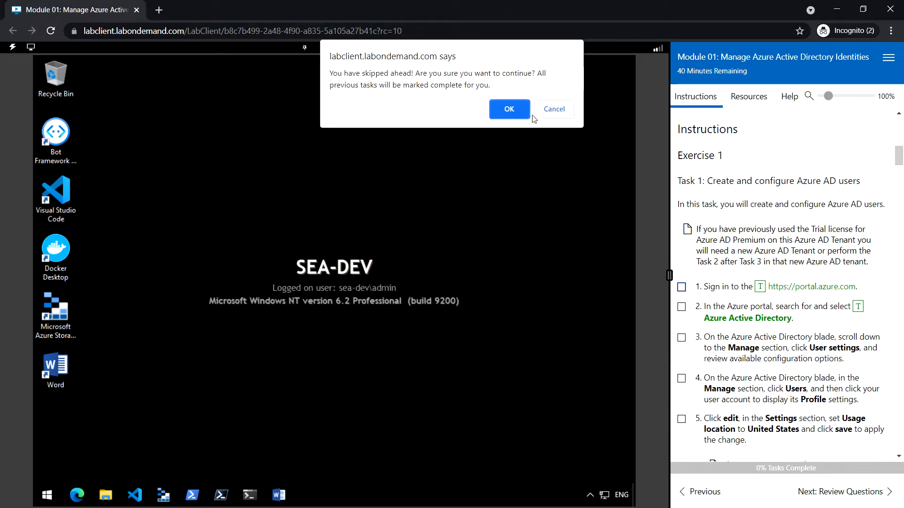
left_click(509, 109)
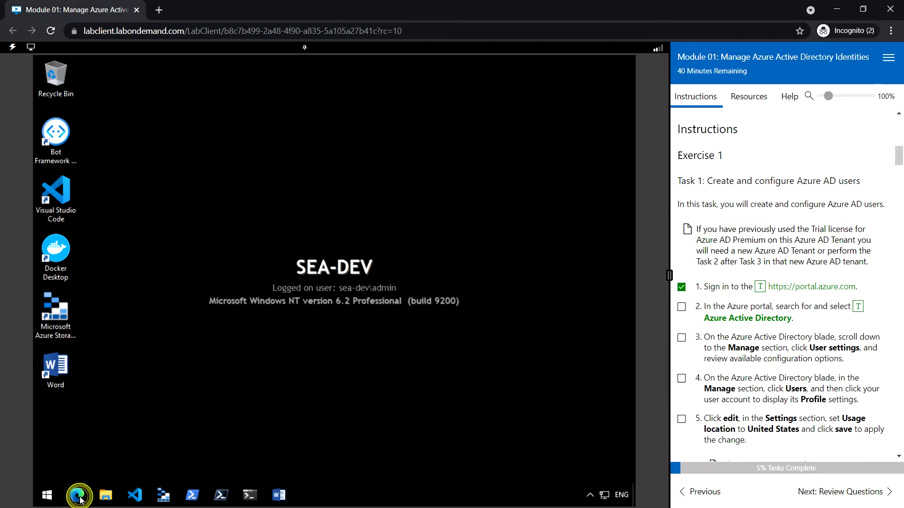
left_click(77, 495)
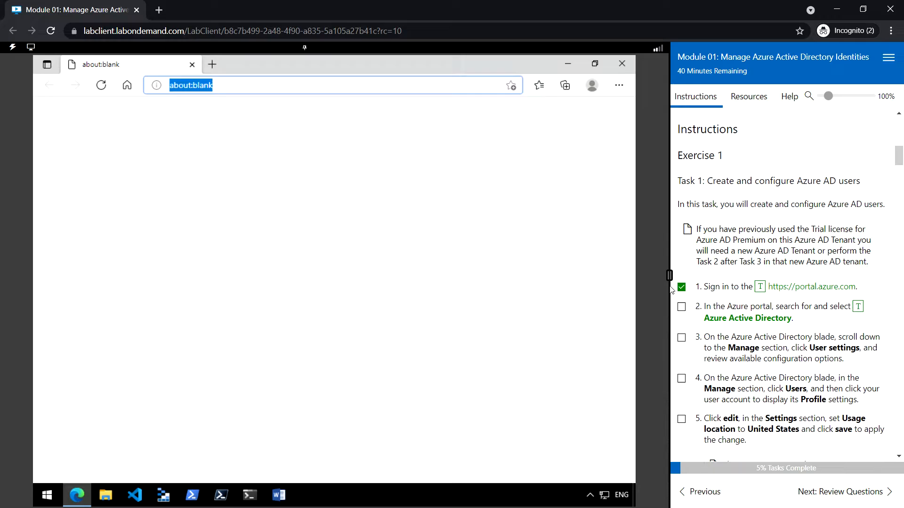
mouse_move(760, 287)
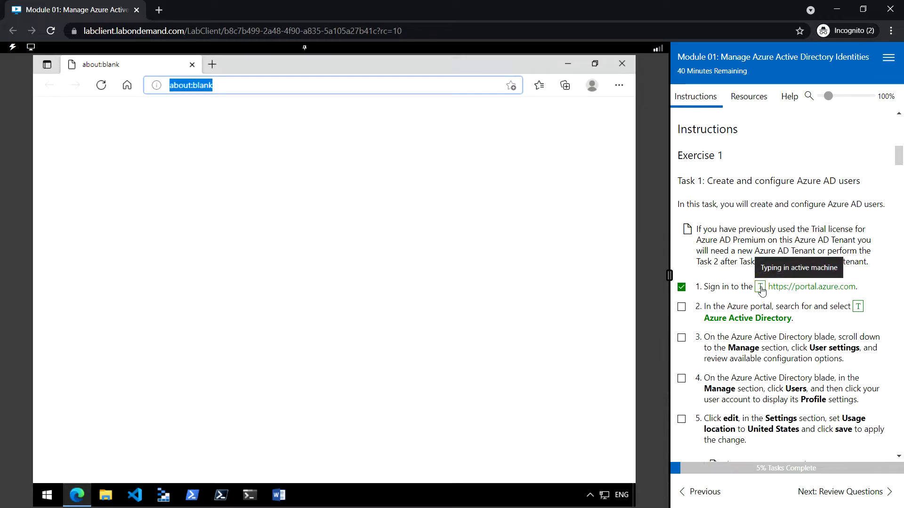
type("https://portal.azure.com")
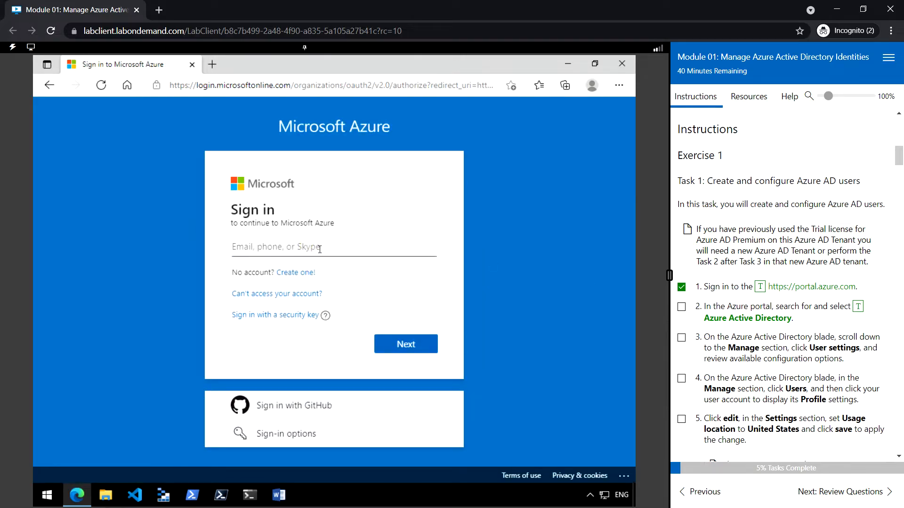
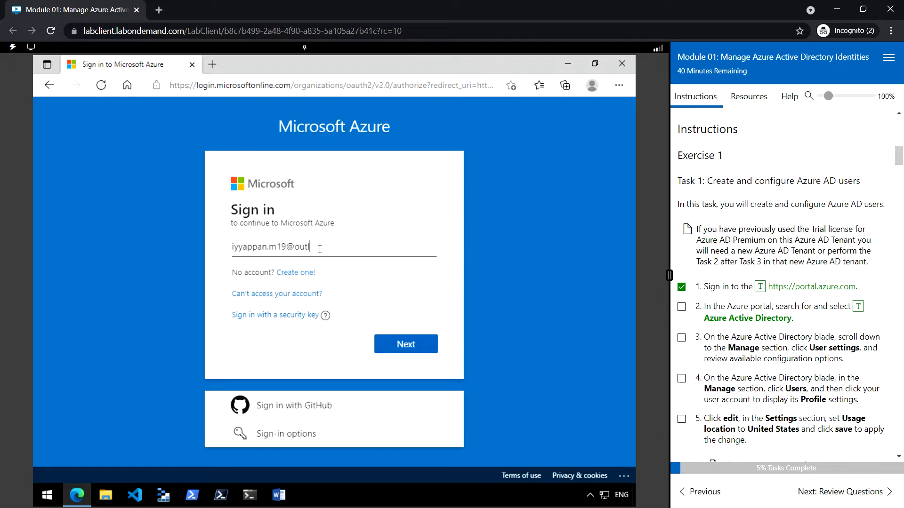
left_click(405, 344)
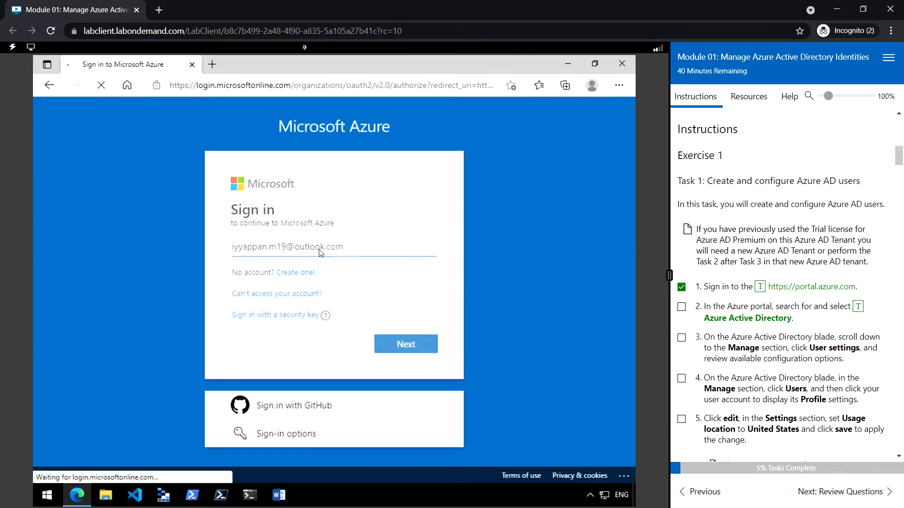
left_click(404, 344)
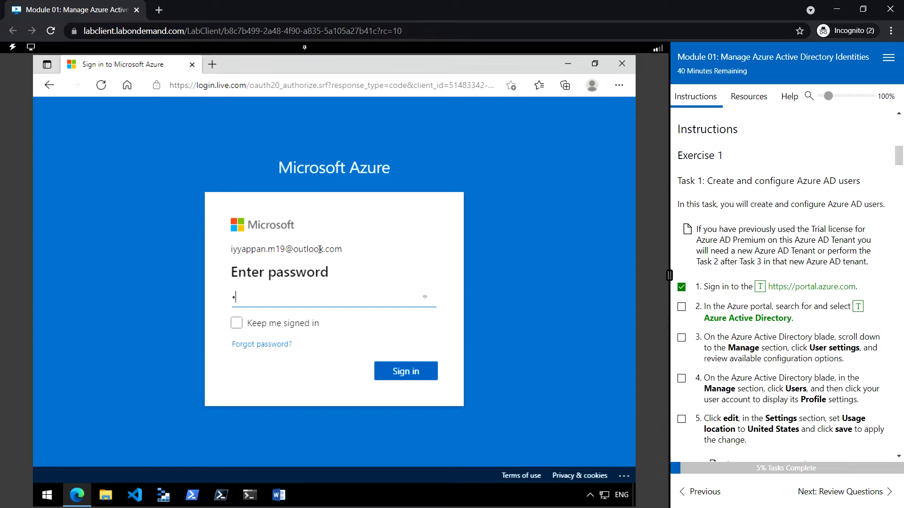
type("password")
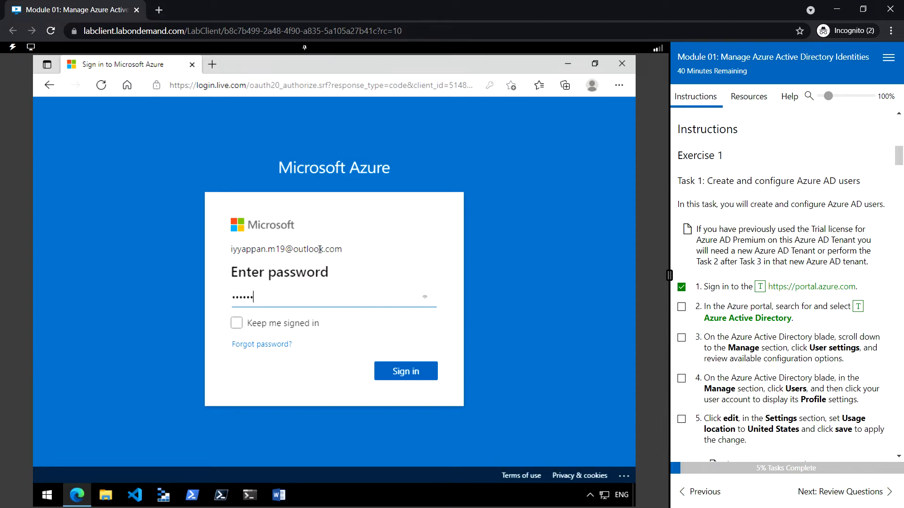
type("password")
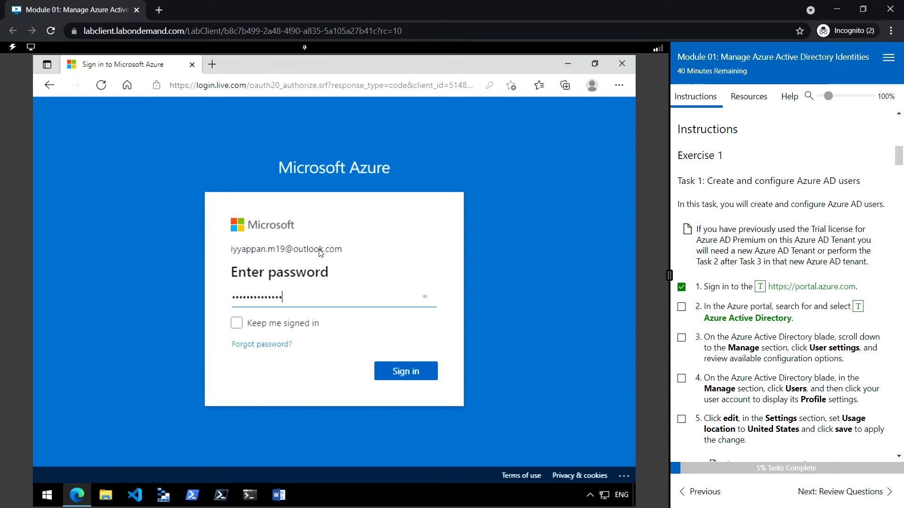
left_click(405, 371)
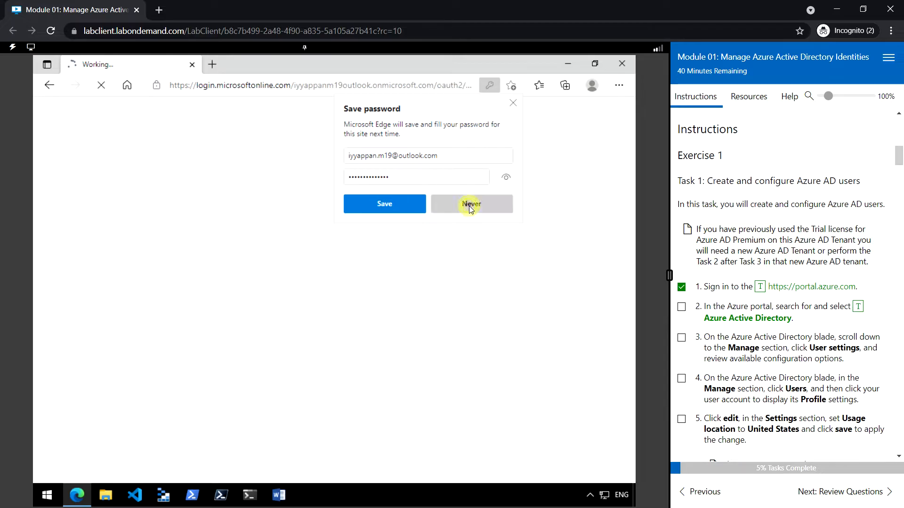
left_click(471, 204)
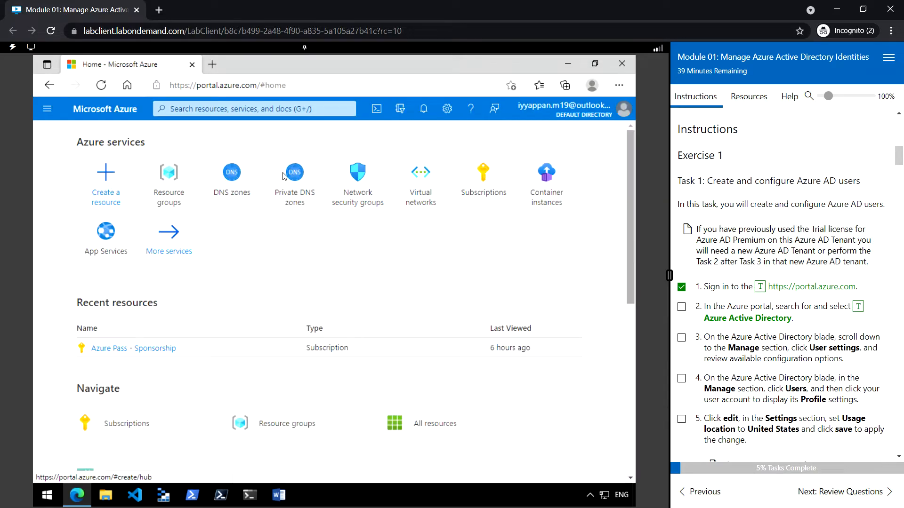
mouse_move(294, 173)
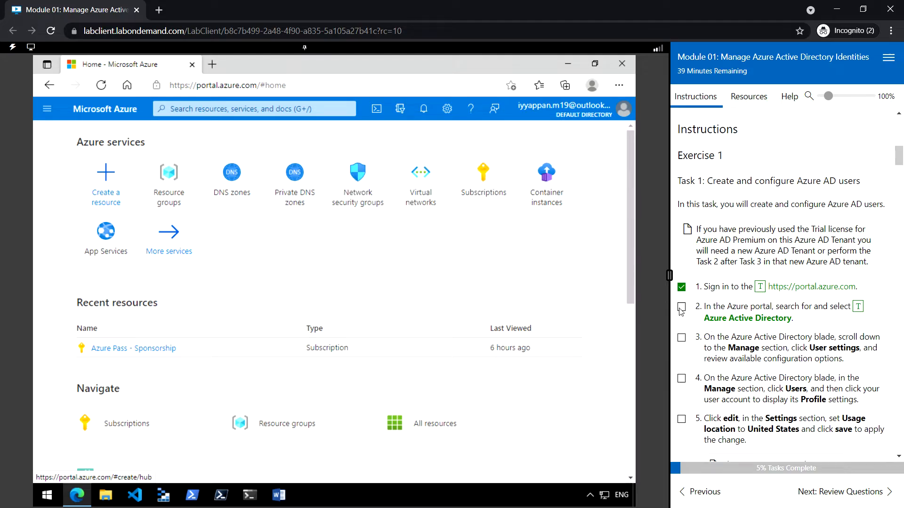
Tick lab step 2, then search for and open Azure Active Directory's Default Directory overview.
left_click(681, 306)
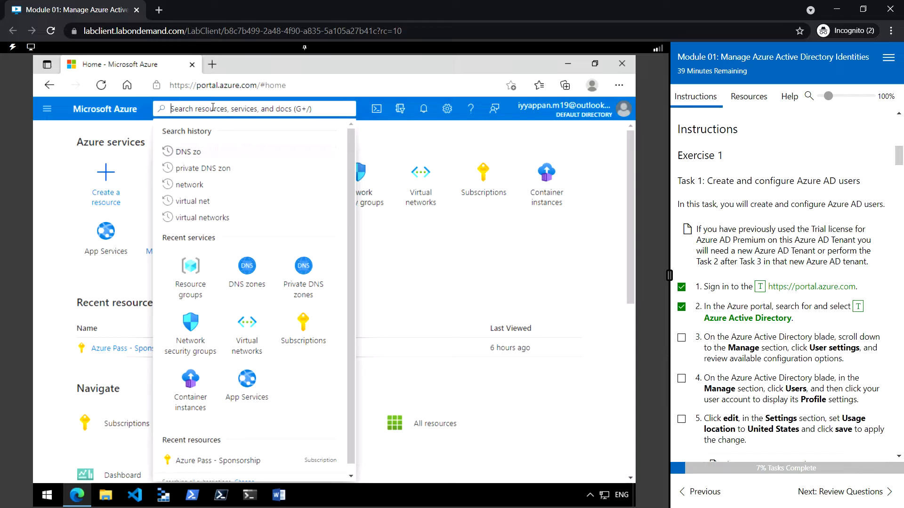
type("azure")
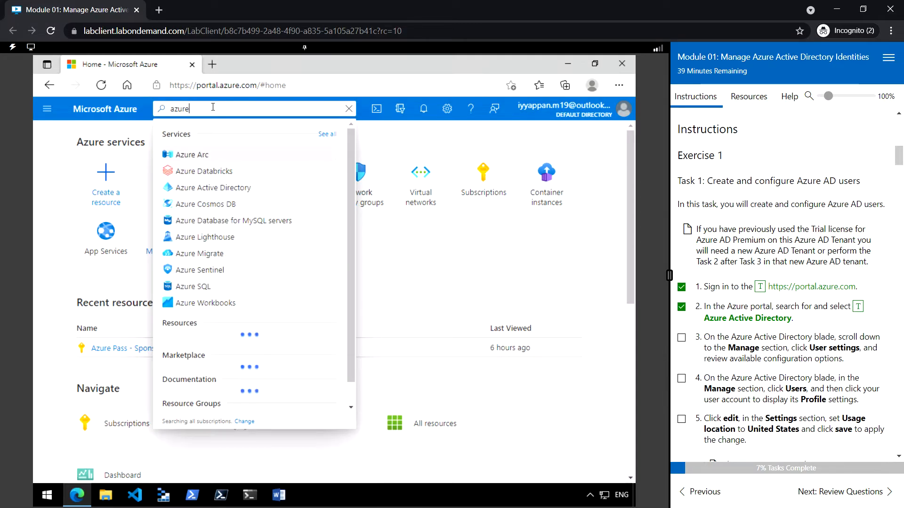
type("acti")
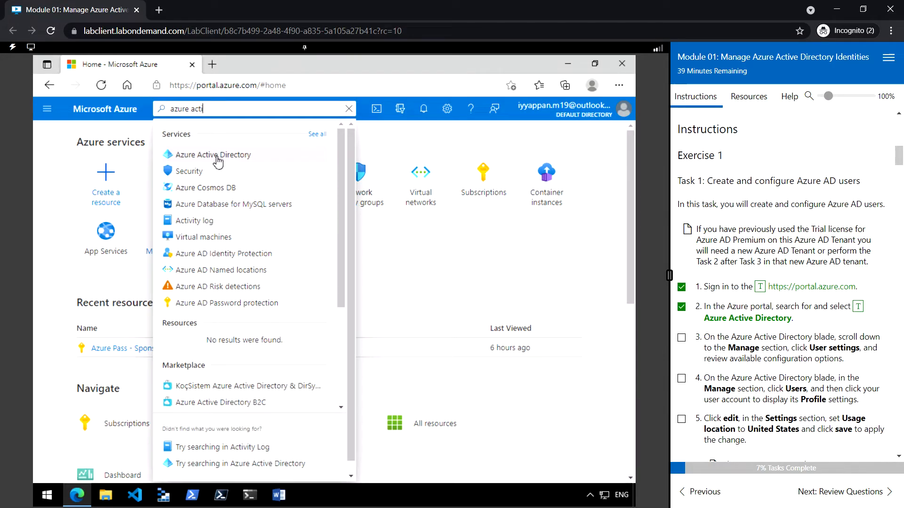
left_click(214, 154)
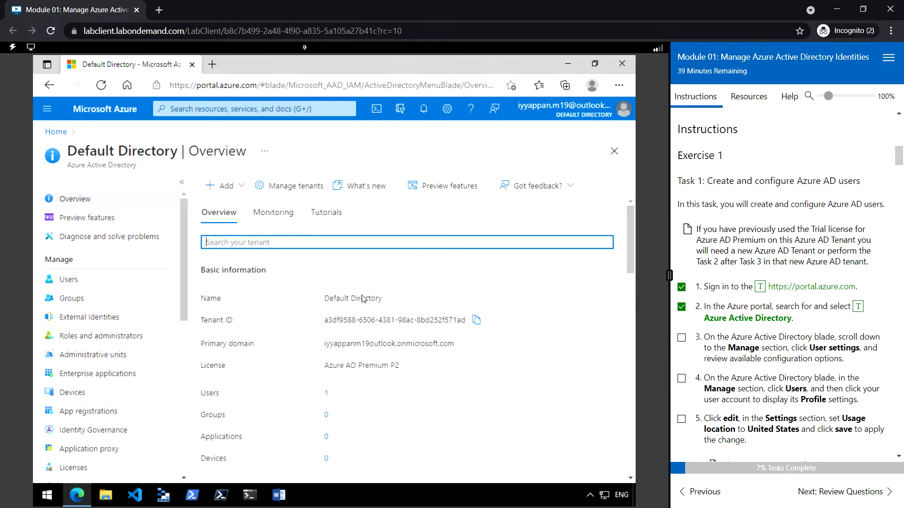
mouse_move(239, 347)
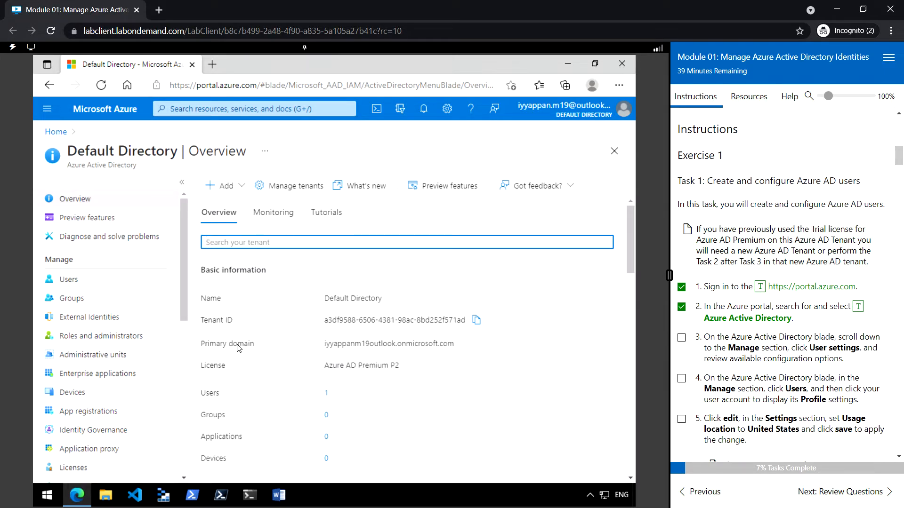
mouse_move(142, 353)
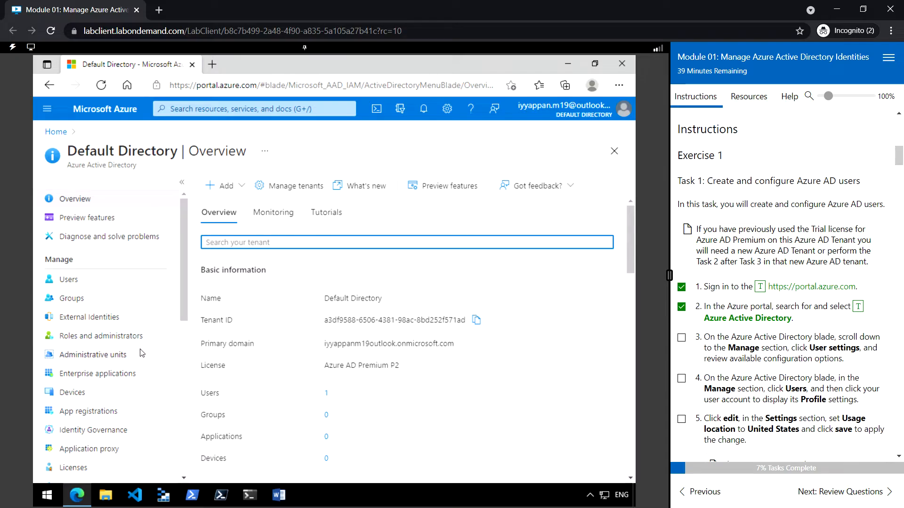
mouse_move(101, 298)
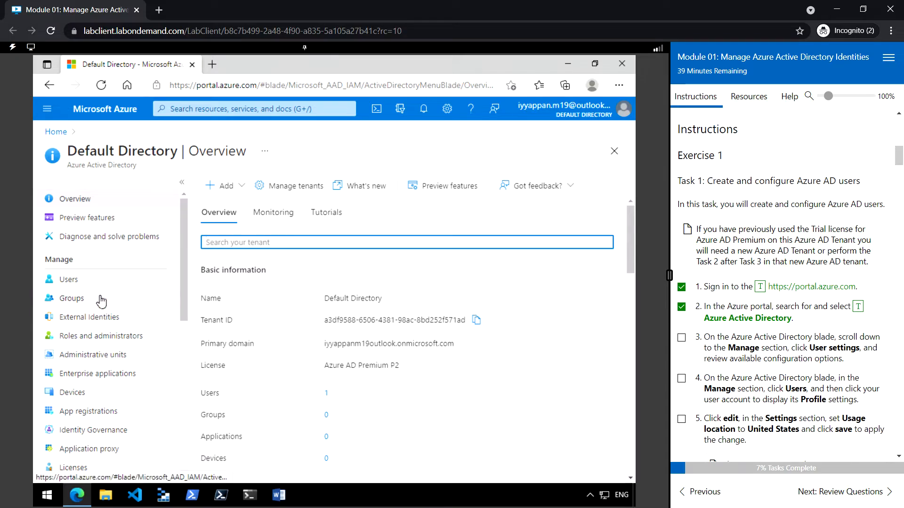
mouse_move(111, 369)
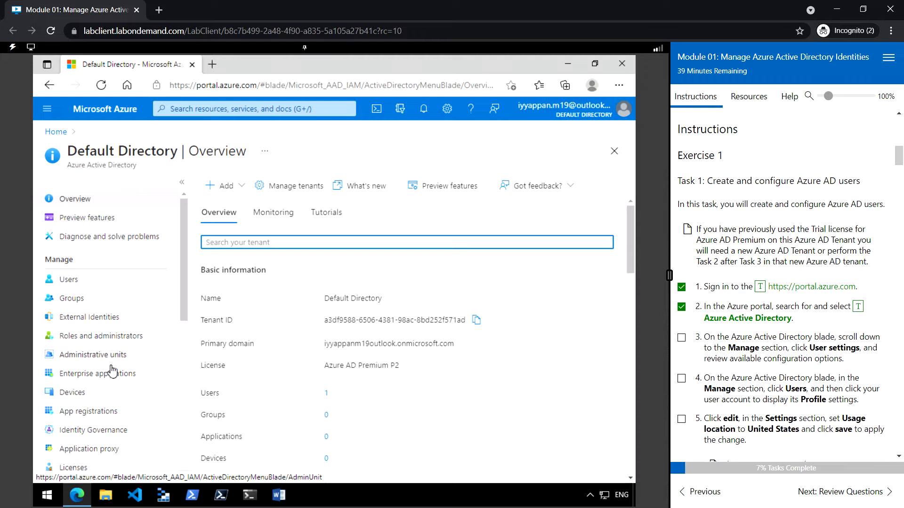
scroll("down", 3)
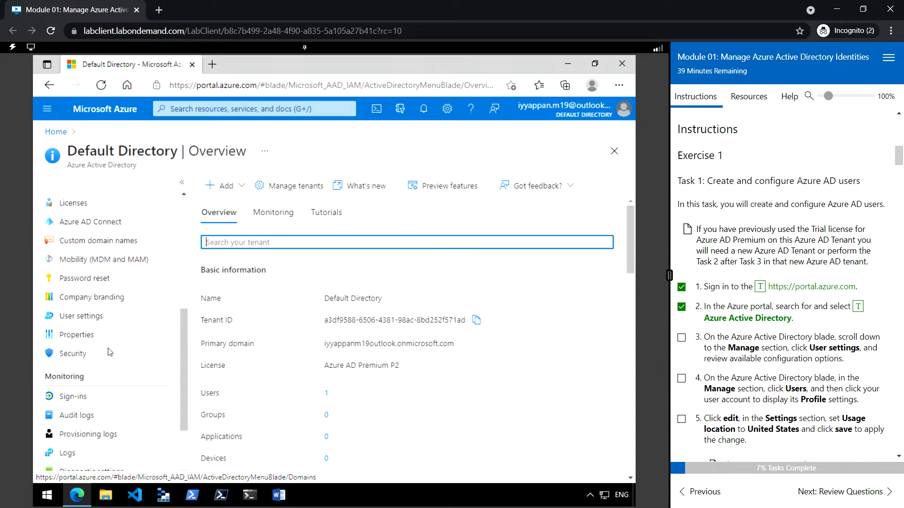
mouse_move(95, 319)
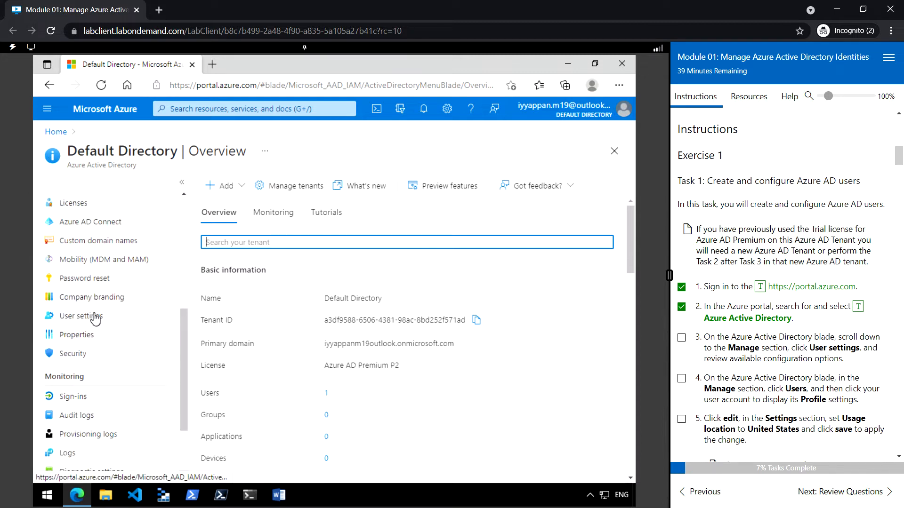
Review the directory's User settings and tick lab steps 3 and 4.
left_click(80, 316)
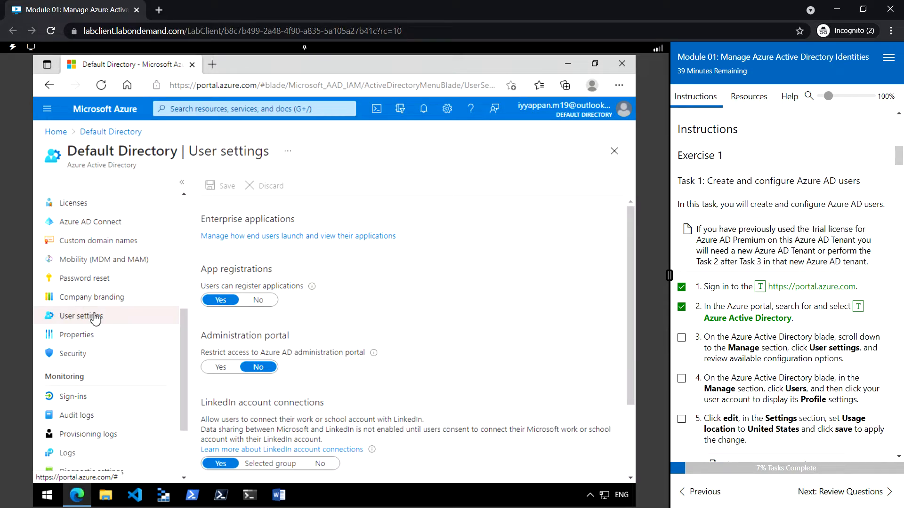
mouse_move(315, 287)
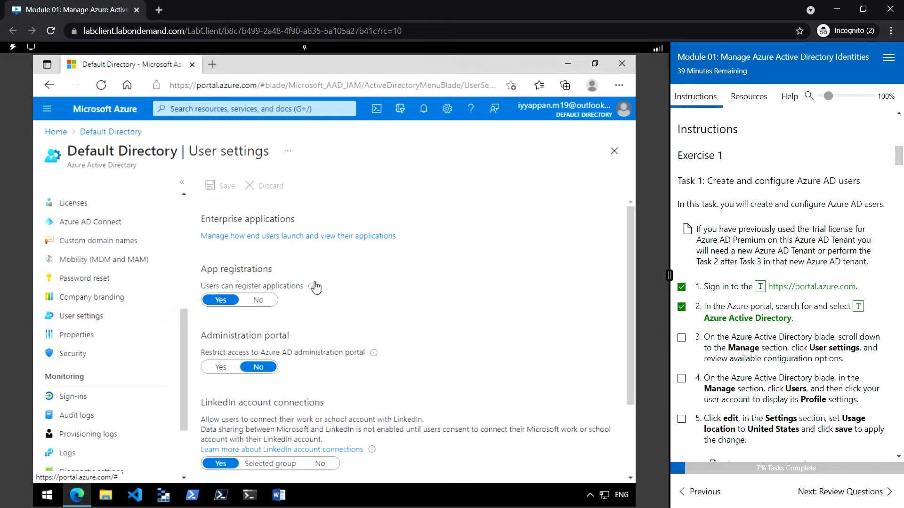
mouse_move(380, 324)
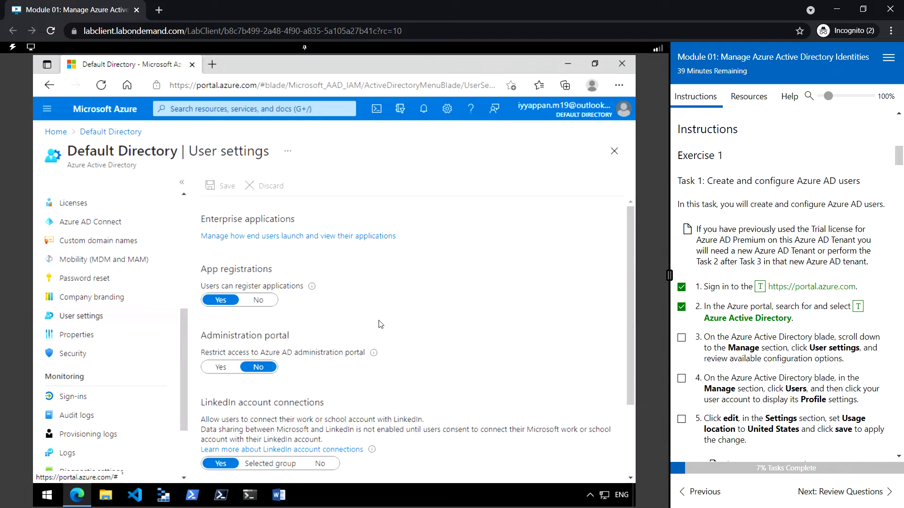
mouse_move(353, 323)
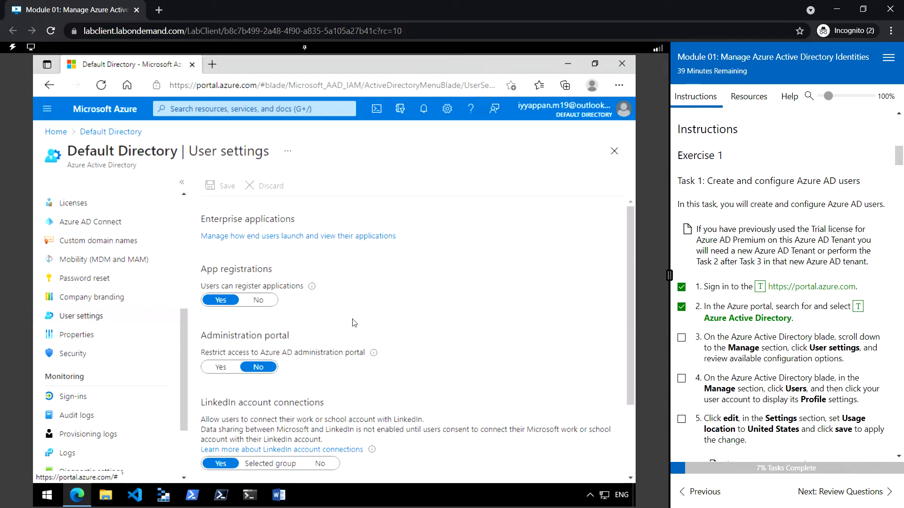
mouse_move(332, 363)
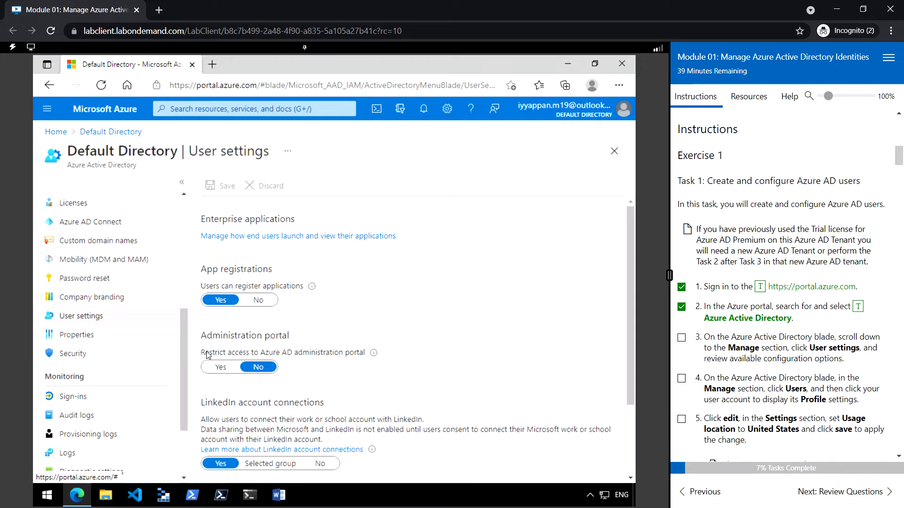
mouse_move(369, 362)
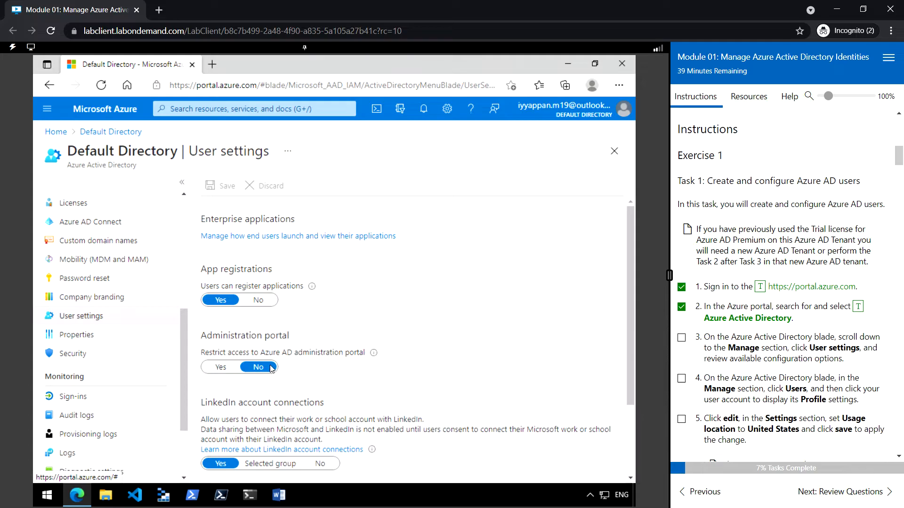
scroll("down", 3)
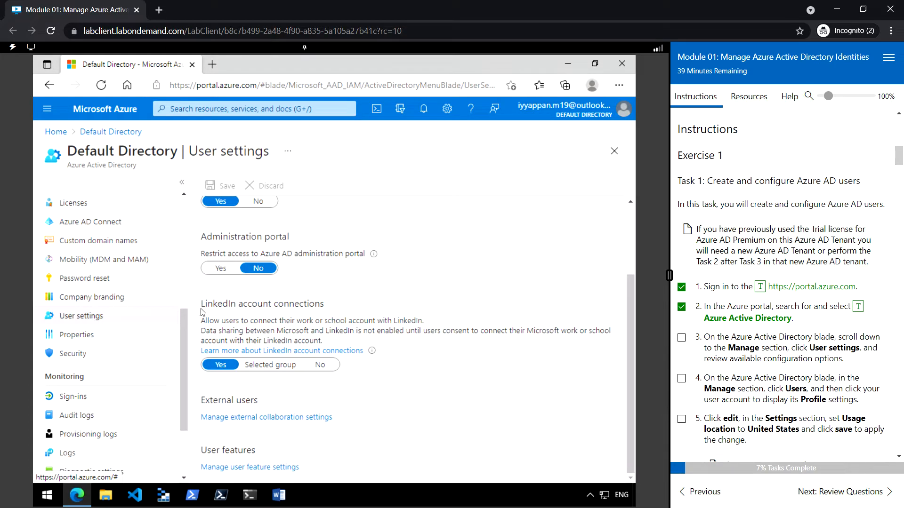
mouse_move(692, 369)
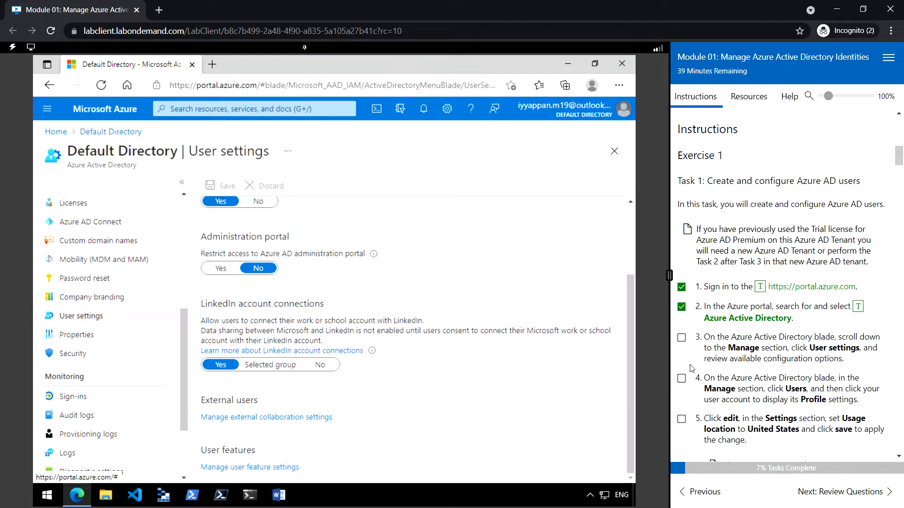
left_click(680, 338)
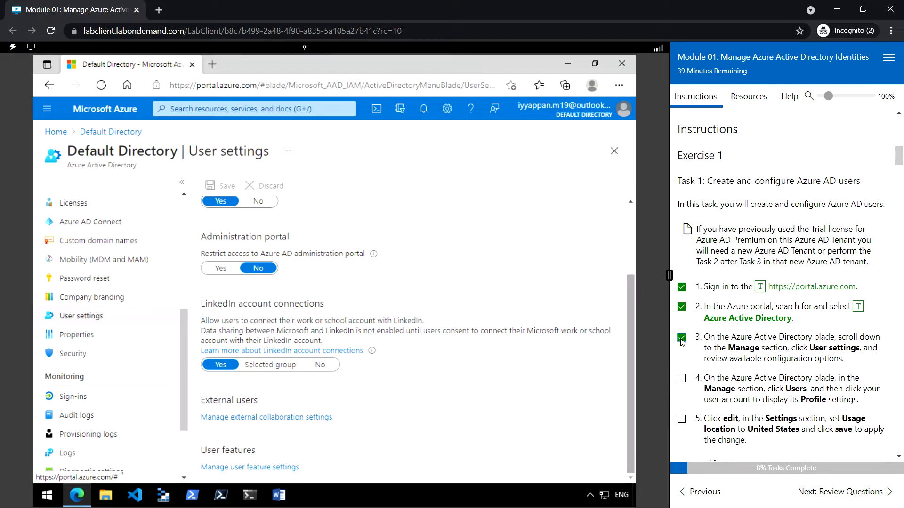
left_click(681, 339)
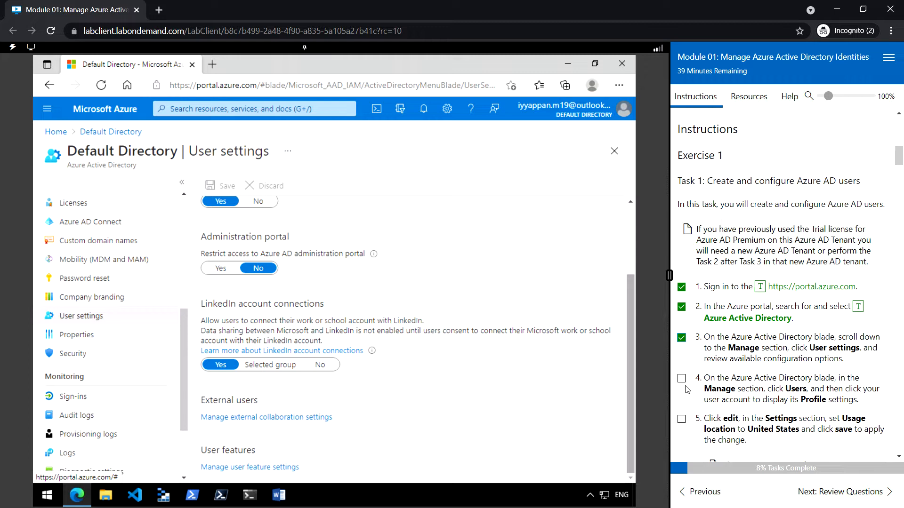
left_click(681, 379)
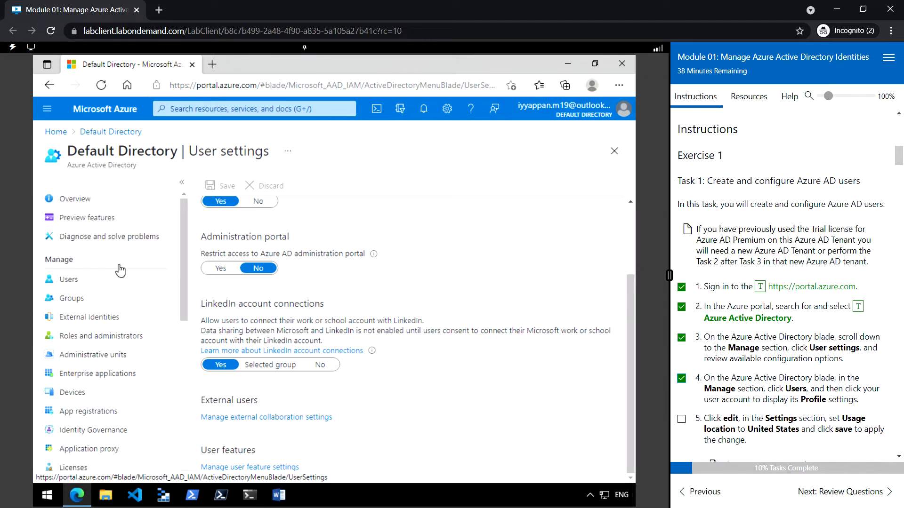
left_click(69, 279)
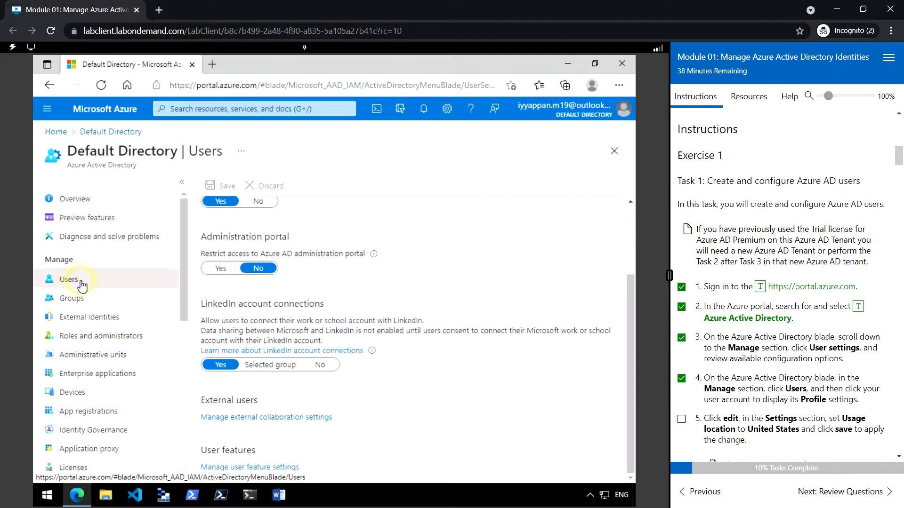
left_click(69, 279)
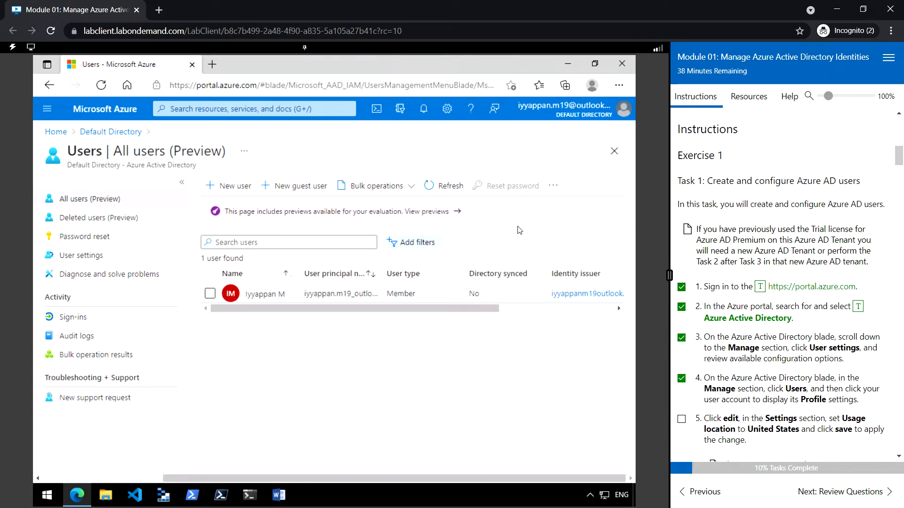
mouse_move(263, 299)
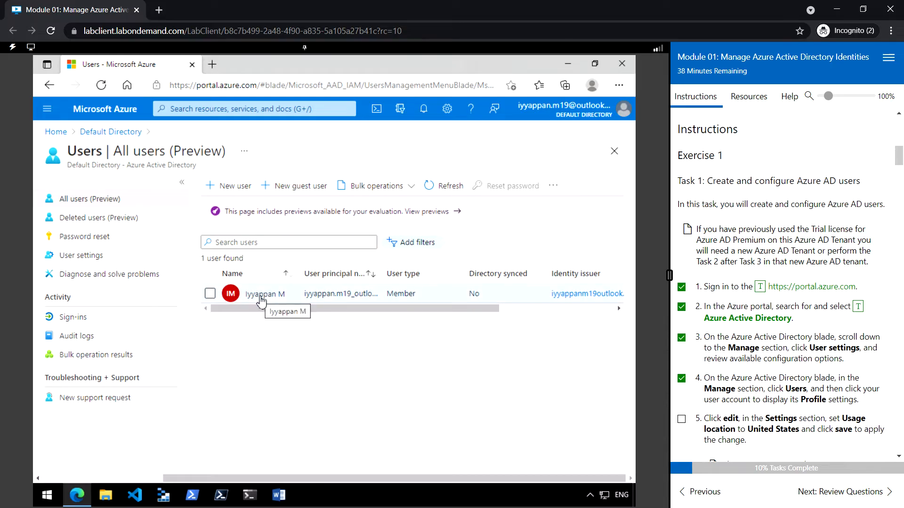
left_click(265, 293)
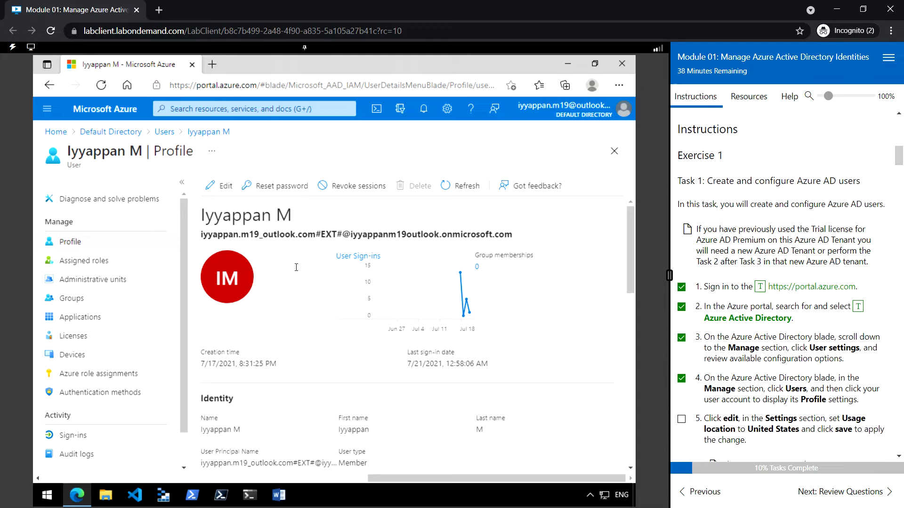
mouse_move(311, 309)
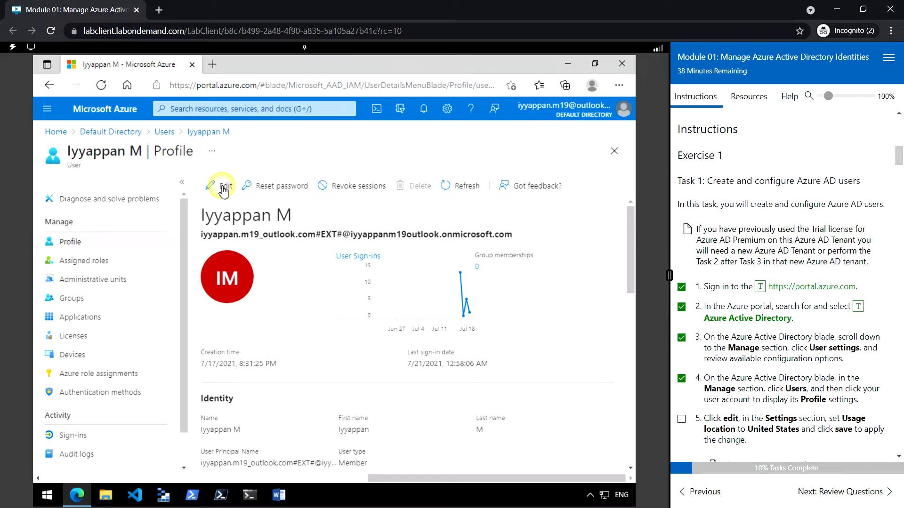
Edit the profile and keep Usage location set to United States.
left_click(219, 186)
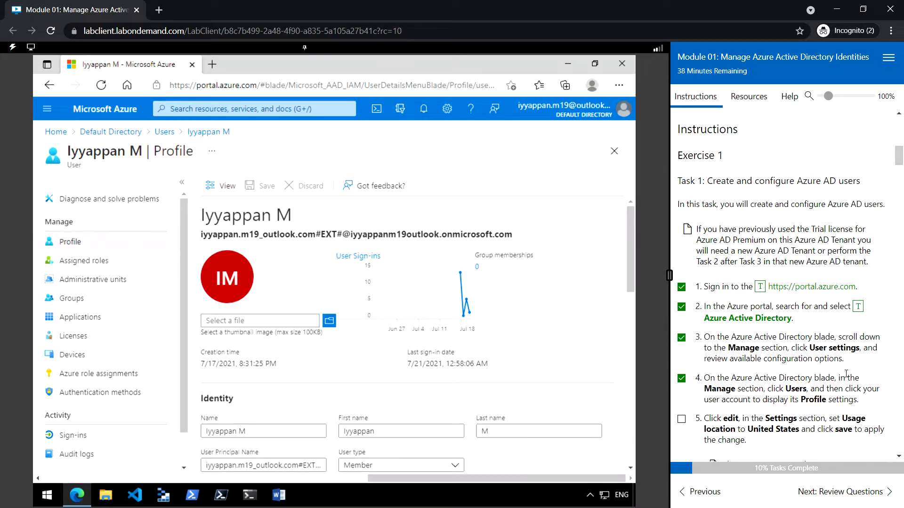
scroll("down", 3)
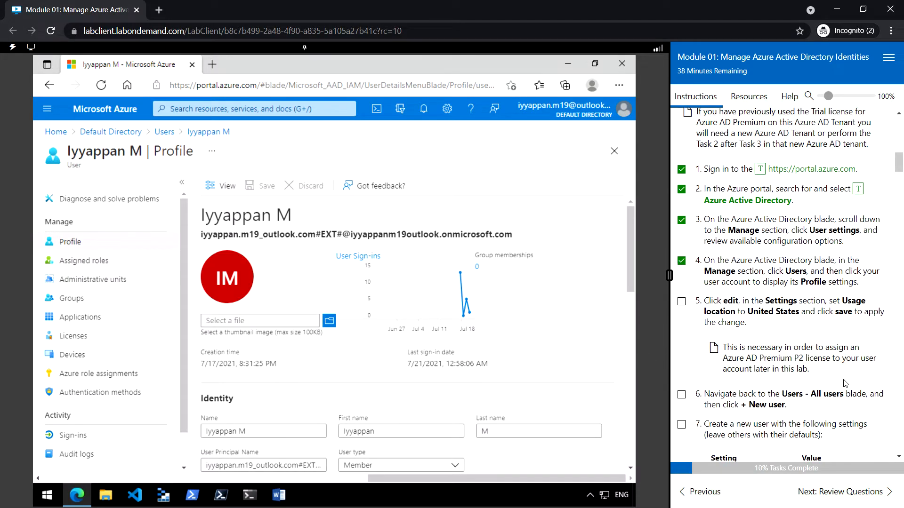
scroll("down", 3)
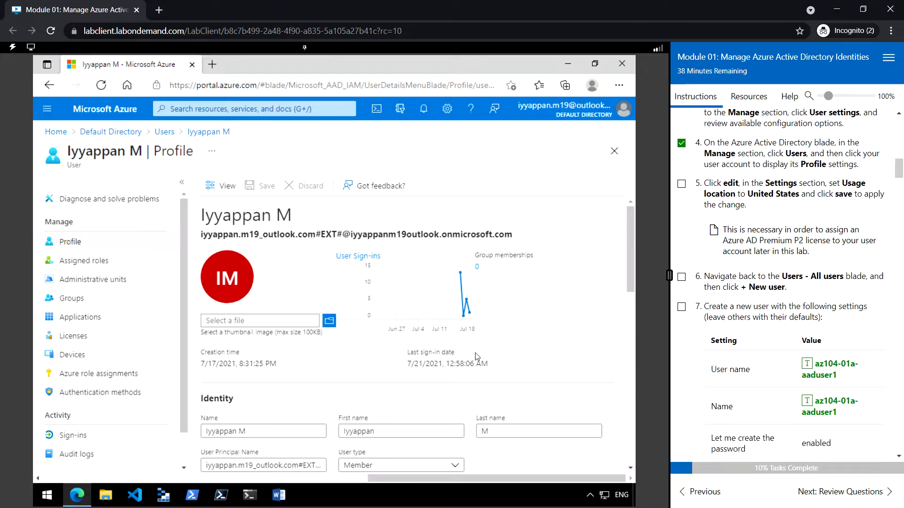
mouse_move(576, 360)
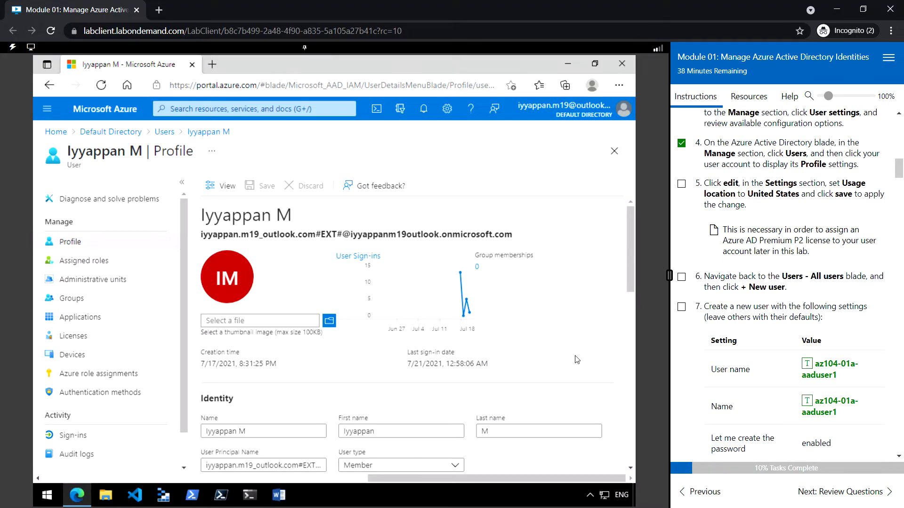
scroll("down", 3)
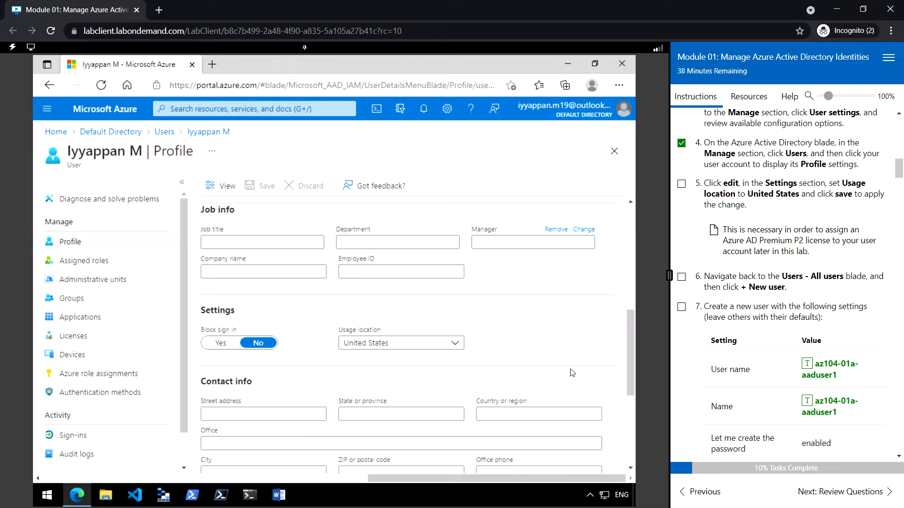
mouse_move(334, 345)
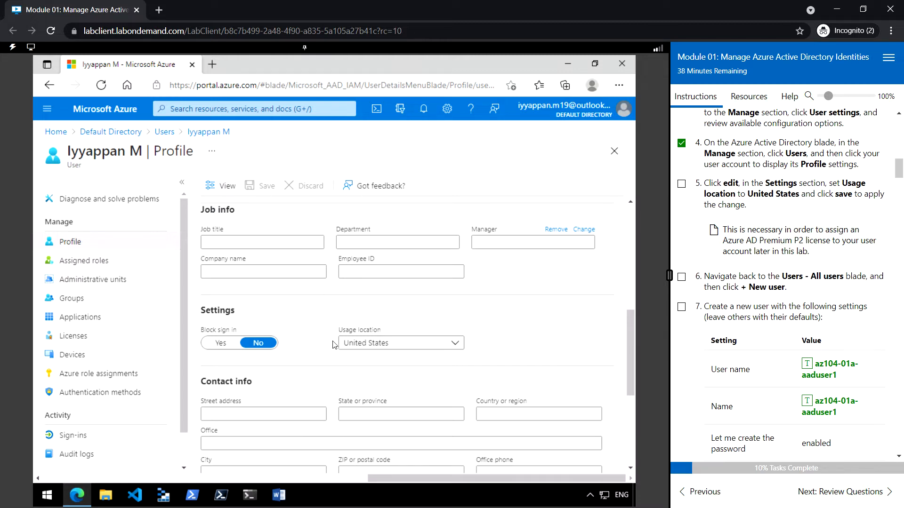
left_click(400, 343)
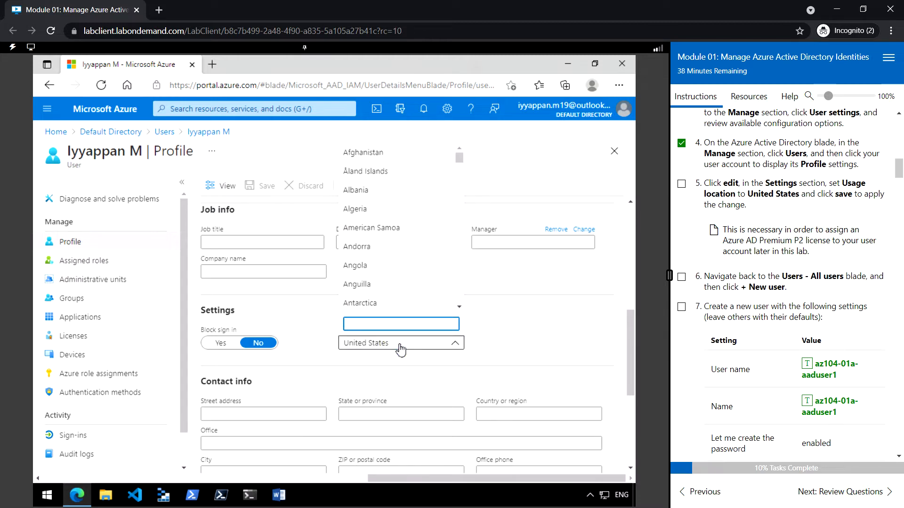
left_click(401, 342)
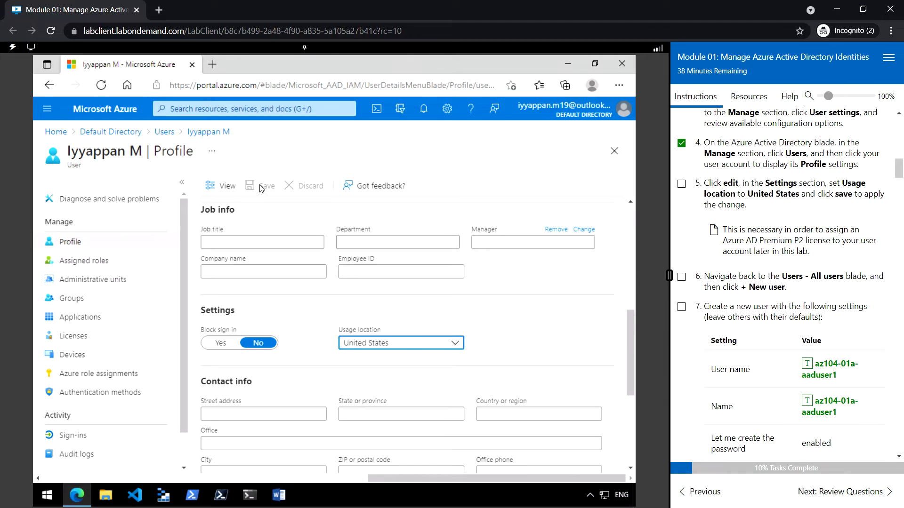
mouse_move(262, 185)
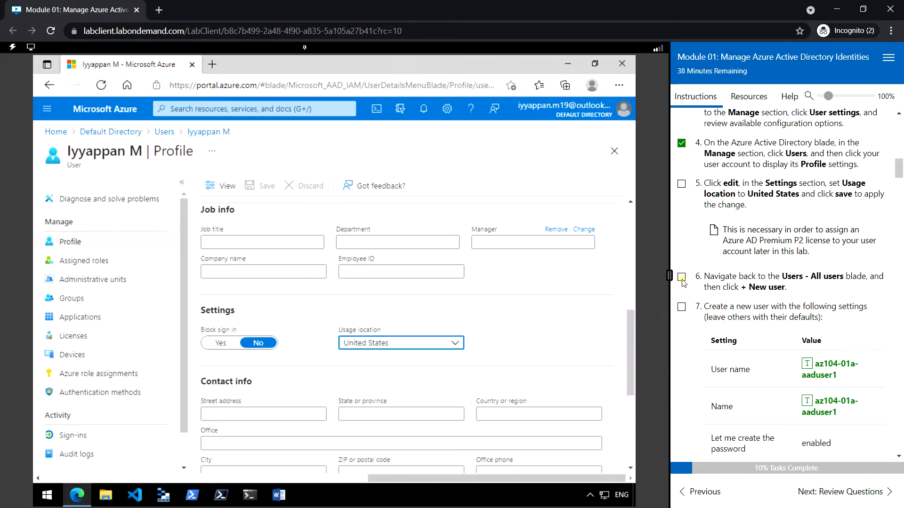
Tick the usage location lab step and return to the All users list.
left_click(682, 277)
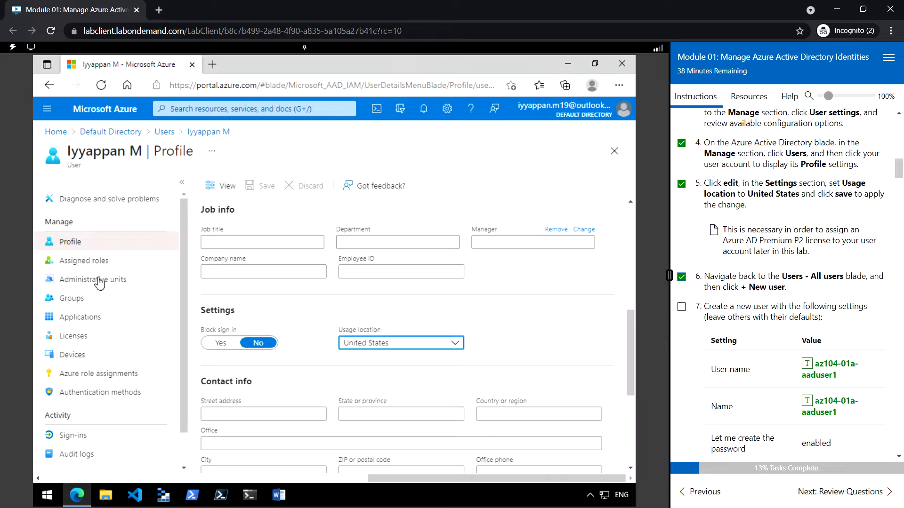
mouse_move(93, 280)
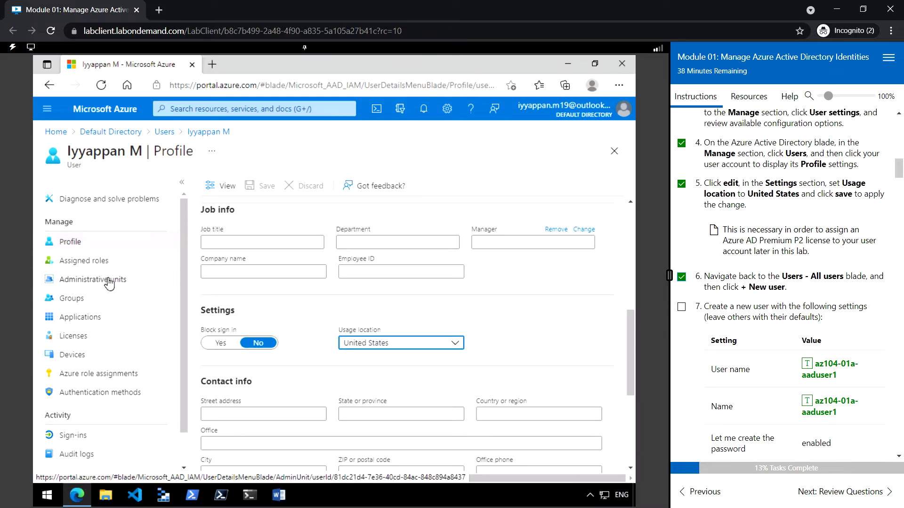
left_click(164, 131)
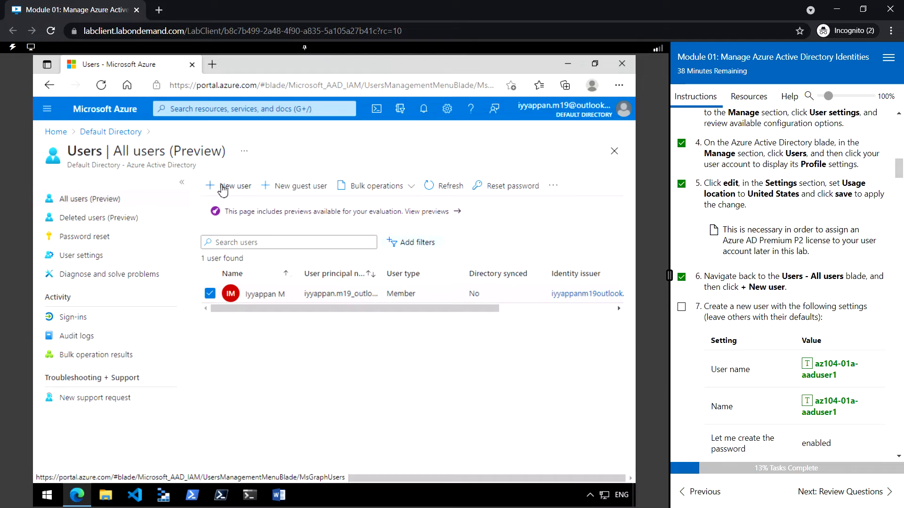
Start a new user with user name and display name both az104-01a-aaduser1.
left_click(228, 186)
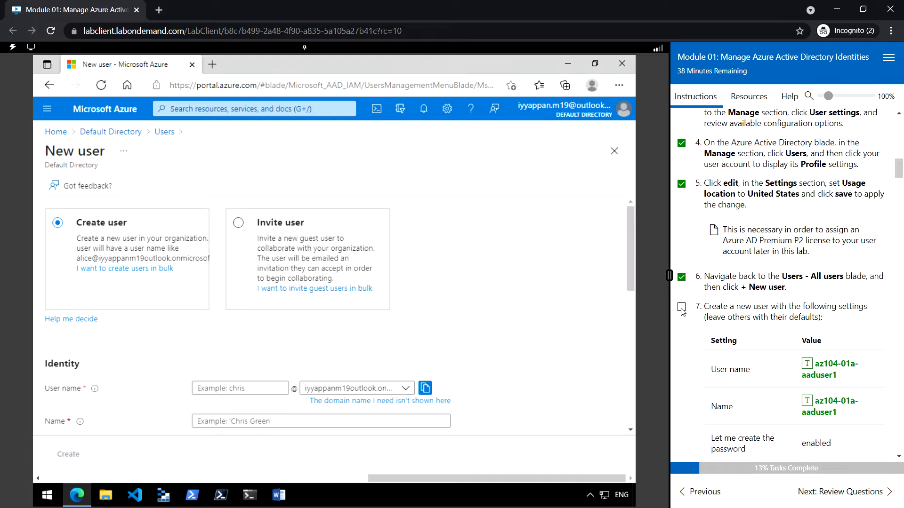
scroll("down", 3)
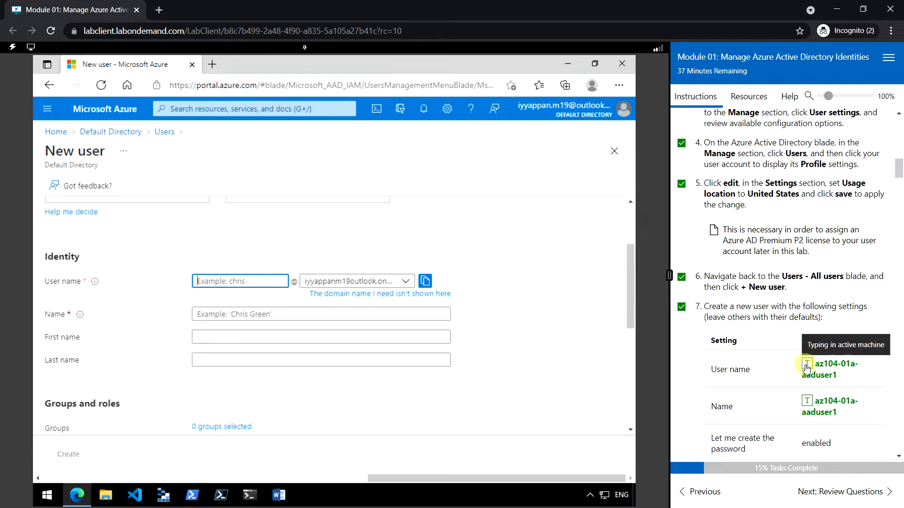
type("az104-01a-aaduser1")
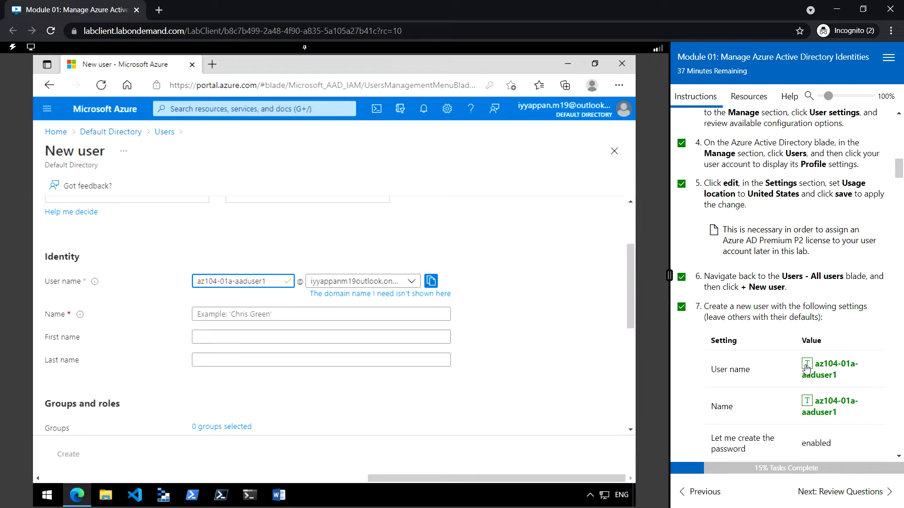
mouse_move(869, 369)
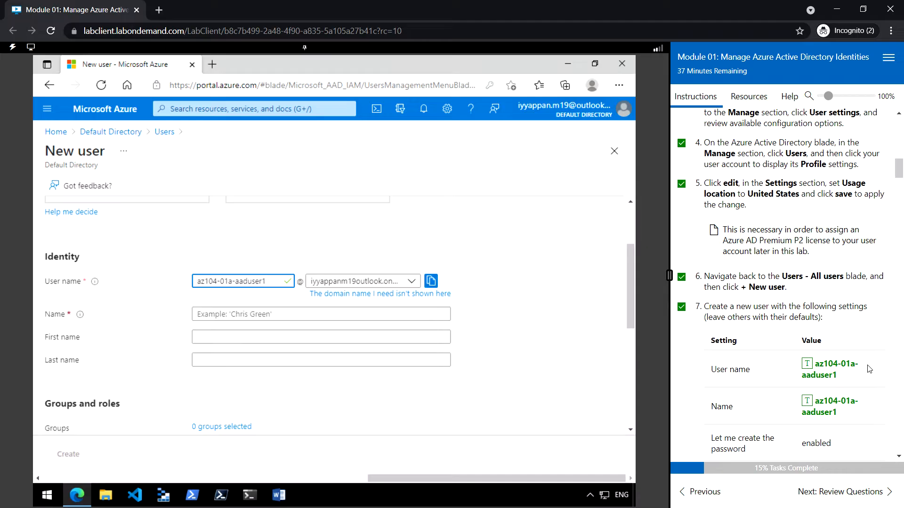
mouse_move(804, 383)
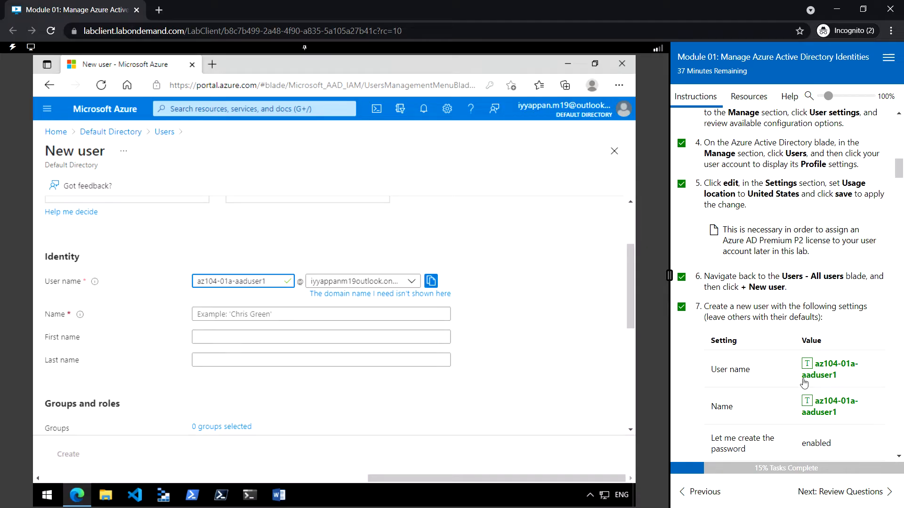
left_click(320, 315)
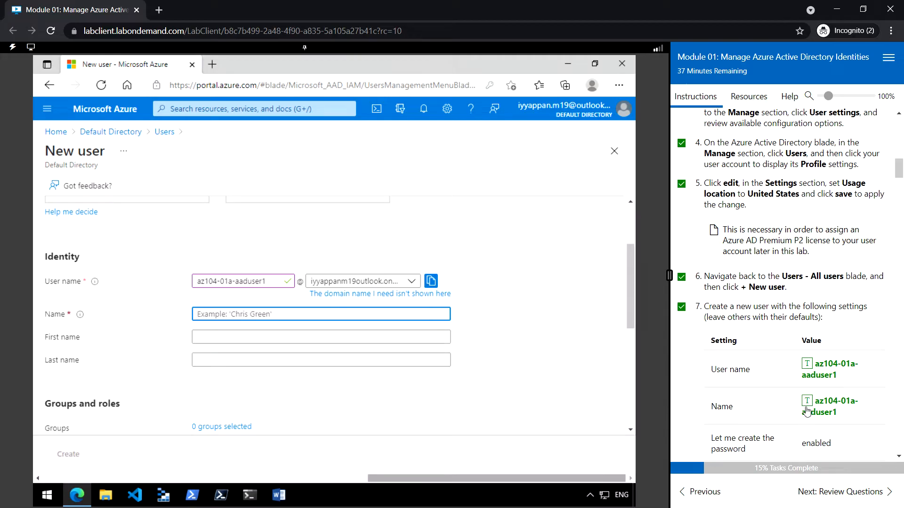
type("az104-01a-aaduser1")
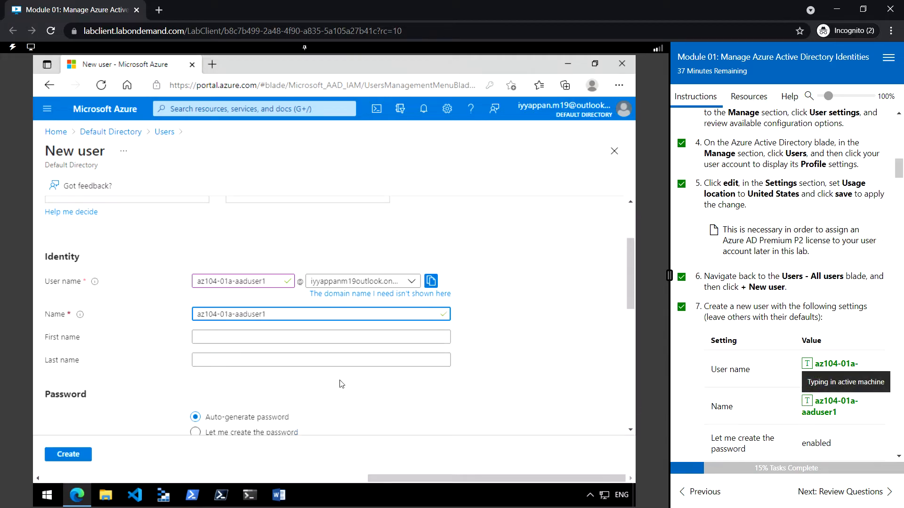
scroll("down", 3)
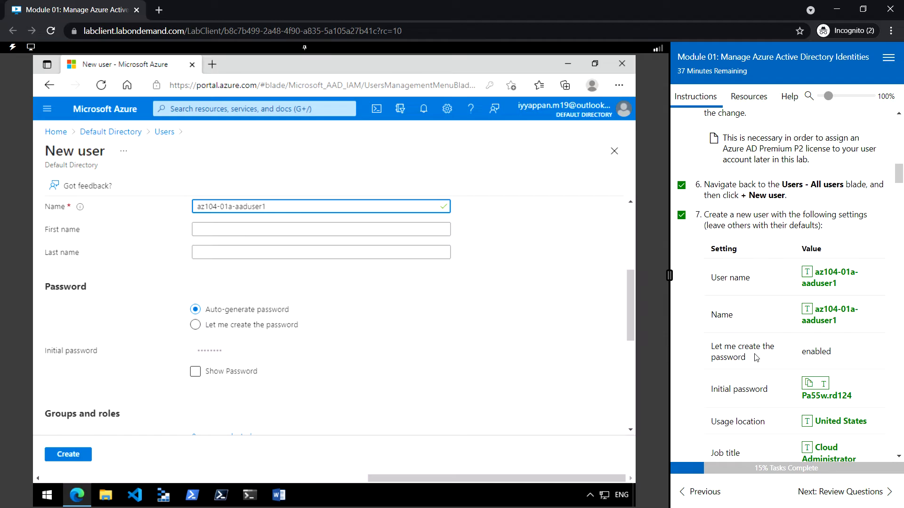
scroll("down", 3)
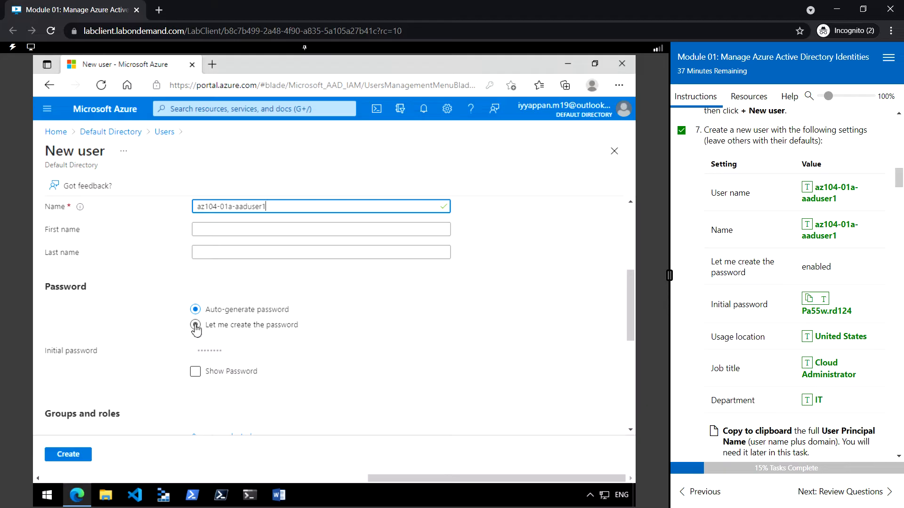
Choose to create the password manually, enter it, and set Usage location to United States.
left_click(196, 325)
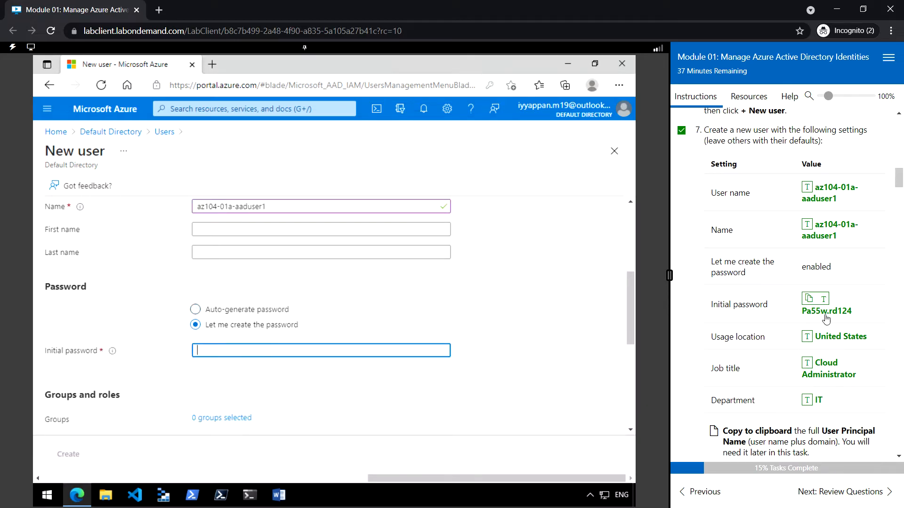
left_click(808, 298)
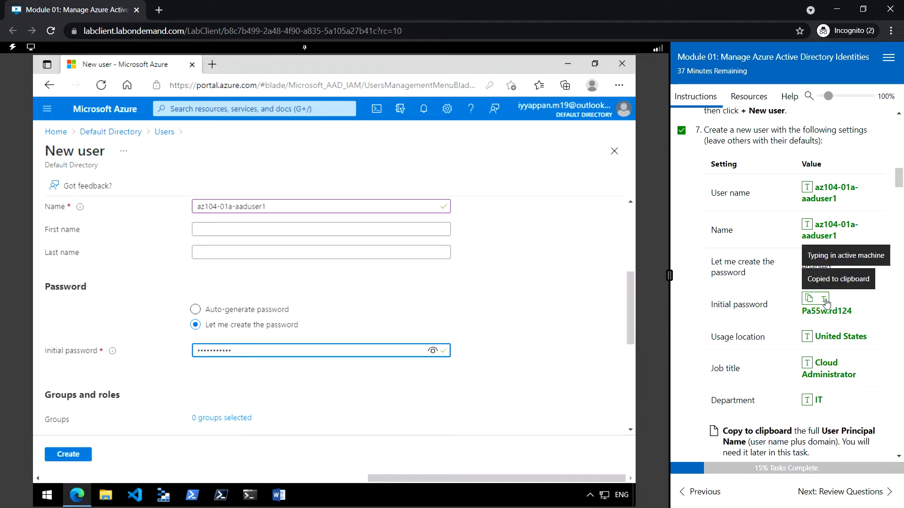
scroll("down", 3)
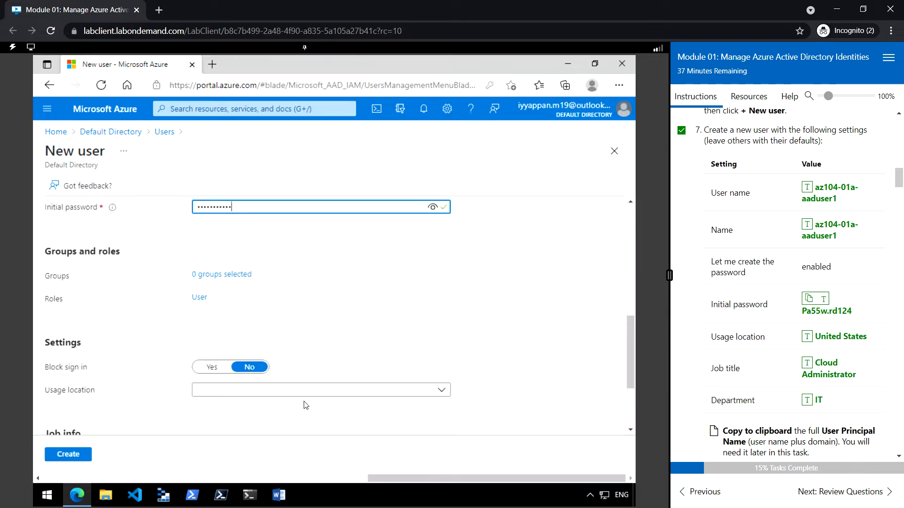
scroll("down", 3)
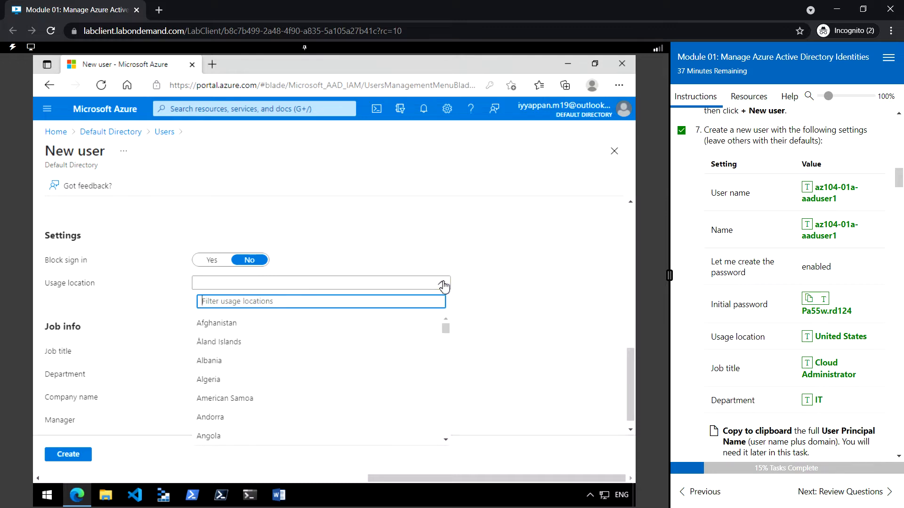
type("uni")
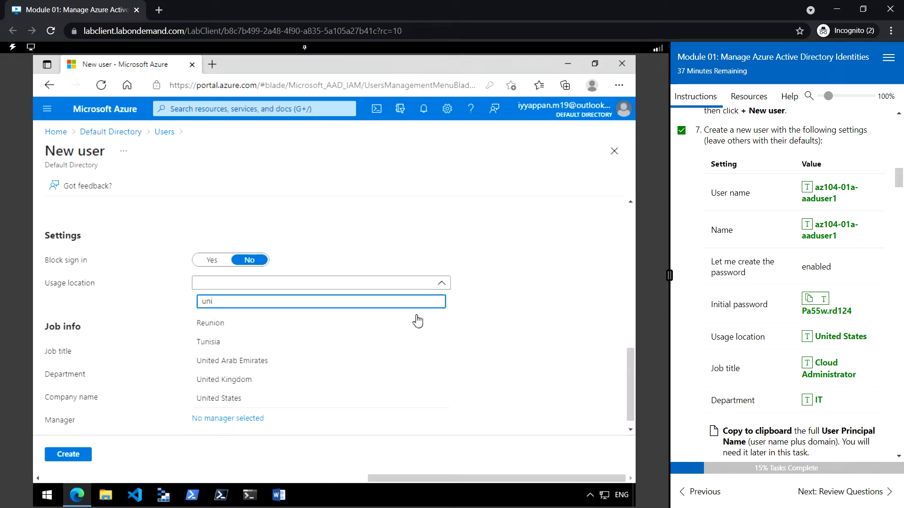
left_click(218, 399)
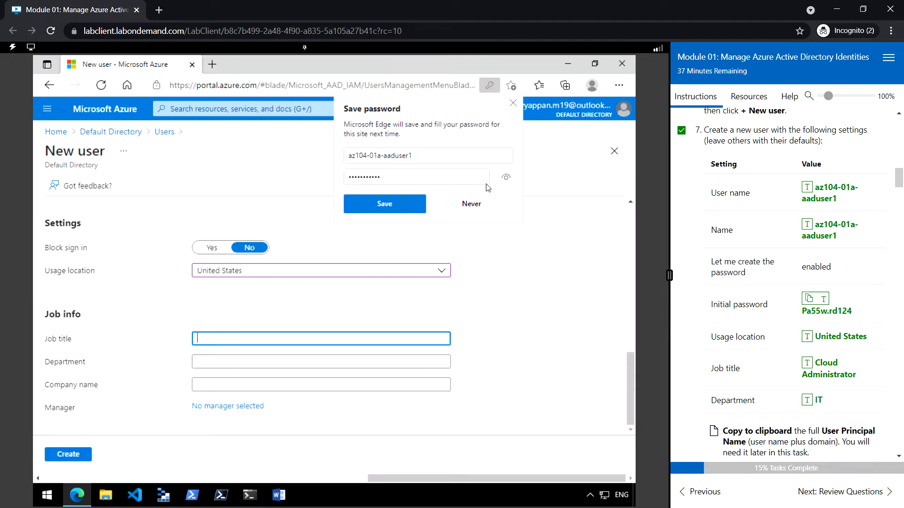
Fill in job title Cloud Administrator and department IT.
left_click(471, 203)
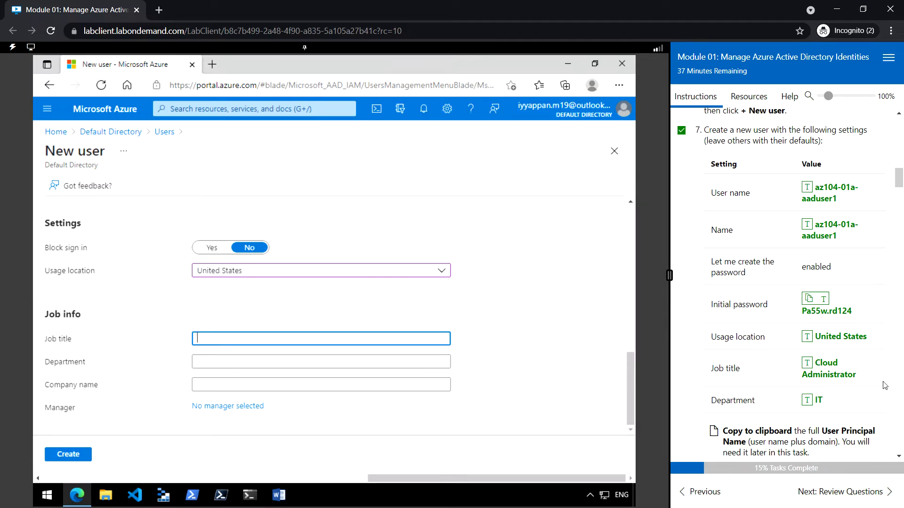
type("Cloud Administrator")
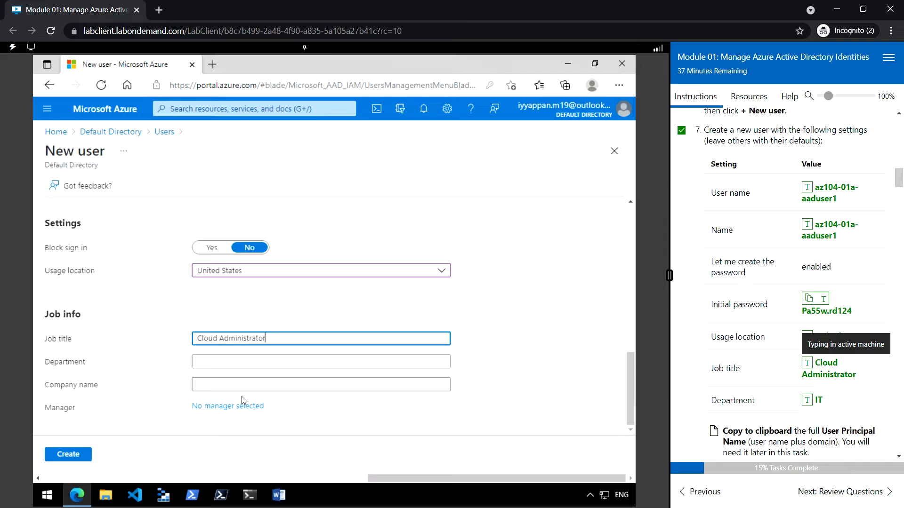
left_click(321, 362)
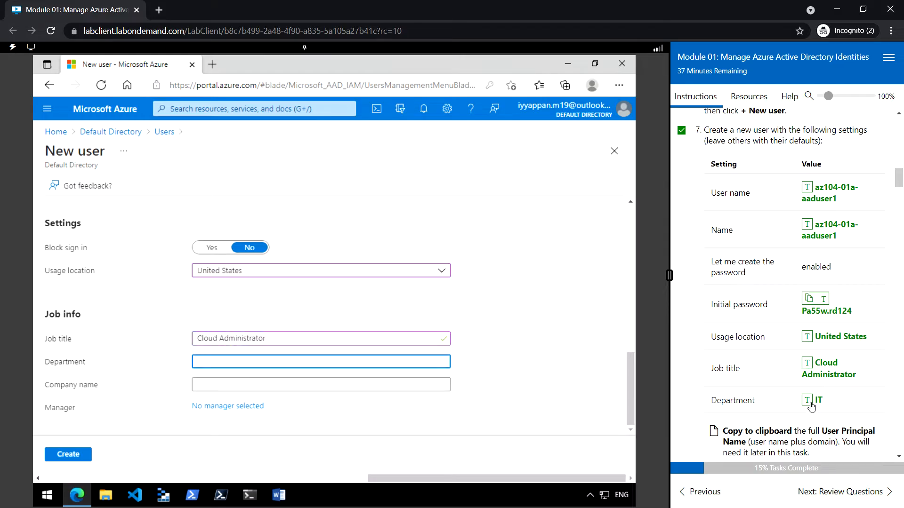
type("IT")
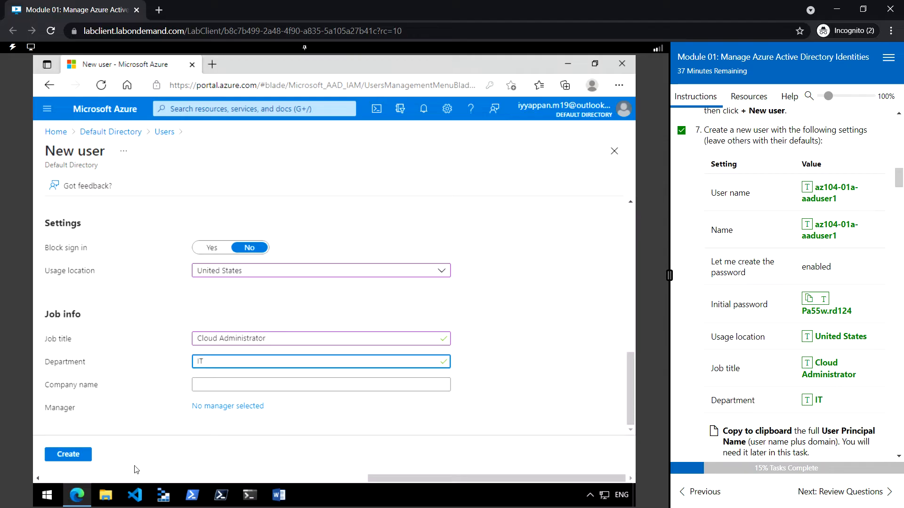
Create az104-01a-aaduser1 and dismiss the success notification on the All users blade.
left_click(68, 454)
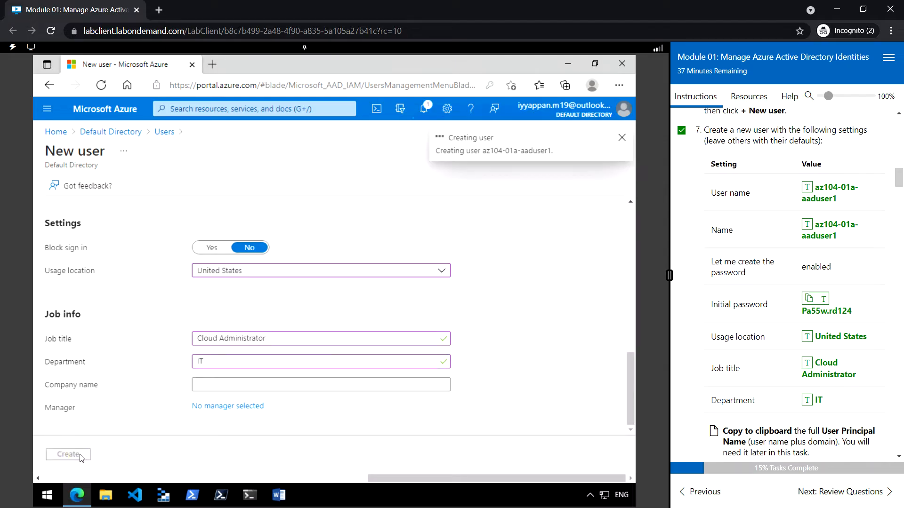
left_click(68, 454)
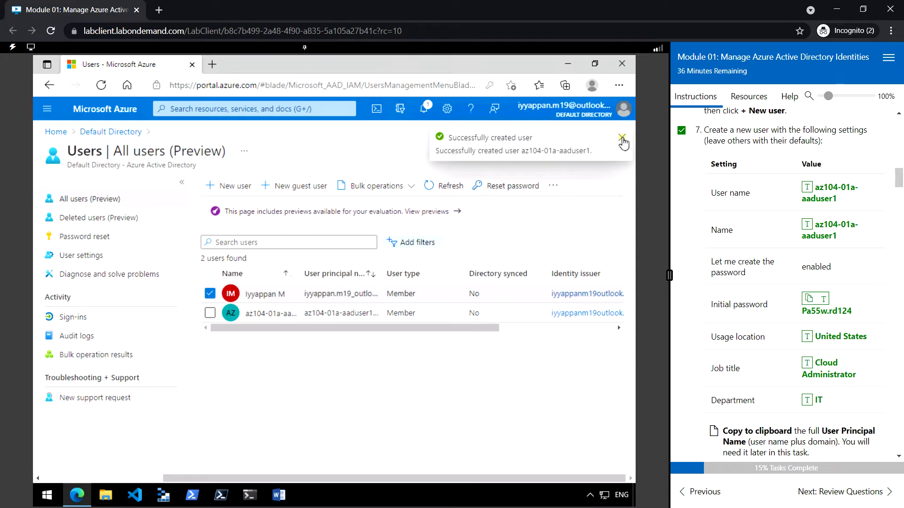
left_click(623, 141)
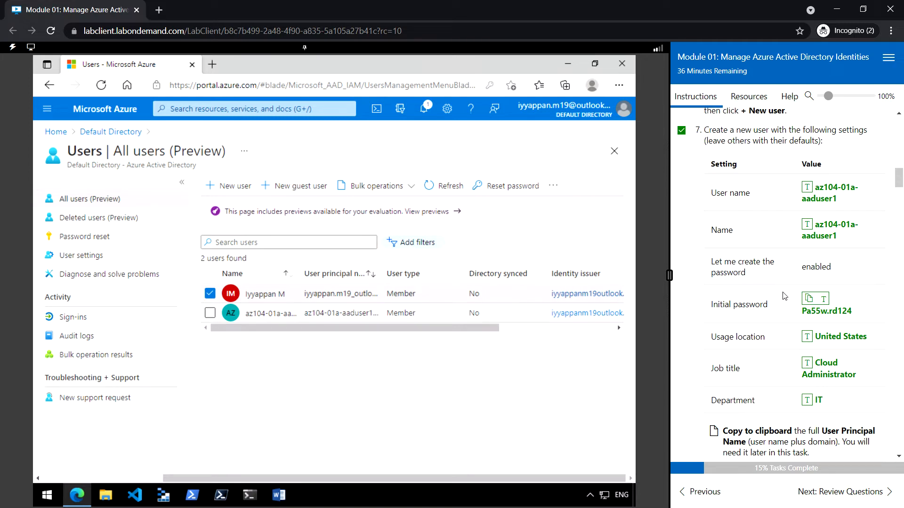
scroll("down", 3)
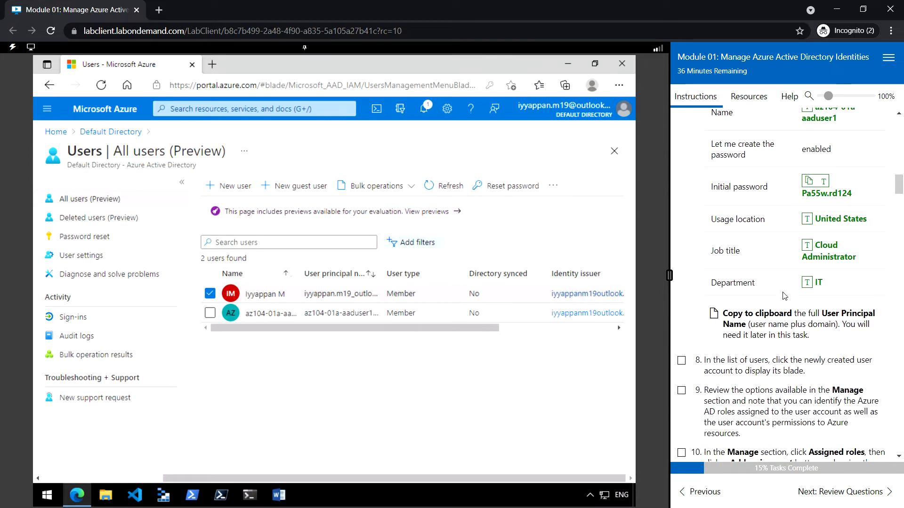
scroll("down", 3)
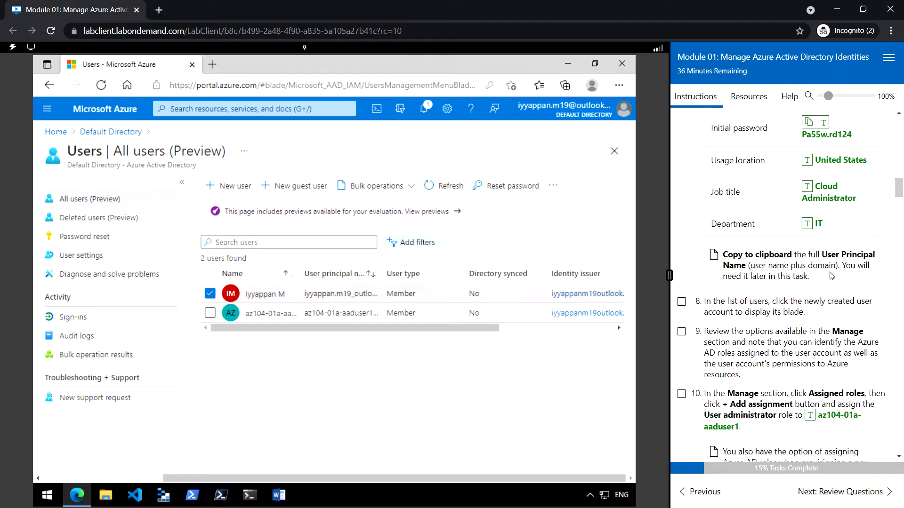
Open az104-01a-aaduser1's details and view its Assigned roles, currently empty.
left_click(271, 313)
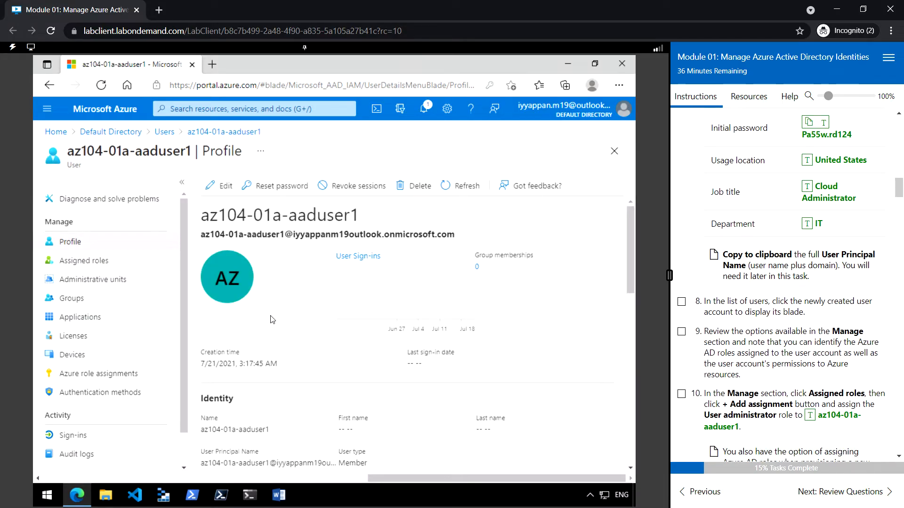
mouse_move(291, 283)
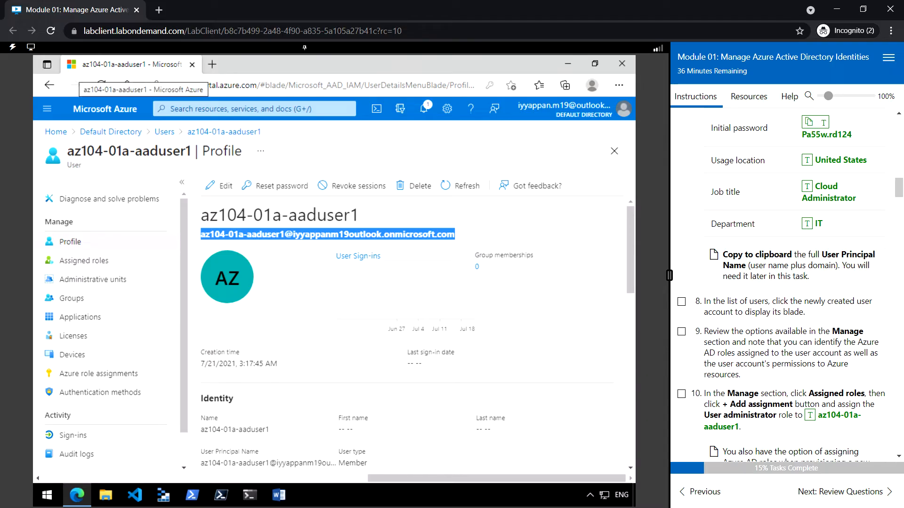
left_click(84, 261)
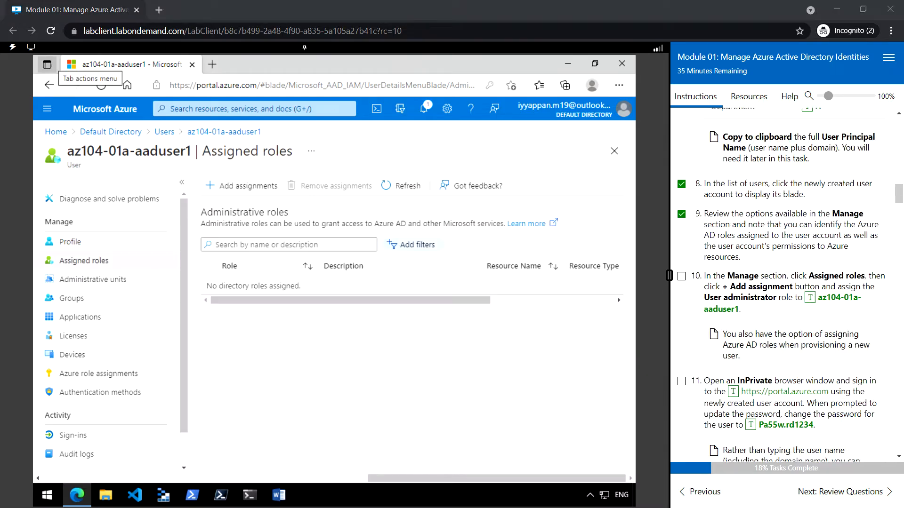
mouse_move(60, 235)
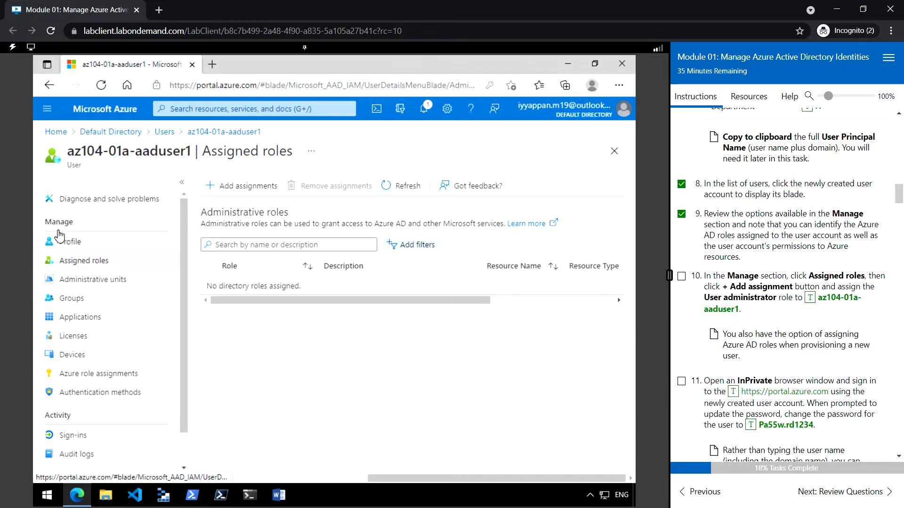
mouse_move(119, 277)
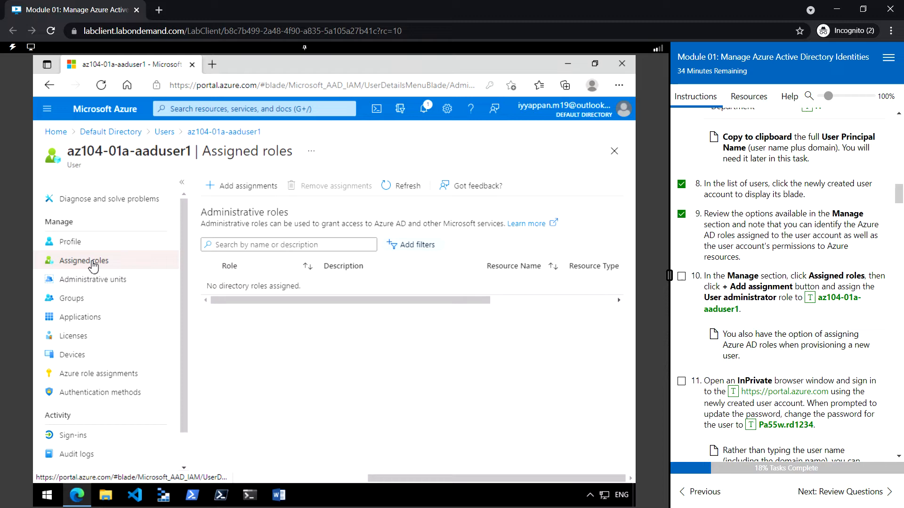
mouse_move(253, 199)
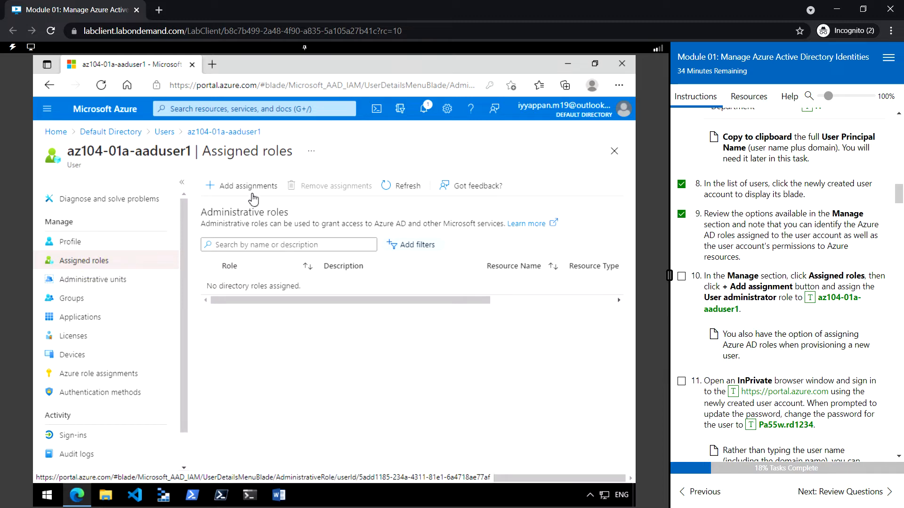
Add an assignment, filter roles for 'User adm', select User administrator and assign it.
left_click(248, 185)
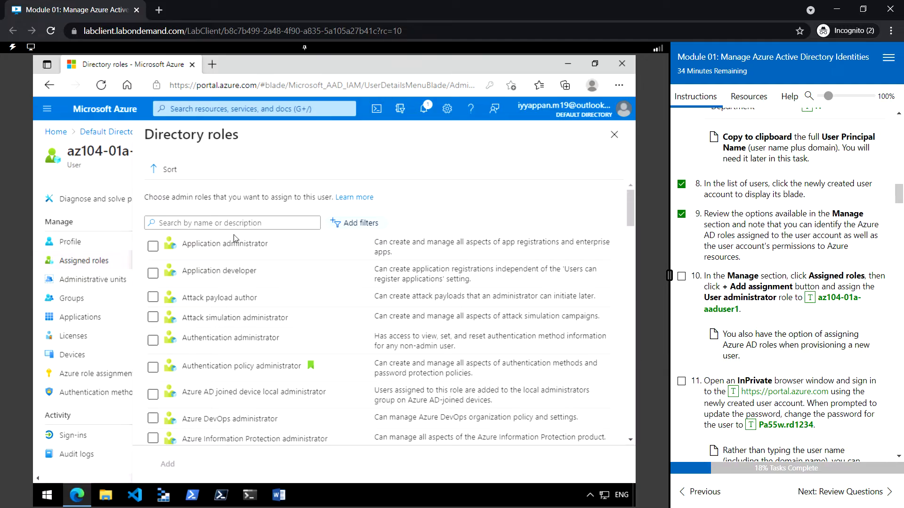
left_click(232, 223)
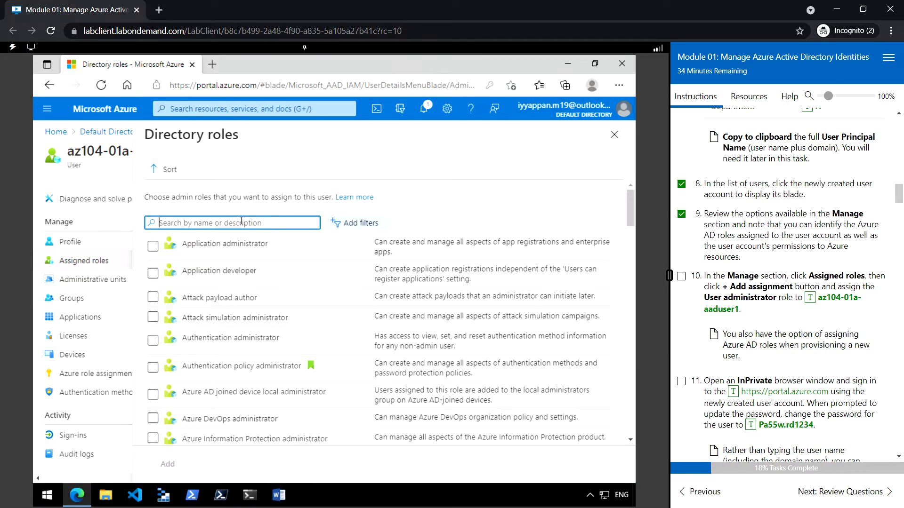
type("Us")
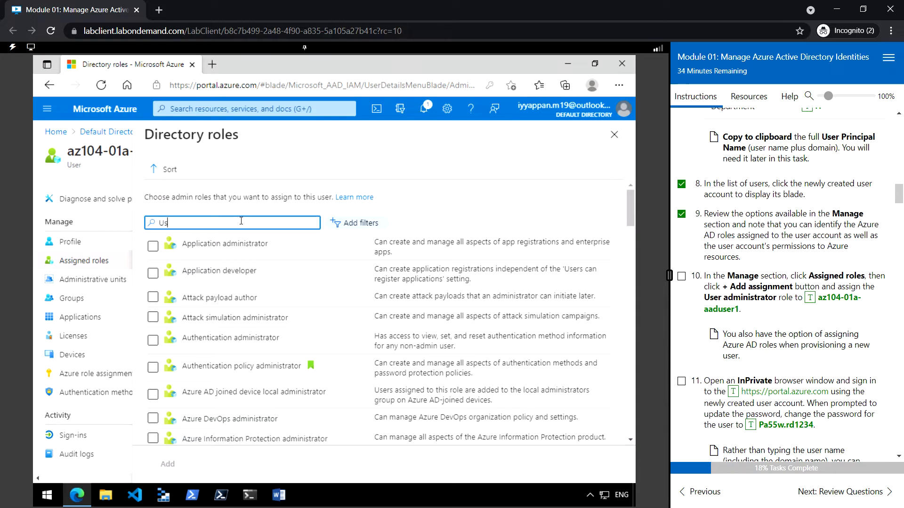
type("er adm")
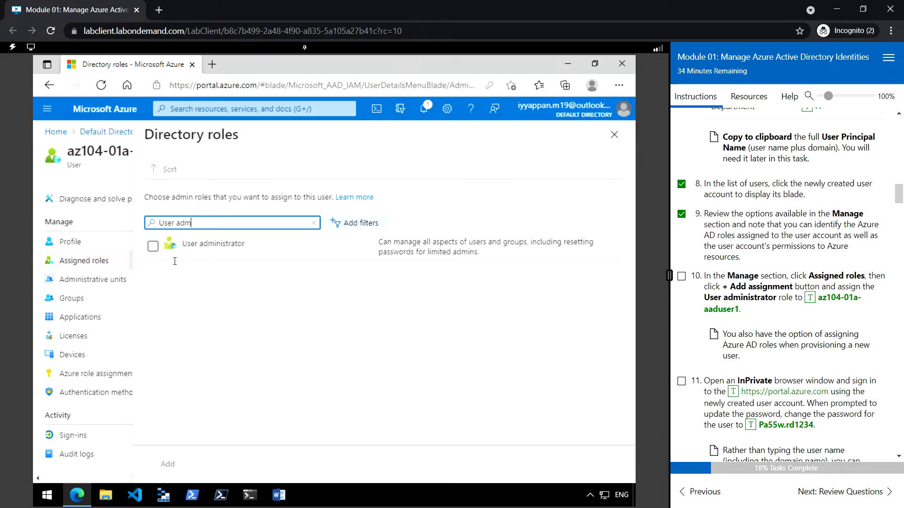
left_click(152, 246)
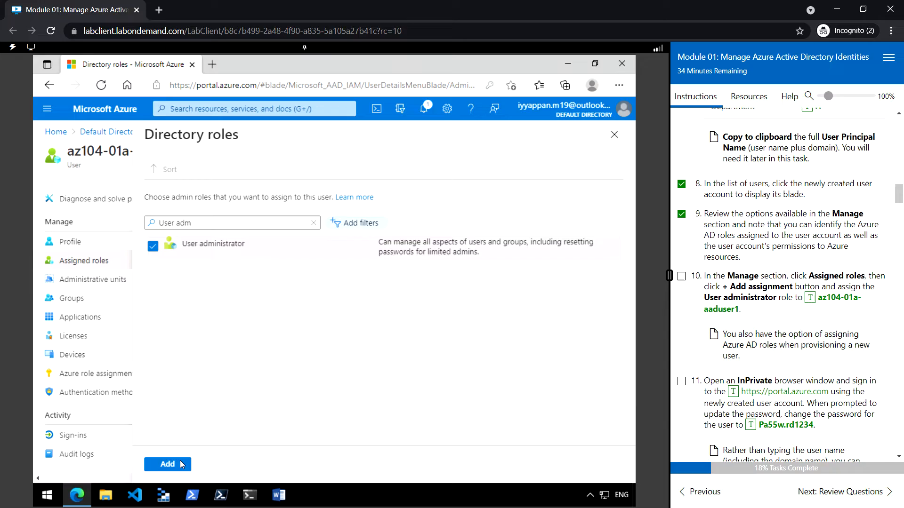
mouse_move(181, 465)
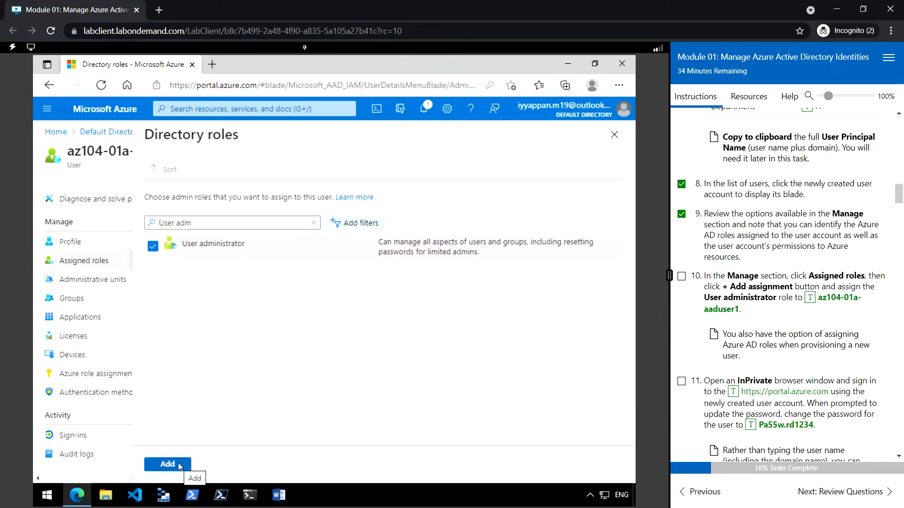
left_click(168, 464)
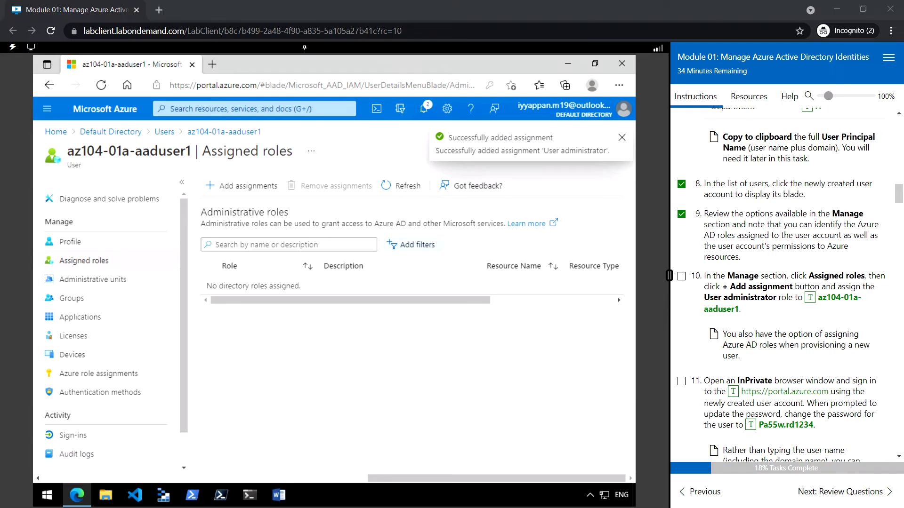
Dismiss the success notice, tick lab step 10 and refresh Assigned roles to show User administrator.
left_click(622, 137)
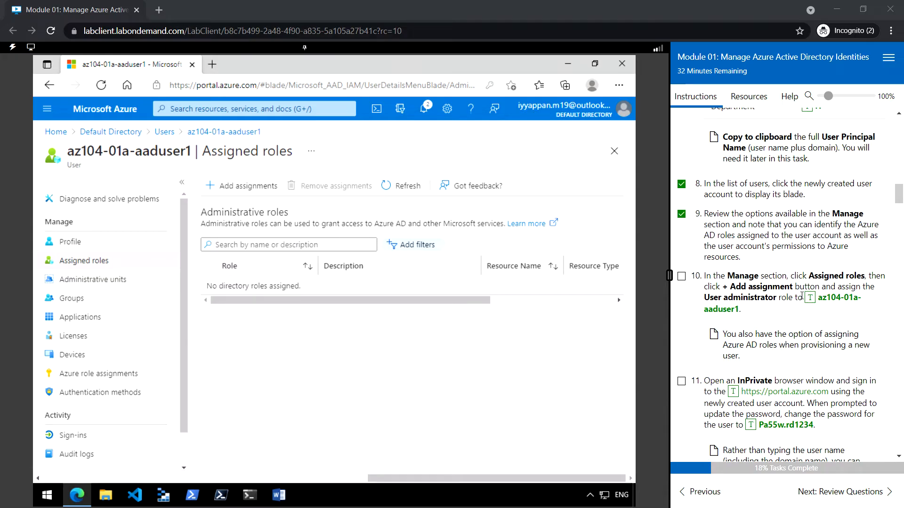
mouse_move(783, 313)
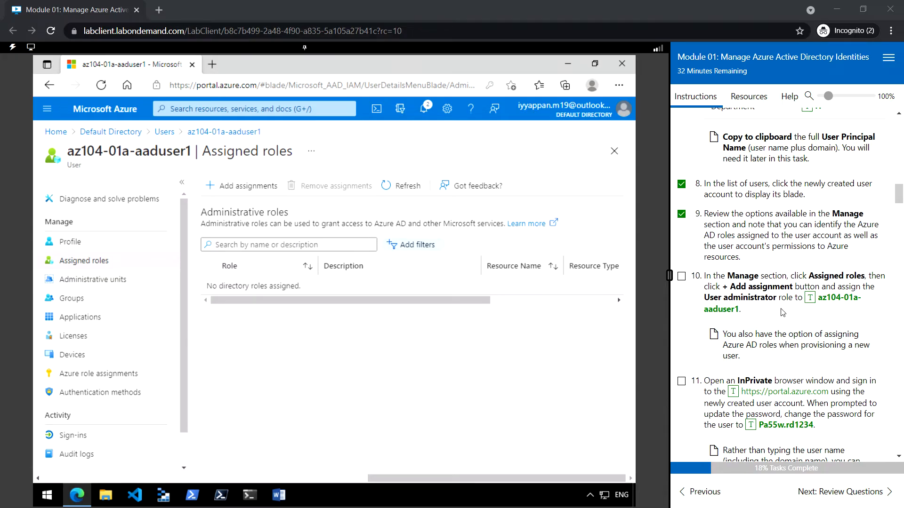
mouse_move(848, 309)
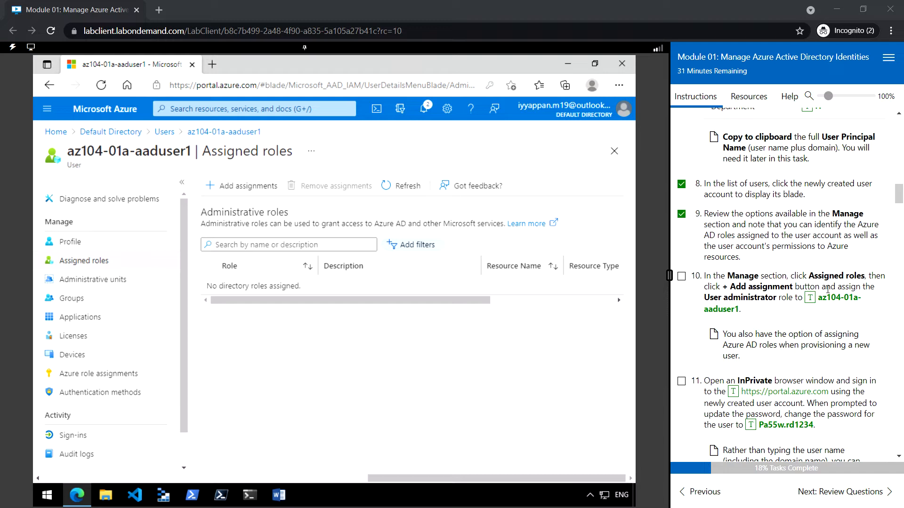
left_click(680, 275)
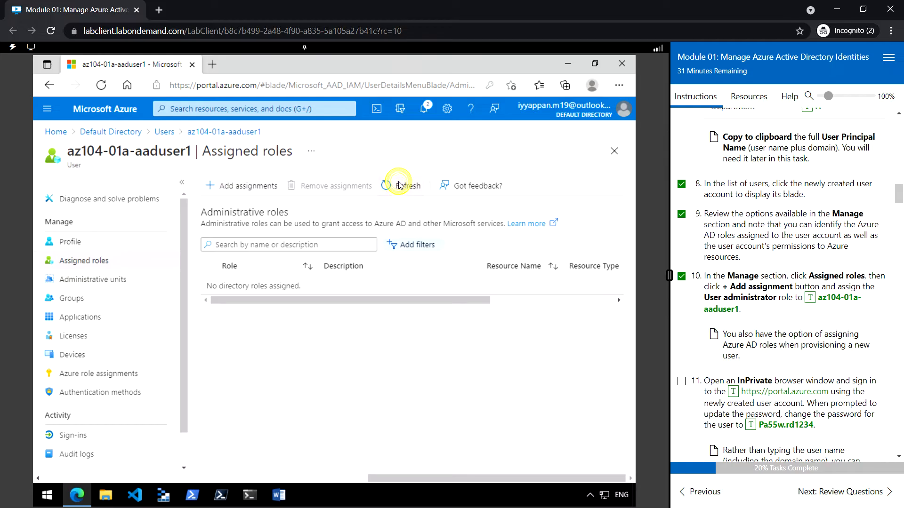
left_click(400, 186)
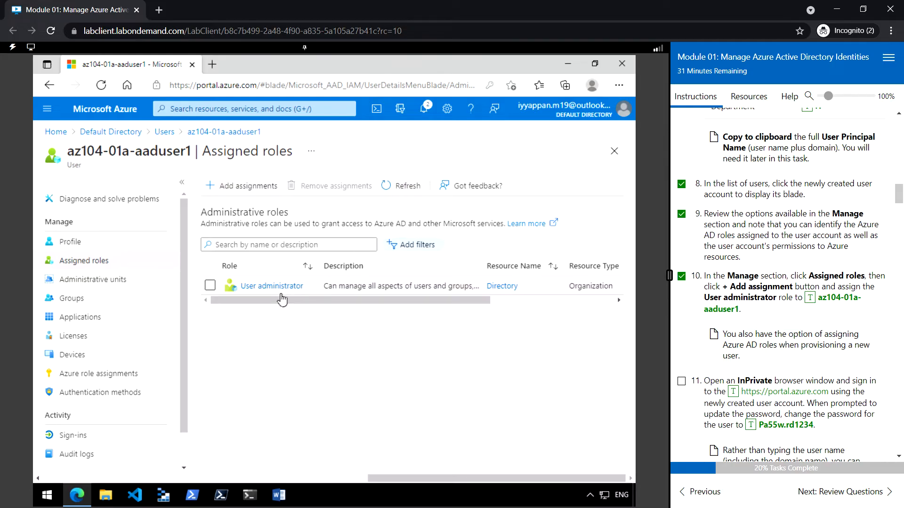
mouse_move(274, 301)
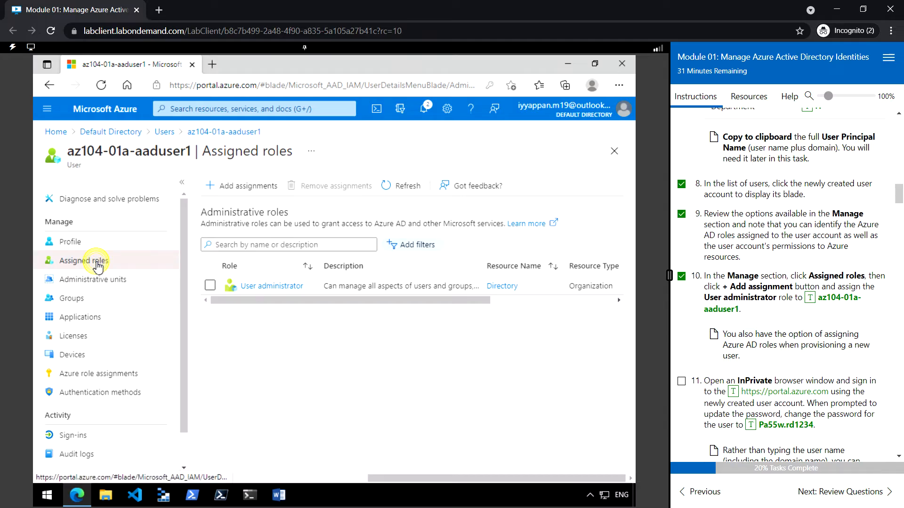
scroll("down", 3)
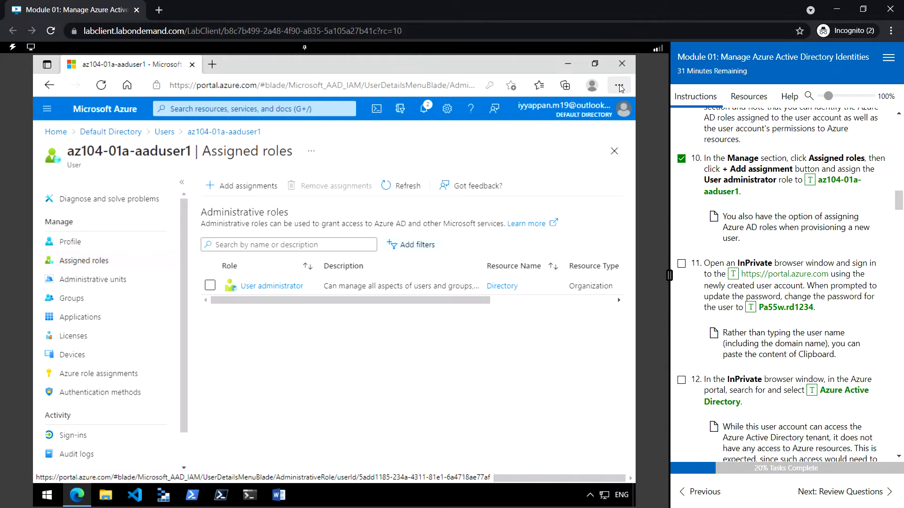
left_click(618, 84)
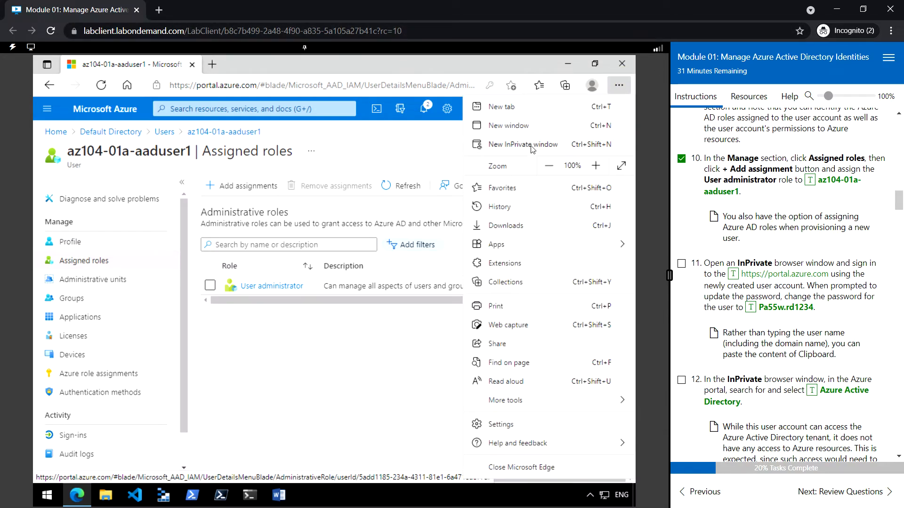
left_click(522, 145)
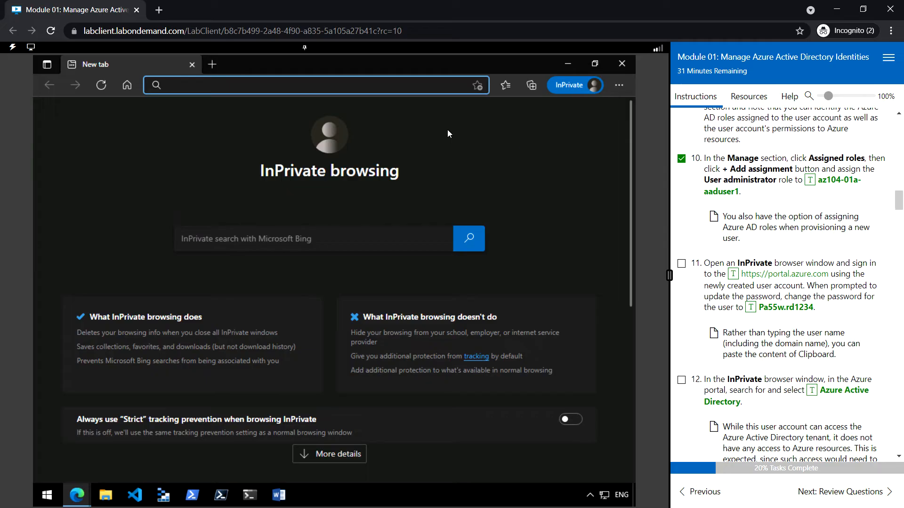
mouse_move(733, 274)
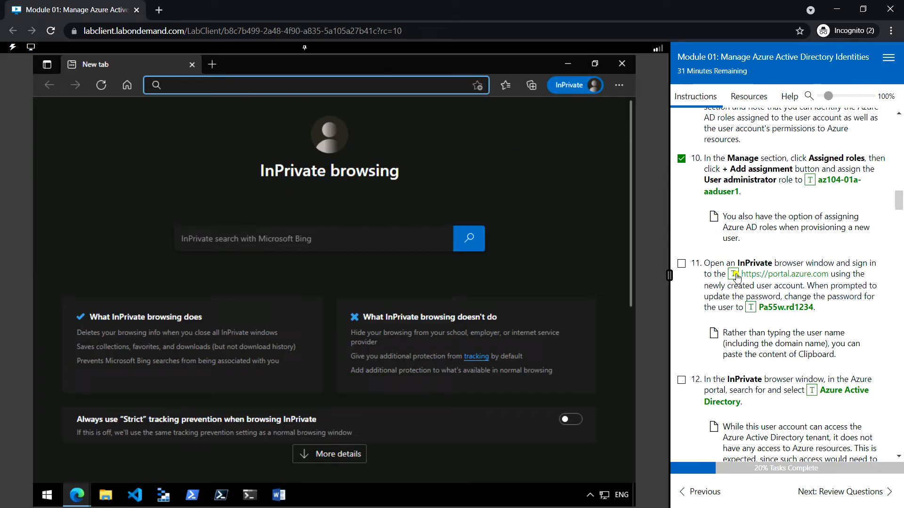
type("https://portal.azure.com")
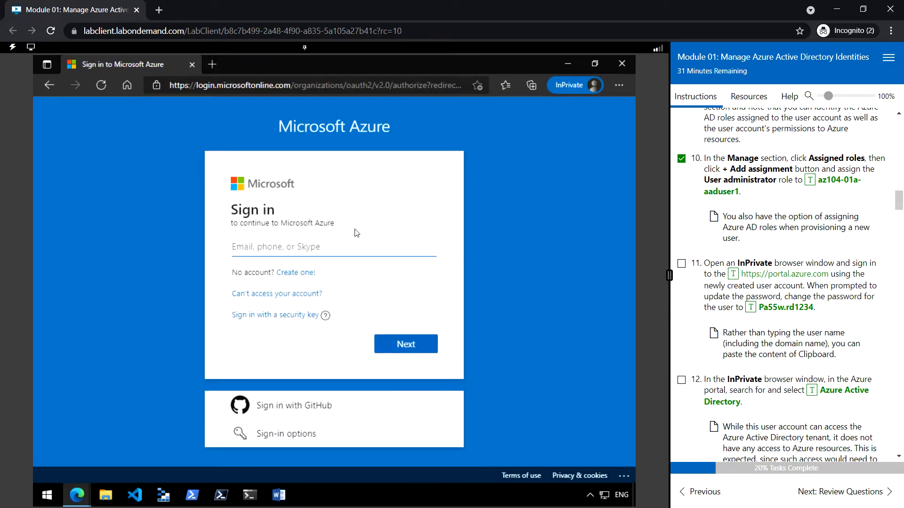
left_click(333, 247)
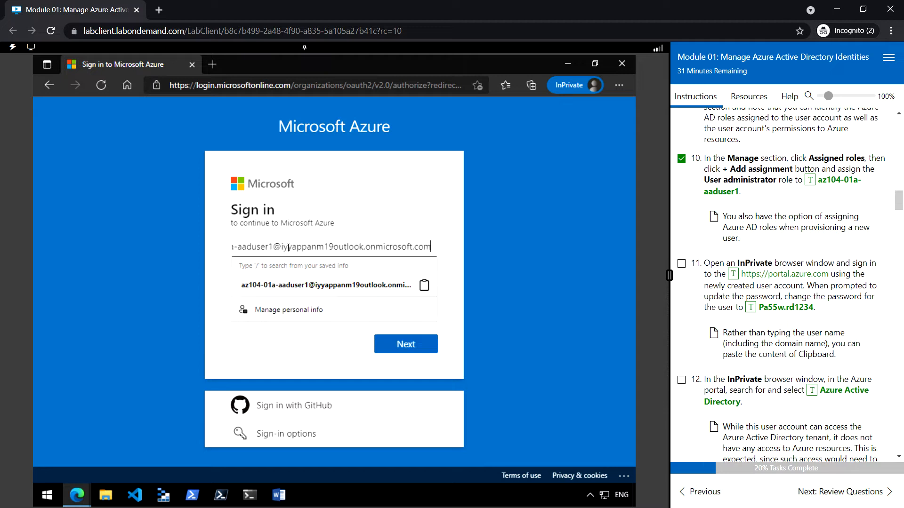
left_click(405, 344)
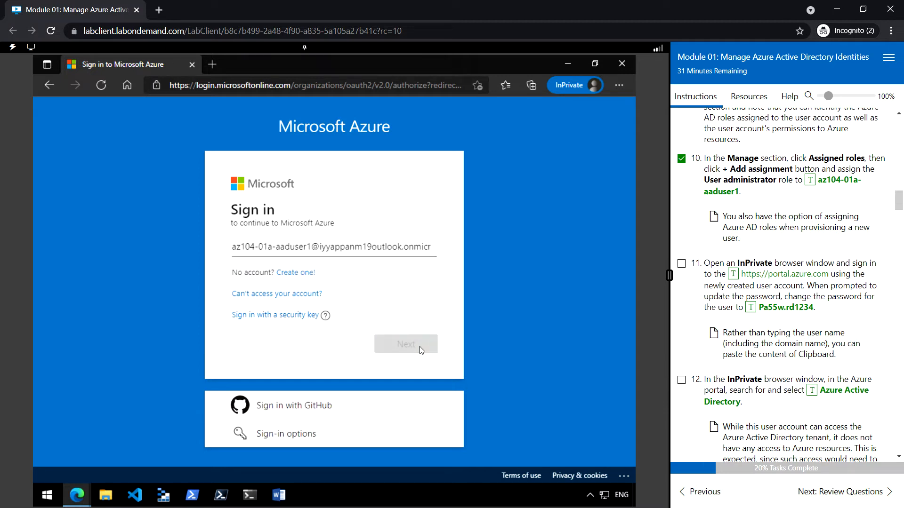
left_click(405, 345)
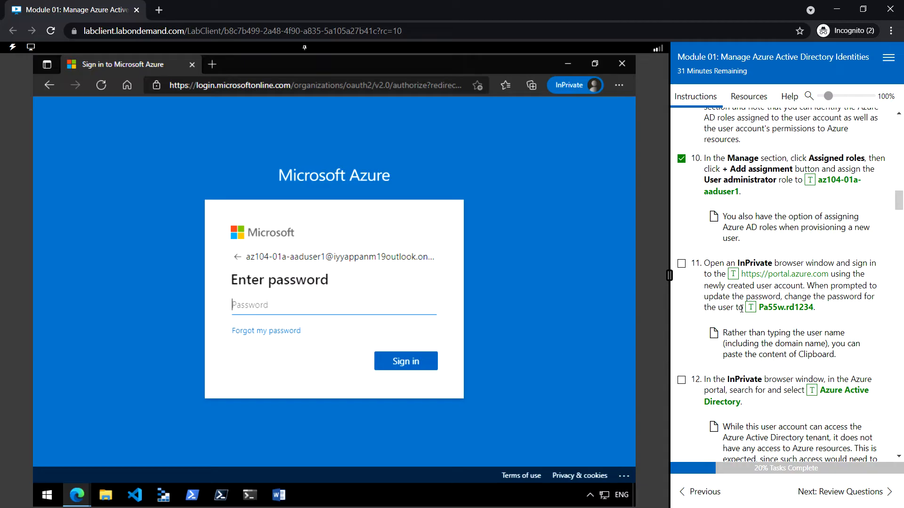
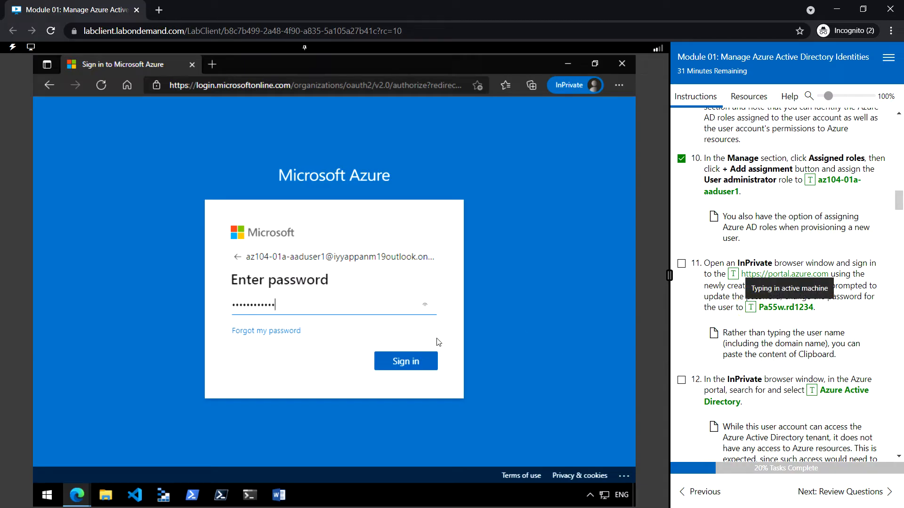
left_click(405, 361)
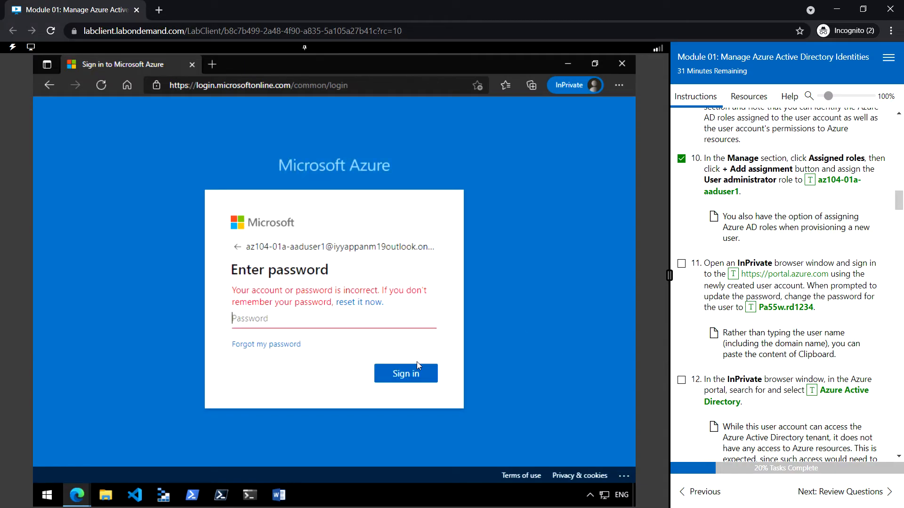
mouse_move(312, 322)
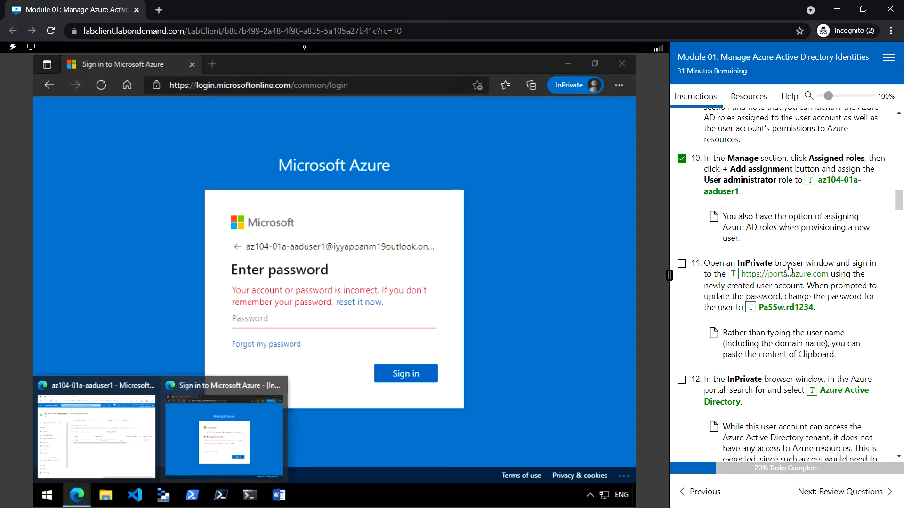
scroll("up", 3)
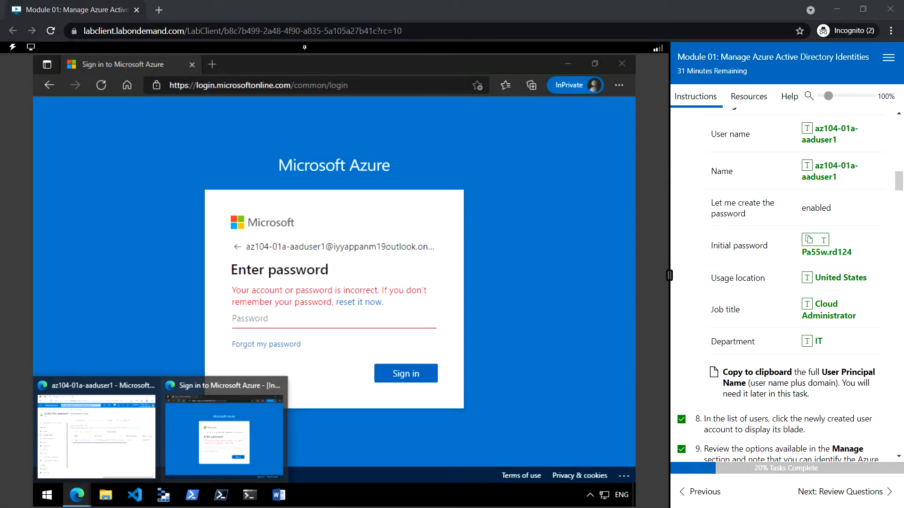
mouse_move(656, 291)
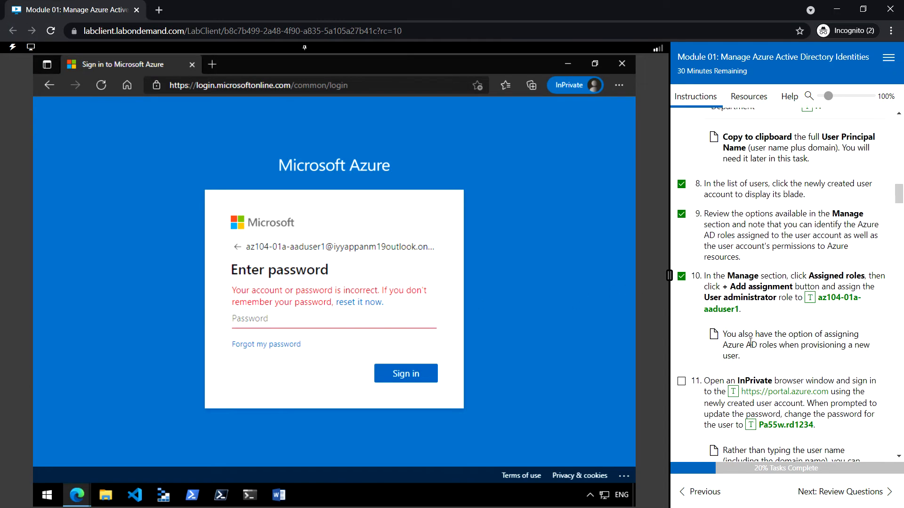
scroll("down", 3)
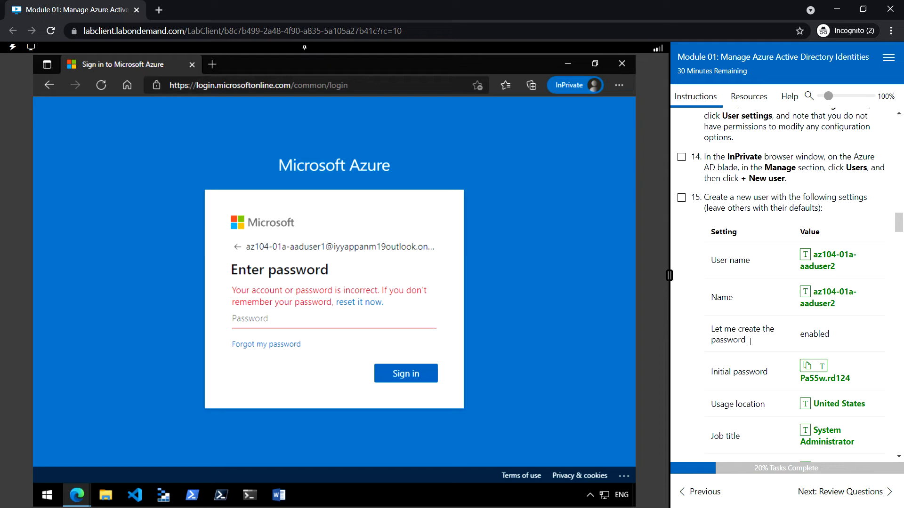
scroll("up", 3)
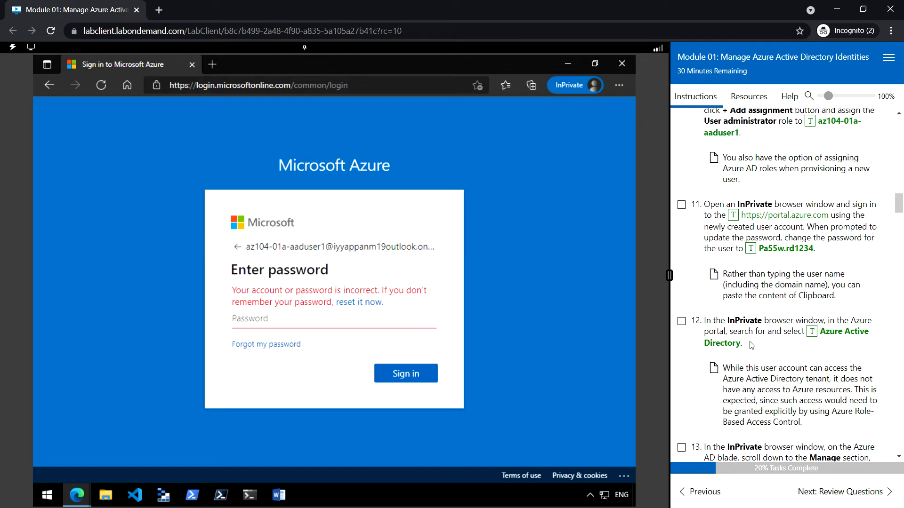
mouse_move(664, 302)
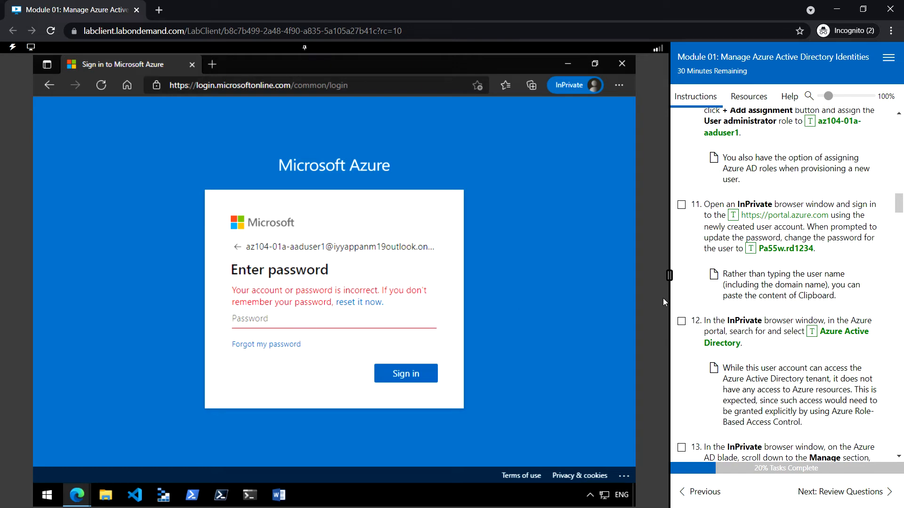
left_click(312, 320)
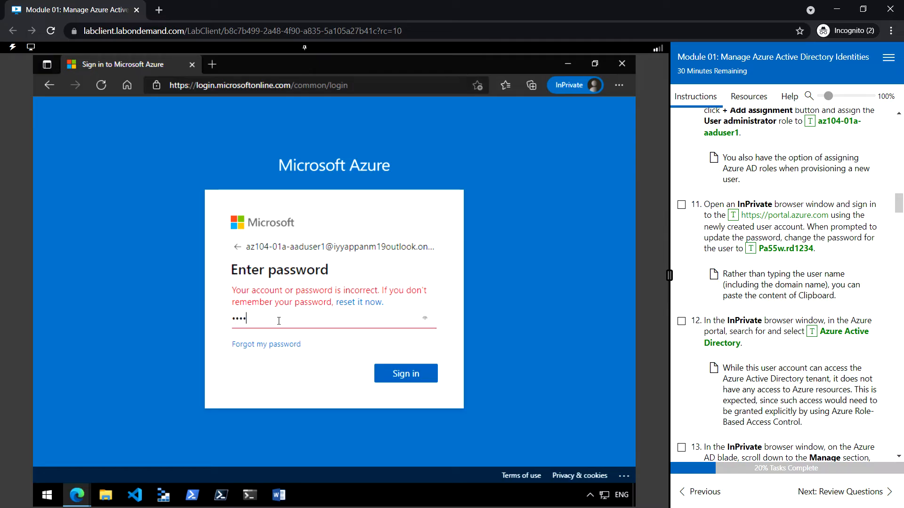
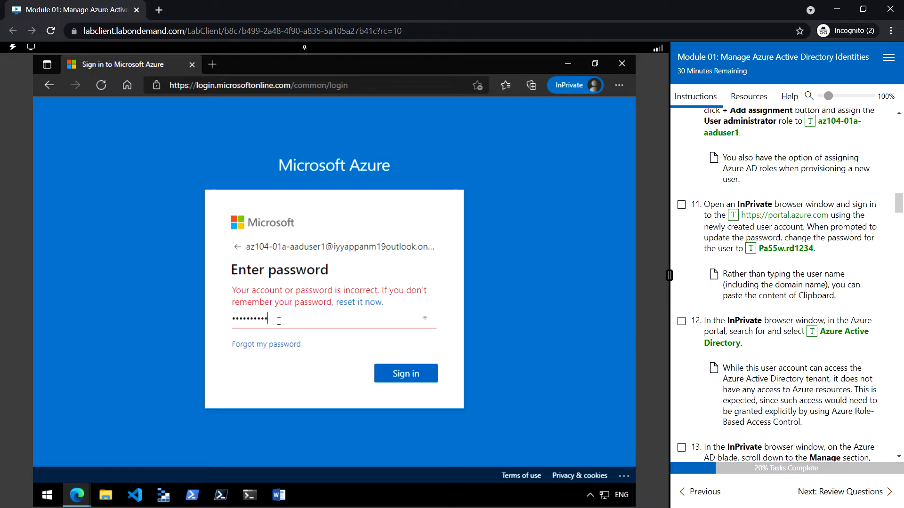
left_click(405, 373)
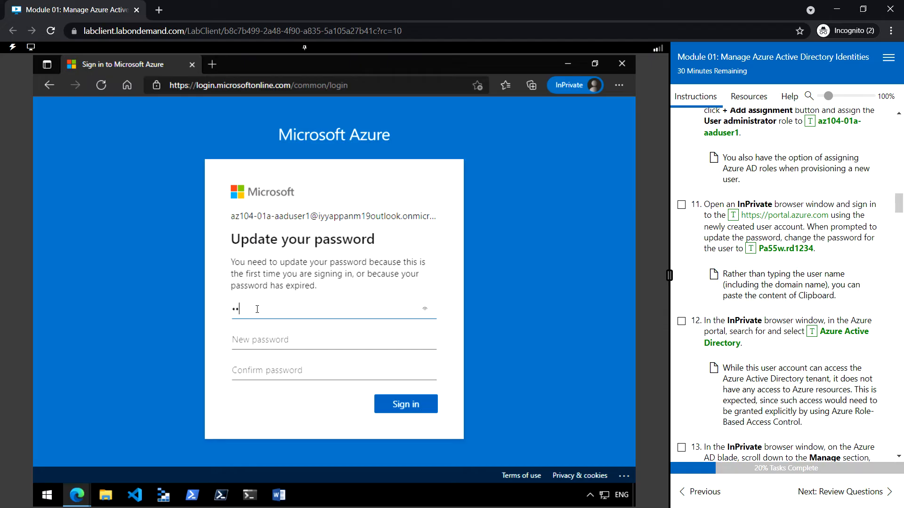
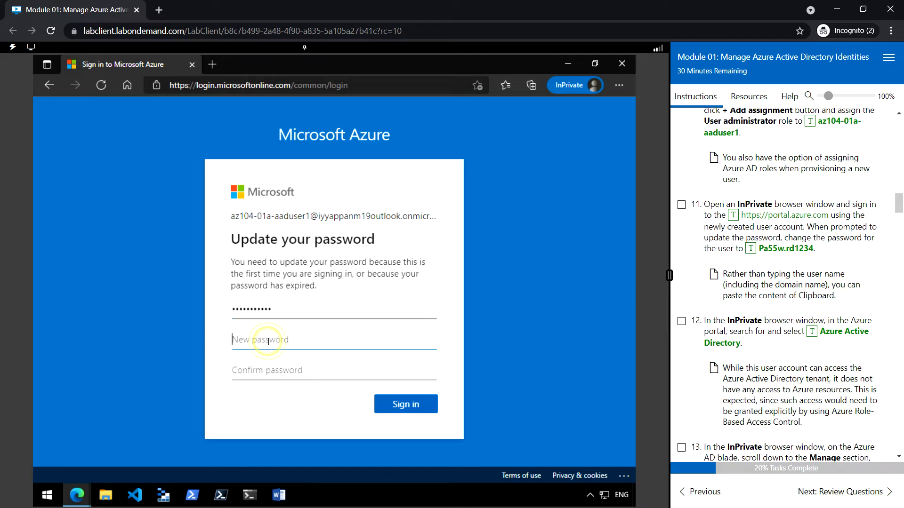
Complete the Update your password form and submit it to reach the security prompt.
mouse_move(750, 249)
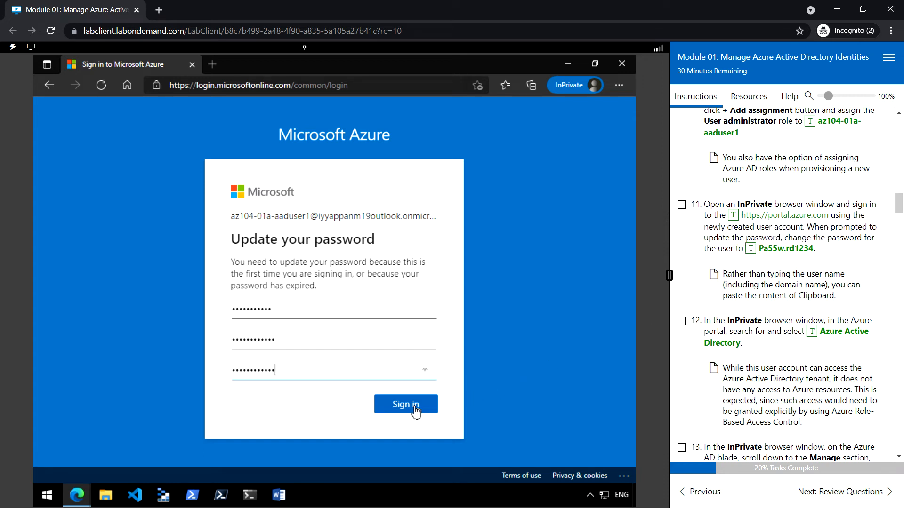
left_click(404, 404)
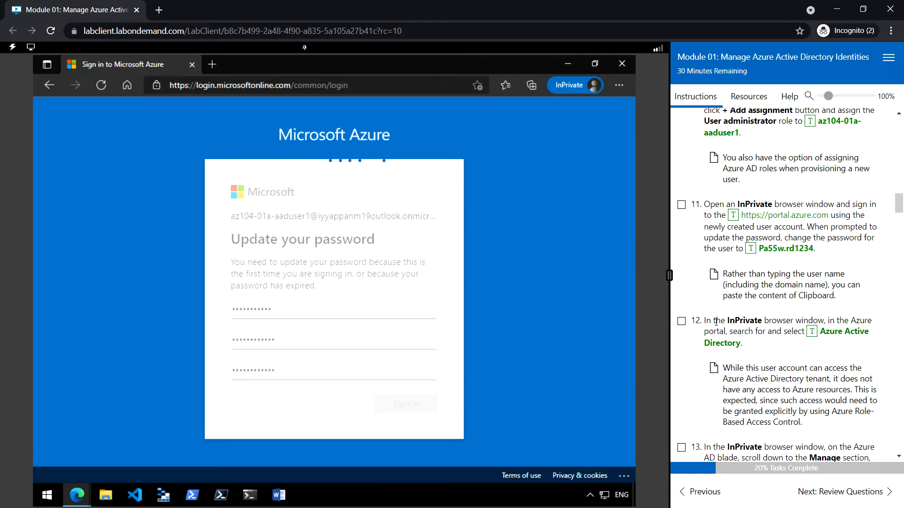
left_click(405, 404)
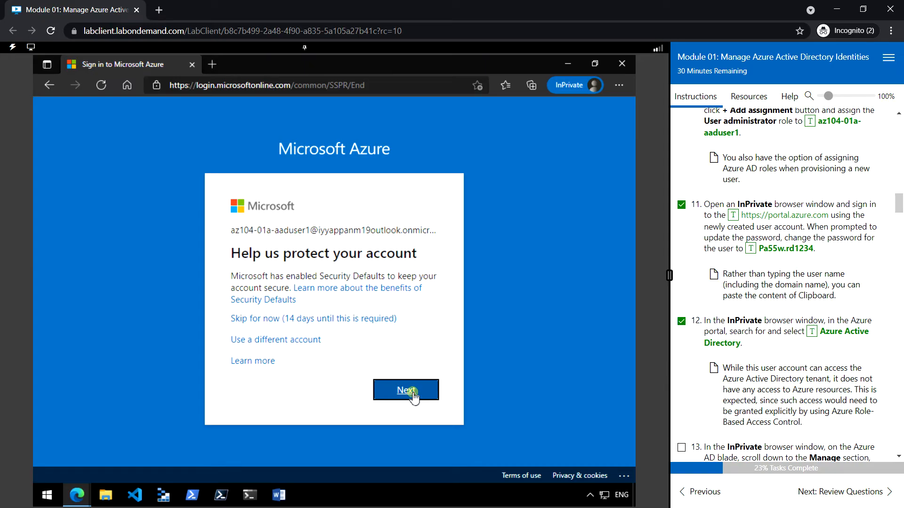
Start the security setup, then go back and reload portal.azure.com instead.
left_click(406, 390)
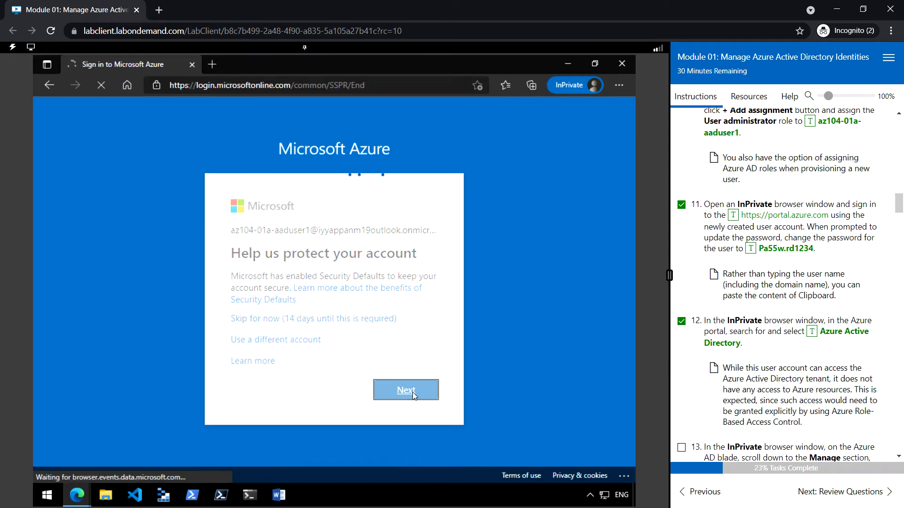
left_click(406, 390)
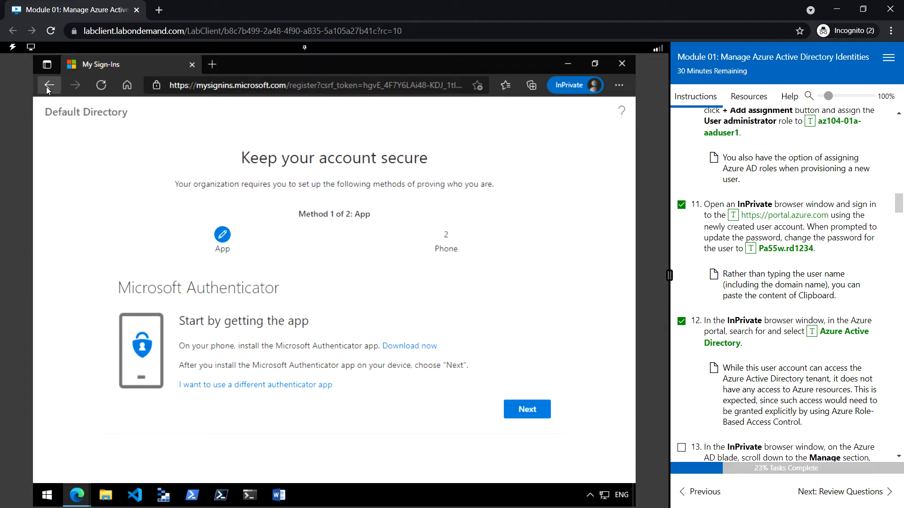
left_click(48, 85)
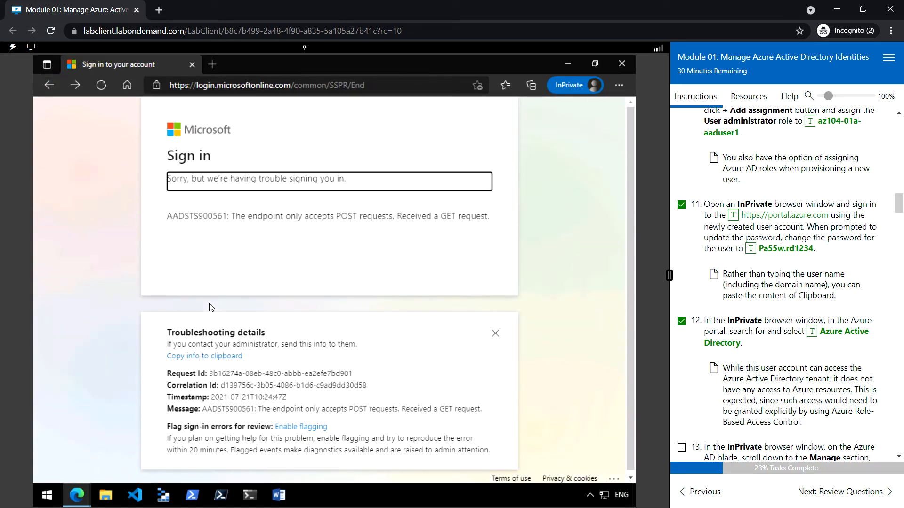
left_click(48, 85)
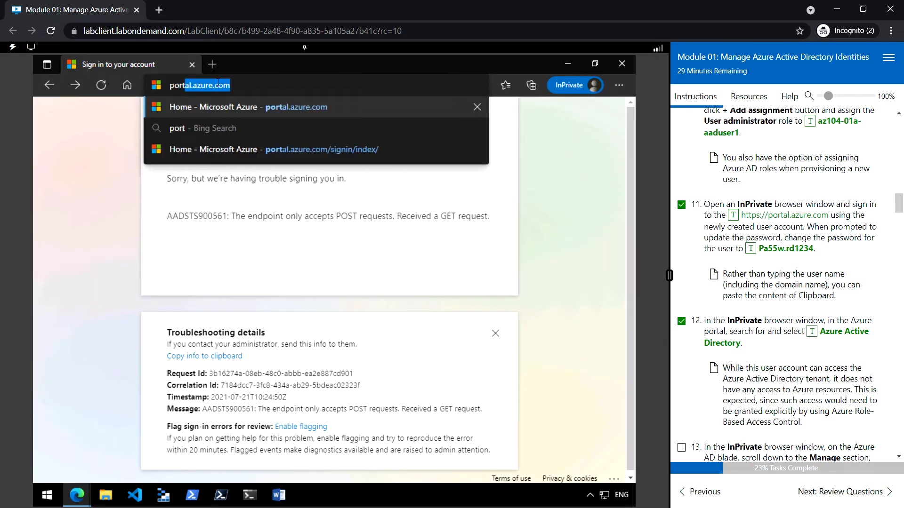
left_click(248, 107)
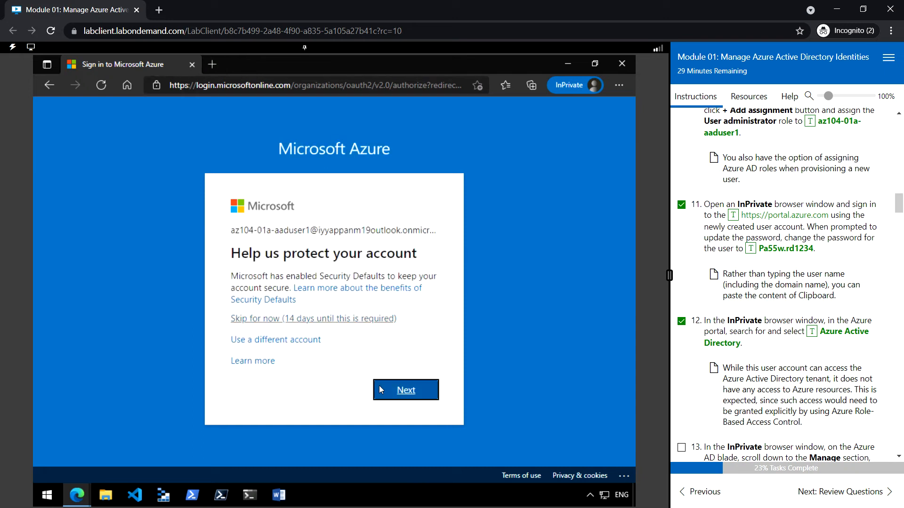
Skip the security setup for now and stay signed in to reach the portal Home.
left_click(312, 318)
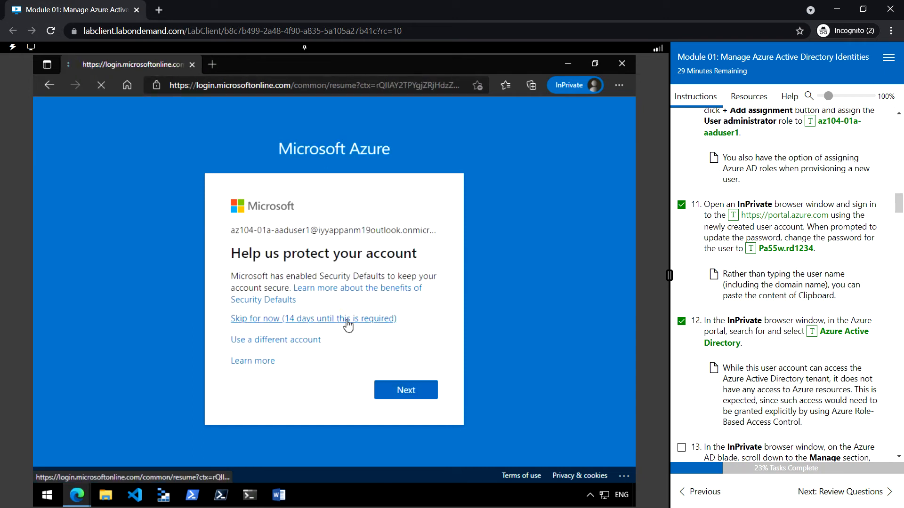
left_click(312, 318)
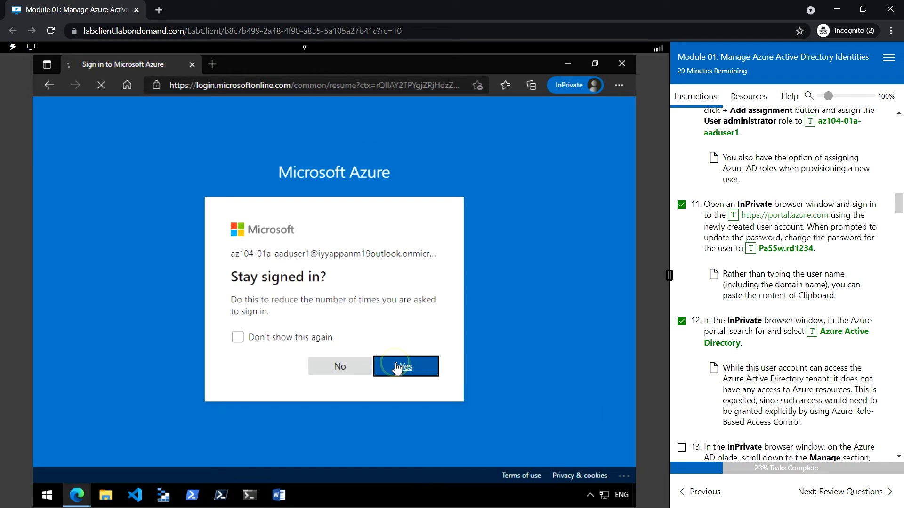
left_click(406, 366)
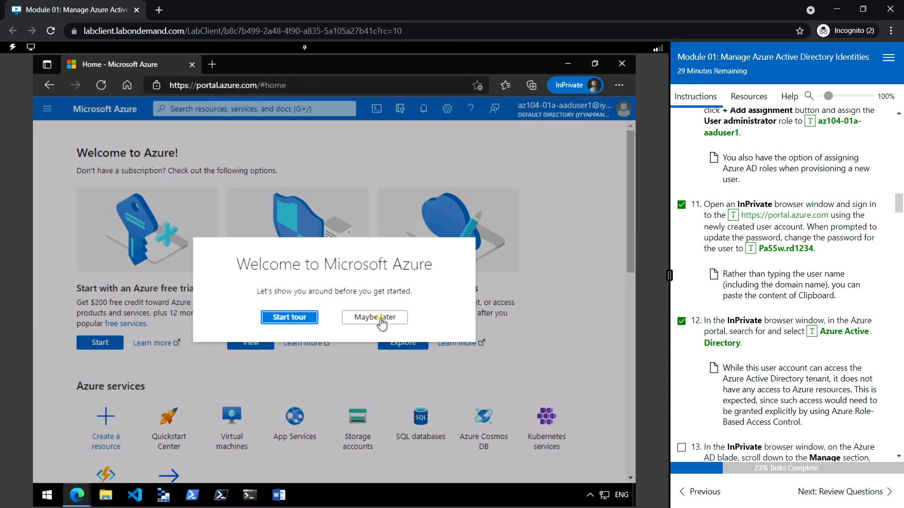
Choose Maybe later on the Welcome to Microsoft Azure tour offer.
left_click(373, 317)
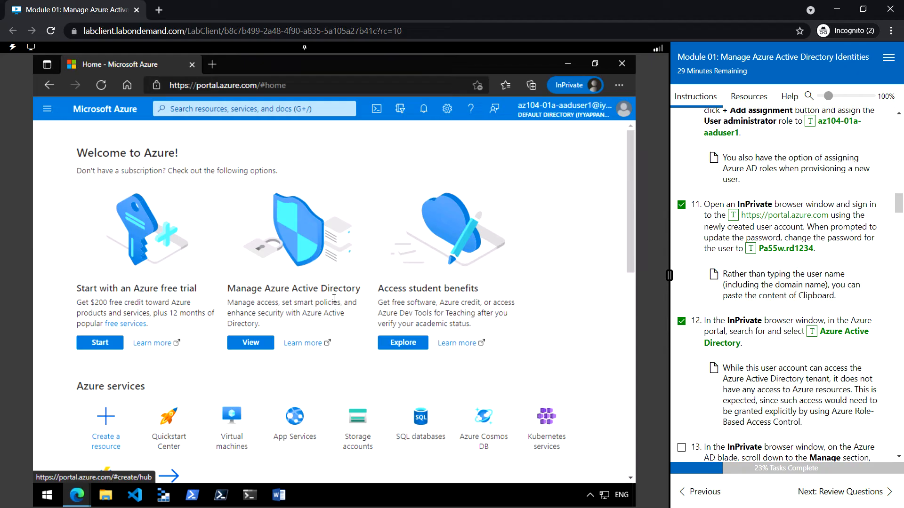
scroll("down", 3)
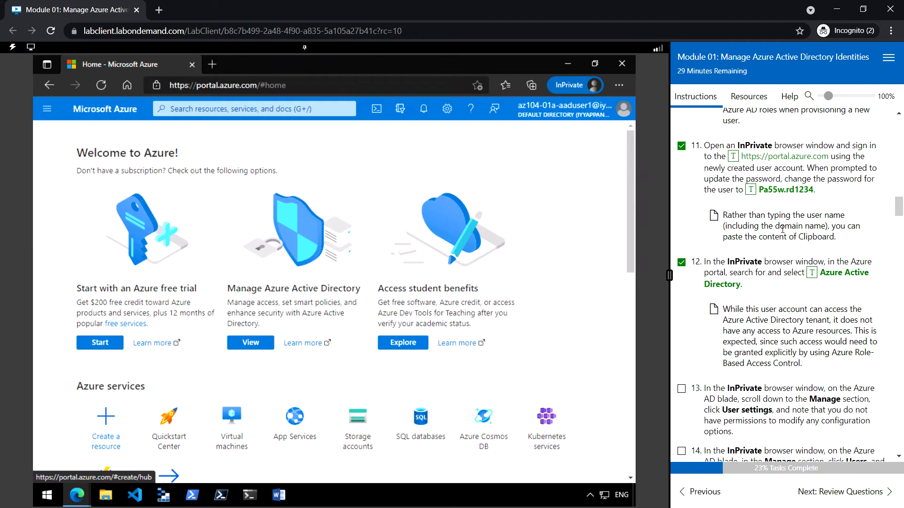
scroll("down", 3)
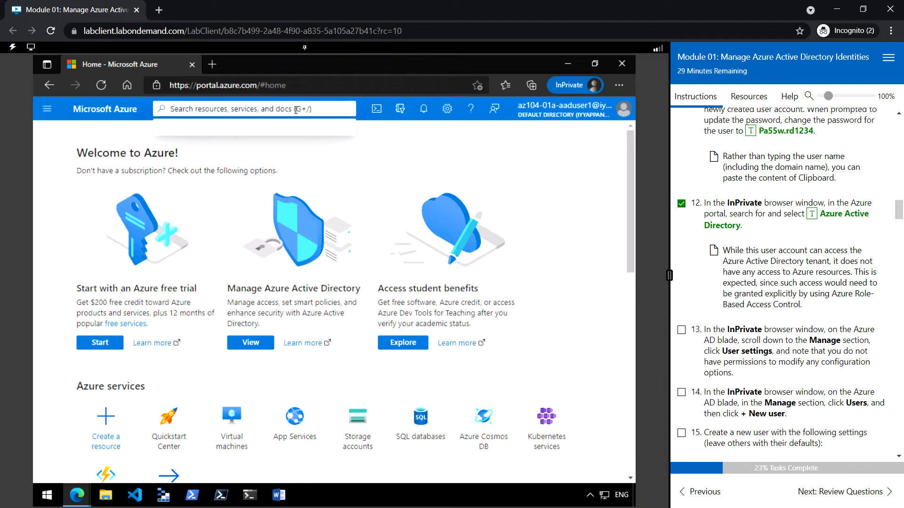
Search 'Azure' in the portal and open Azure Active Directory from the results.
type("Az")
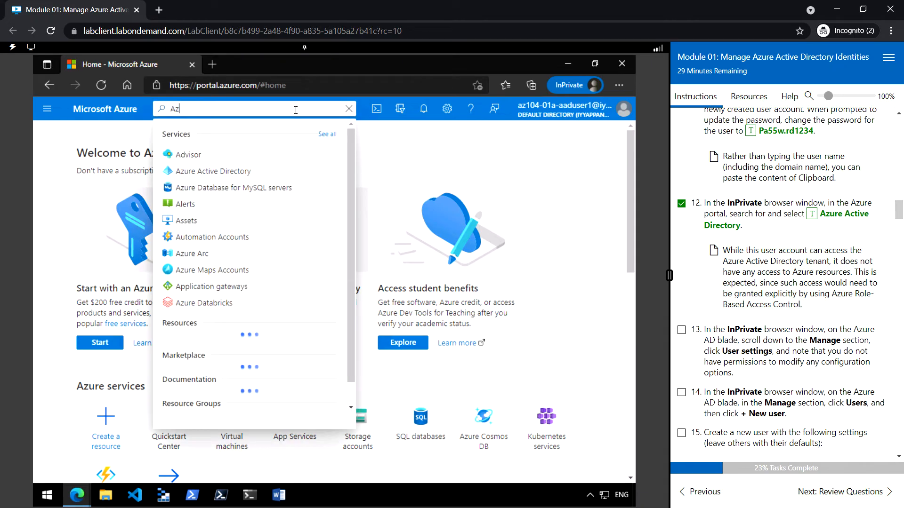
type("ure")
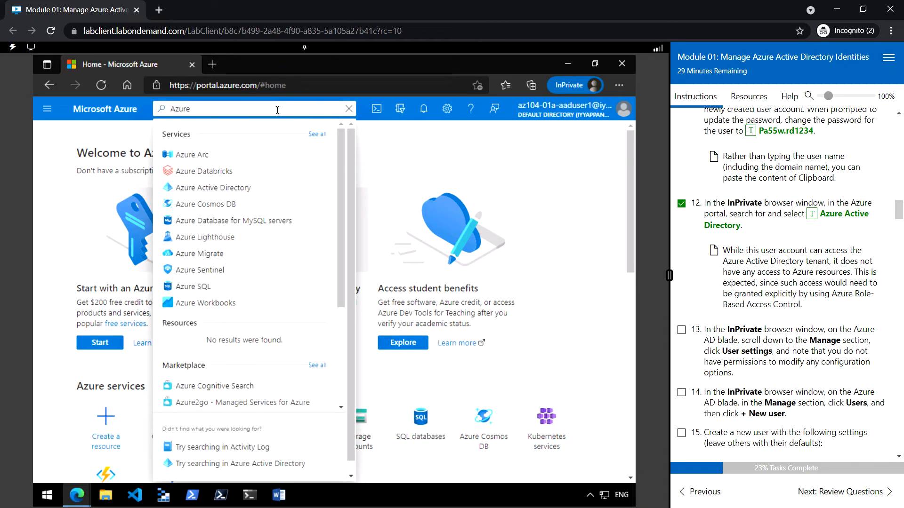
left_click(213, 187)
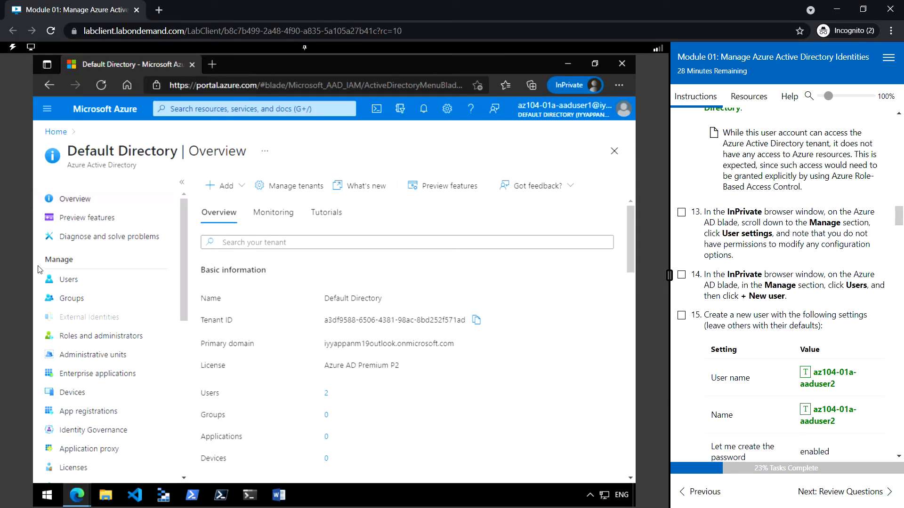
mouse_move(98, 459)
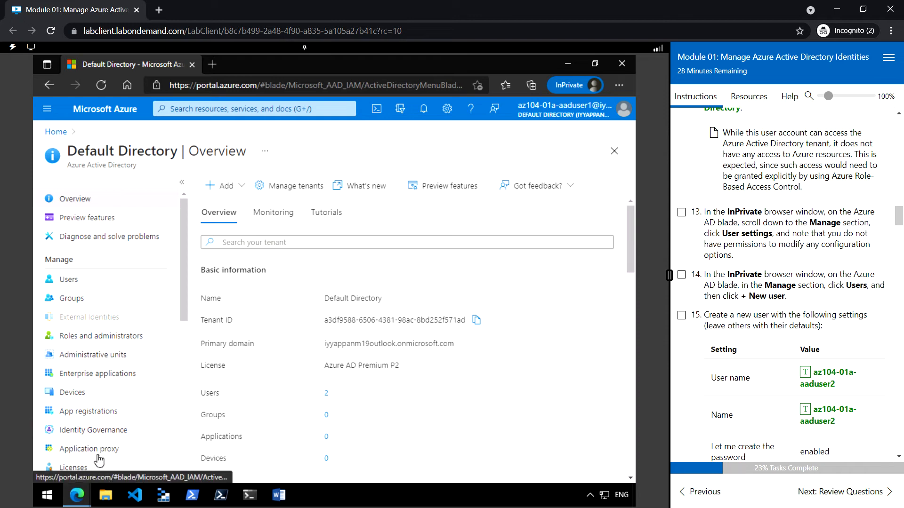
Open Default Directory's User settings and review the read-only options.
scroll("down", 3)
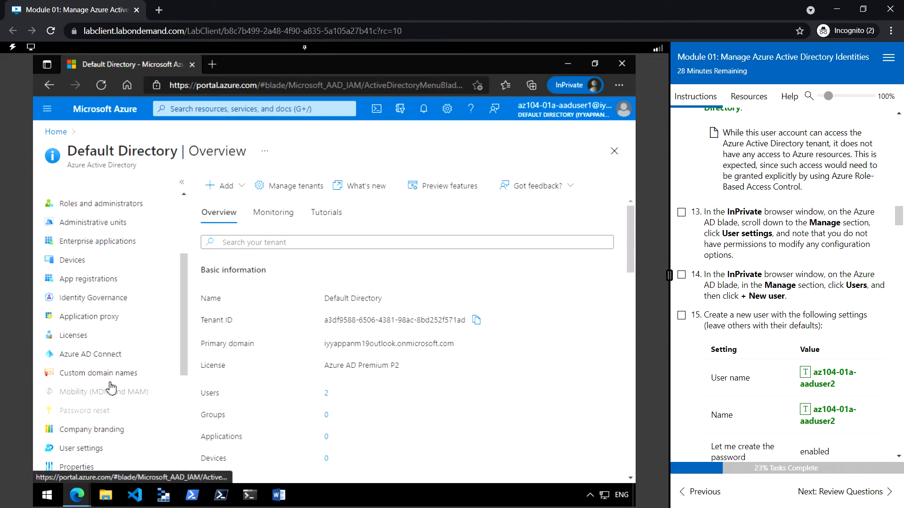
left_click(82, 448)
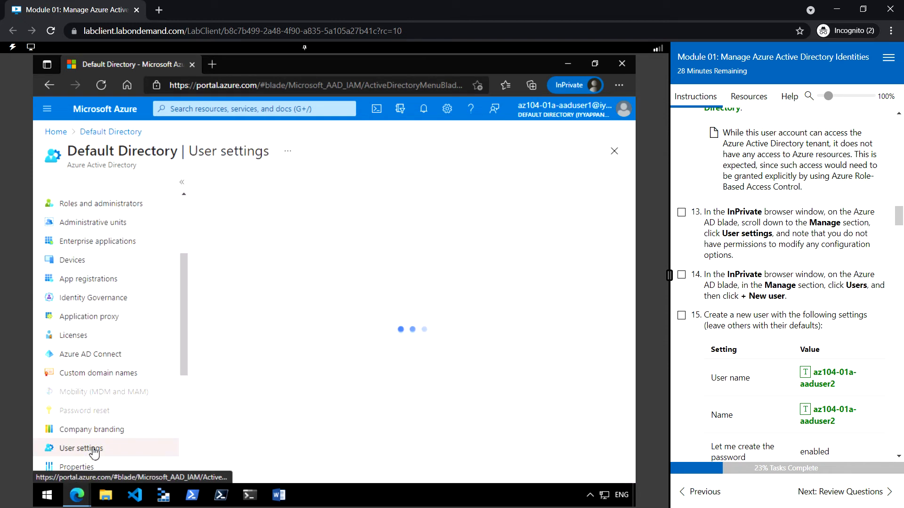
left_click(81, 448)
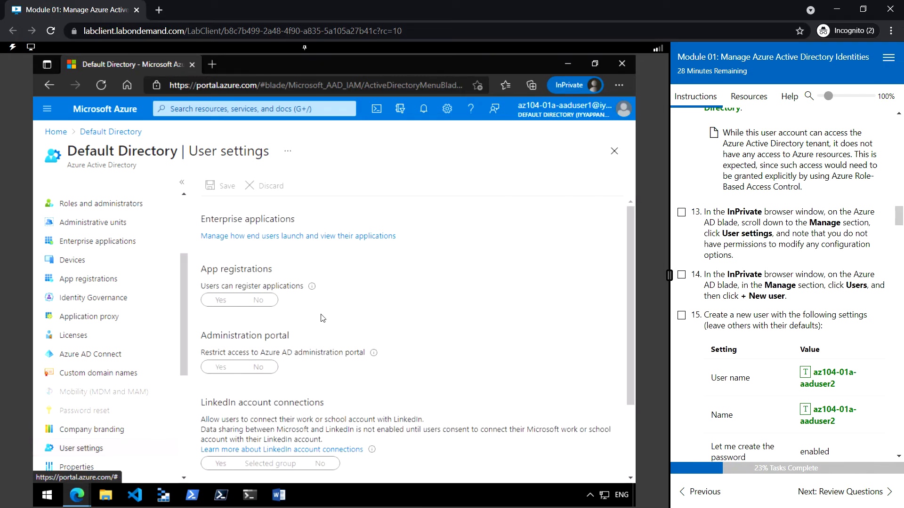
mouse_move(383, 323)
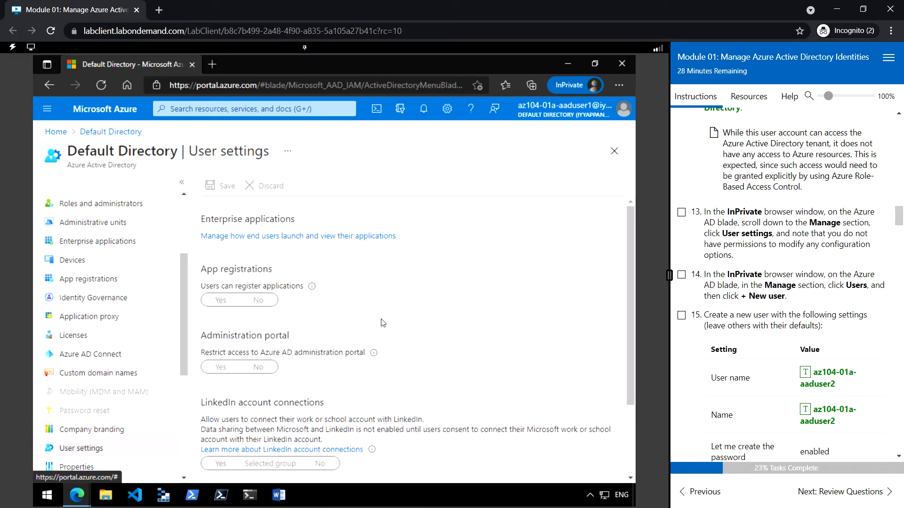
scroll("down", 3)
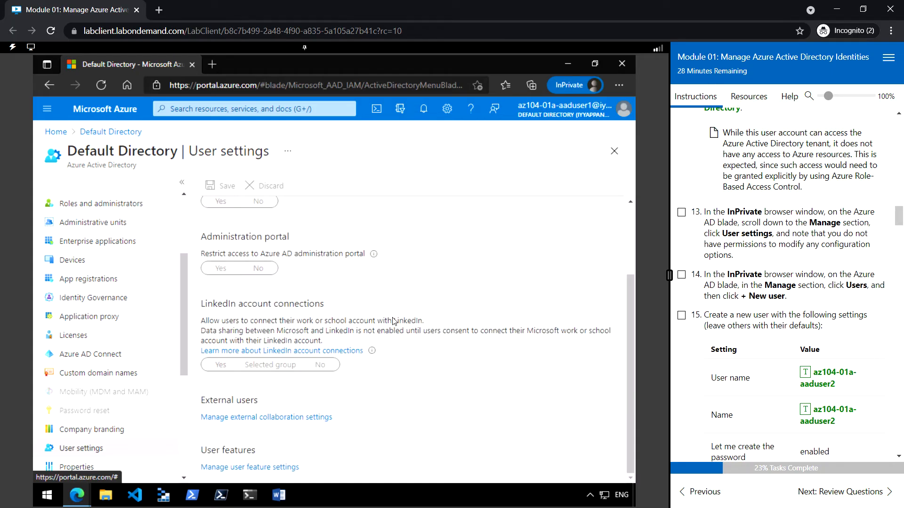
scroll("up", 3)
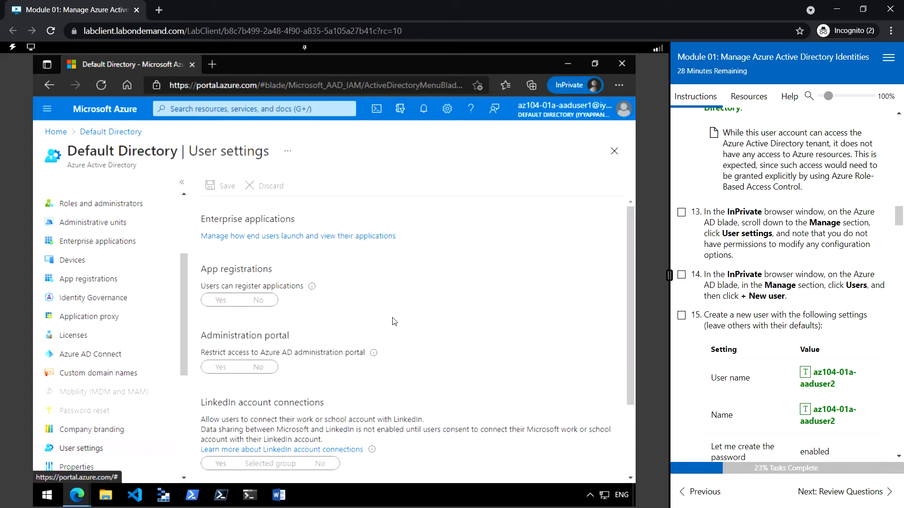
scroll("up", 3)
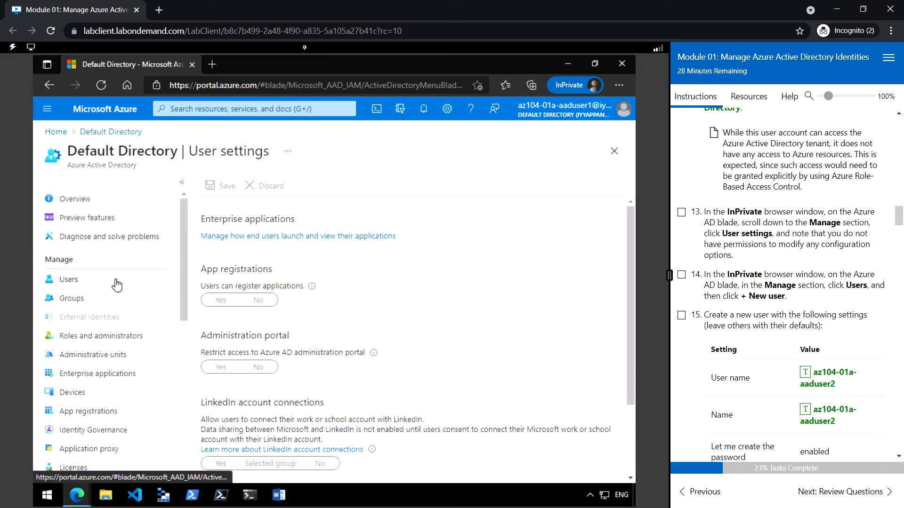
mouse_move(81, 287)
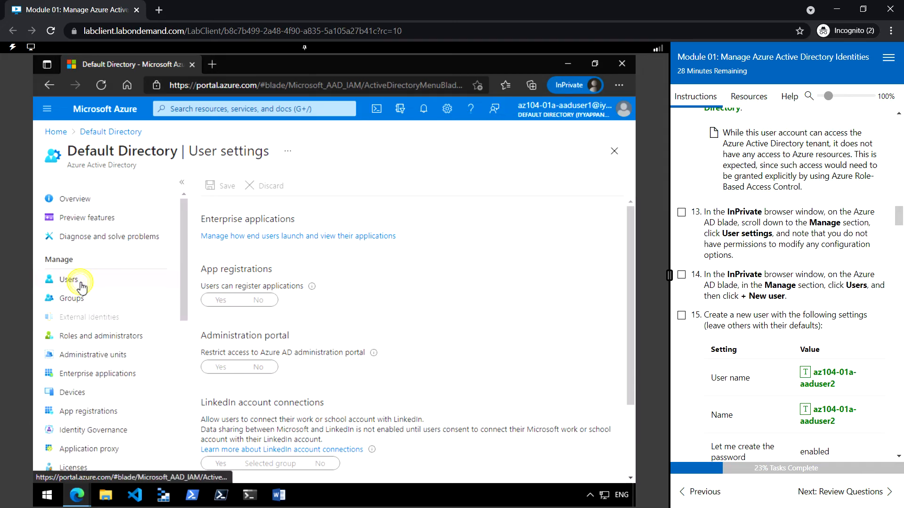
From Users, start a New user with user name az104-01a-aaduser2 and move to its Name box.
left_click(68, 280)
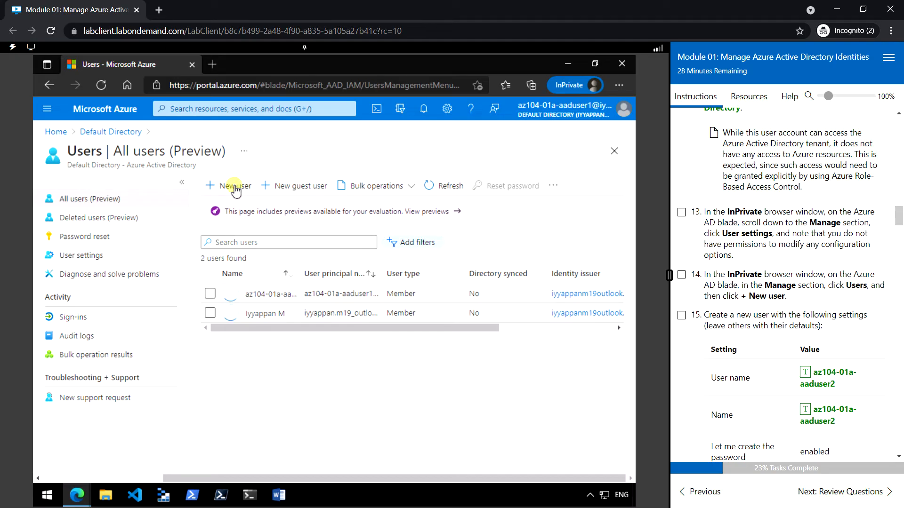
left_click(228, 186)
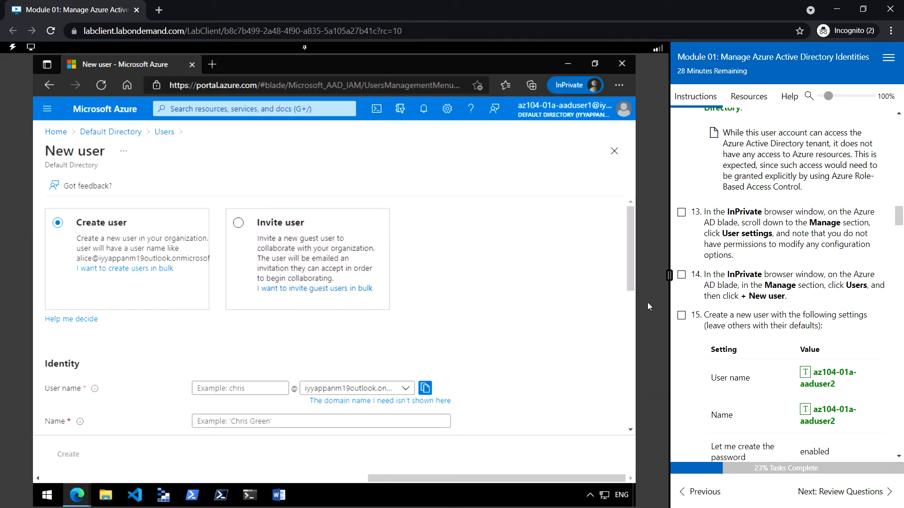
scroll("down", 3)
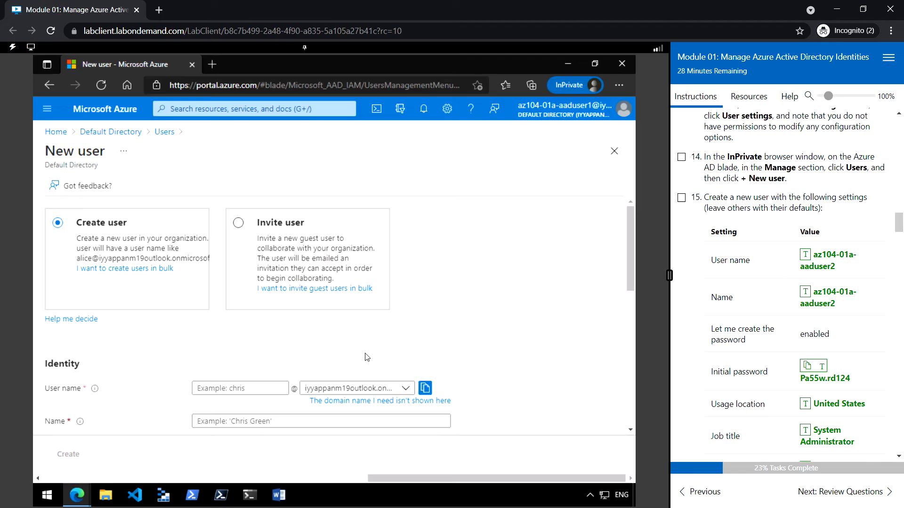
left_click(240, 388)
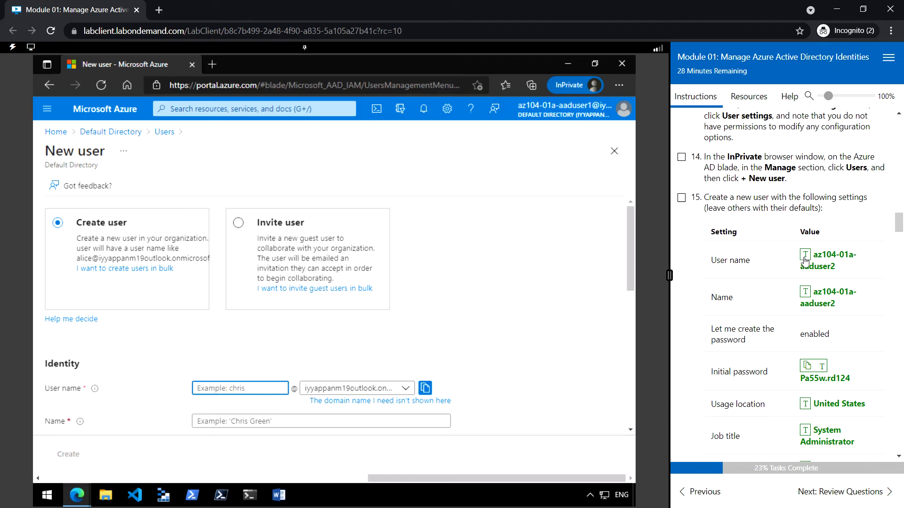
type("az104-01a-aaduser2")
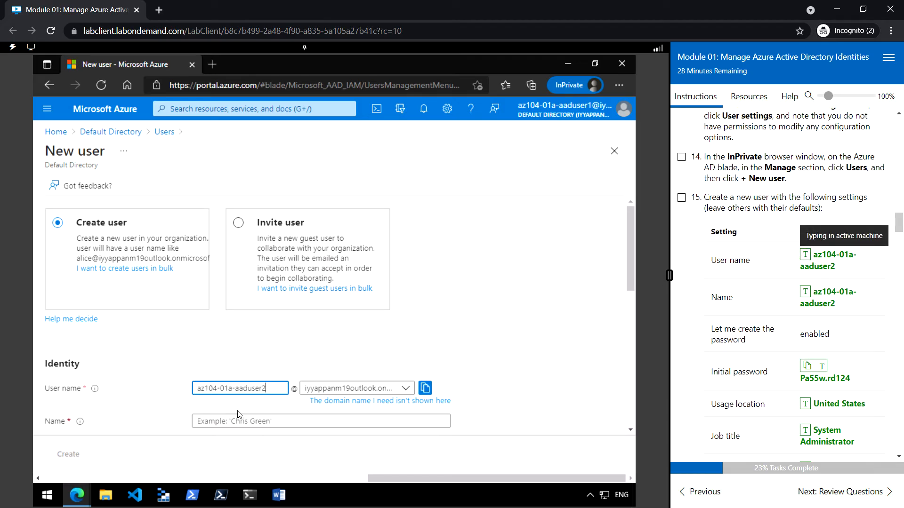
scroll("down", 3)
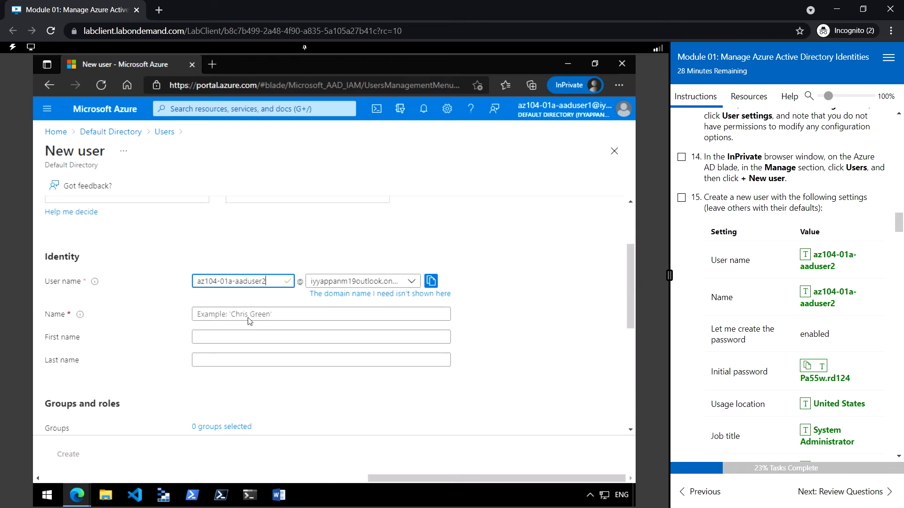
left_click(320, 314)
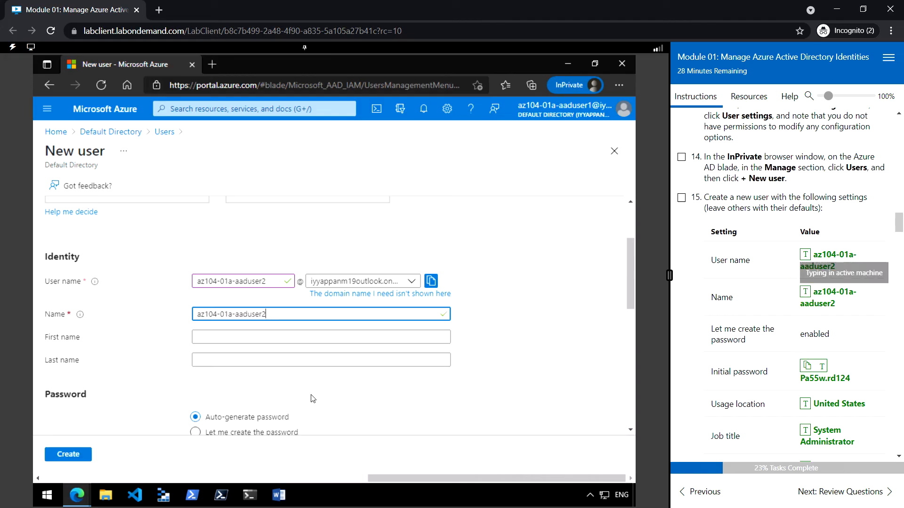
Choose 'Let me create the password', enter it, and set usage location United States.
scroll("down", 3)
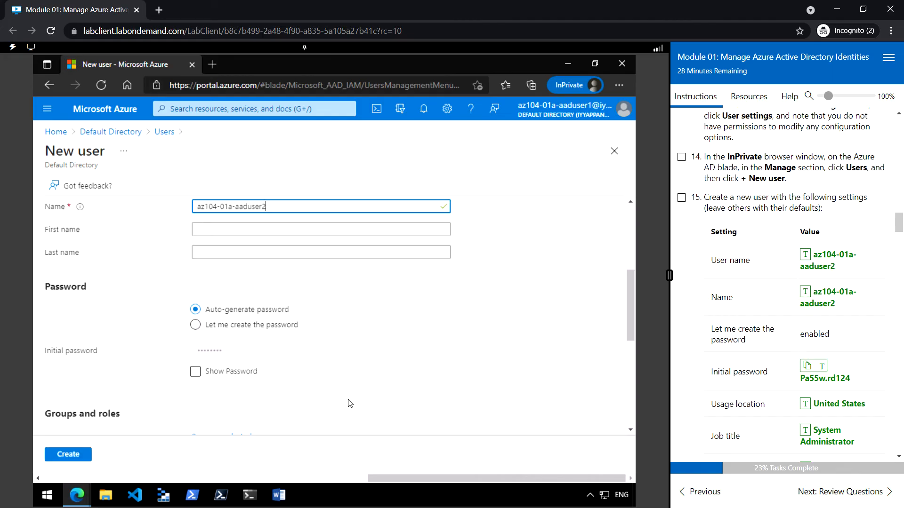
left_click(196, 325)
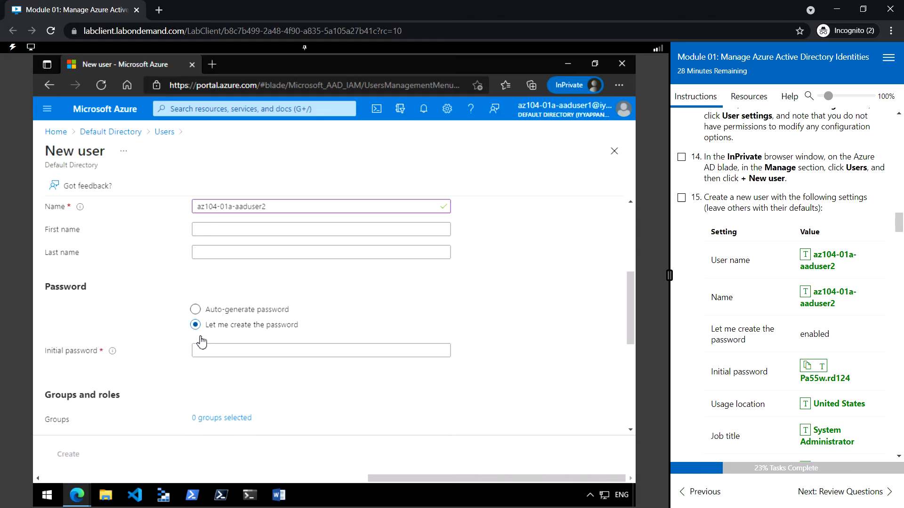
left_click(320, 351)
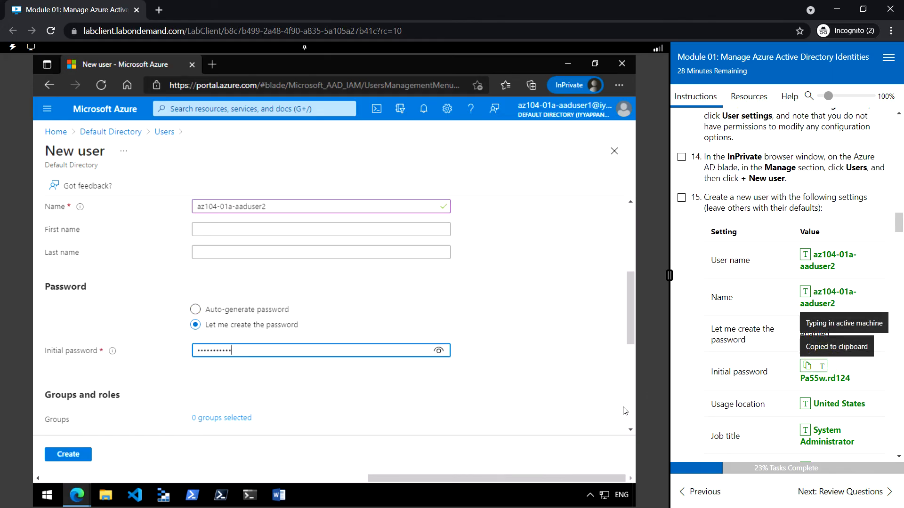
scroll("down", 3)
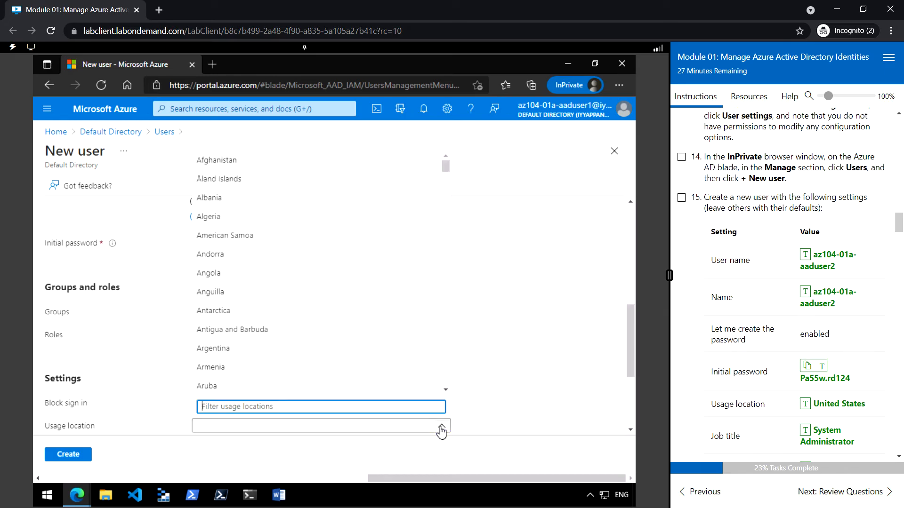
type("unit")
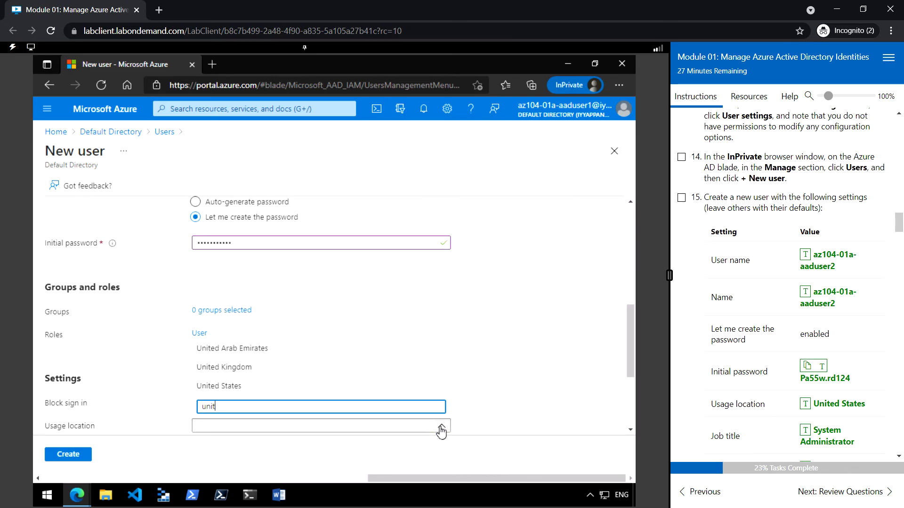
left_click(218, 386)
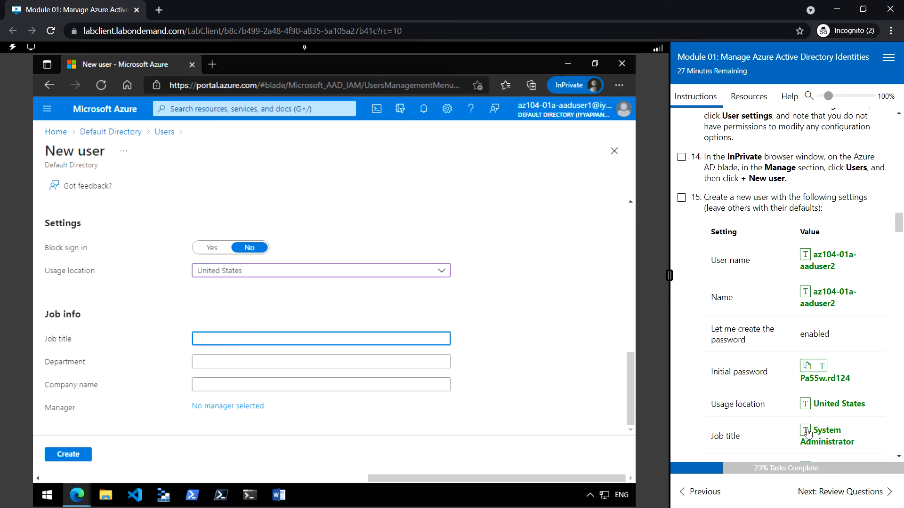
Enter job title System Administrator and move to the Department box for IT.
type("System Administrator")
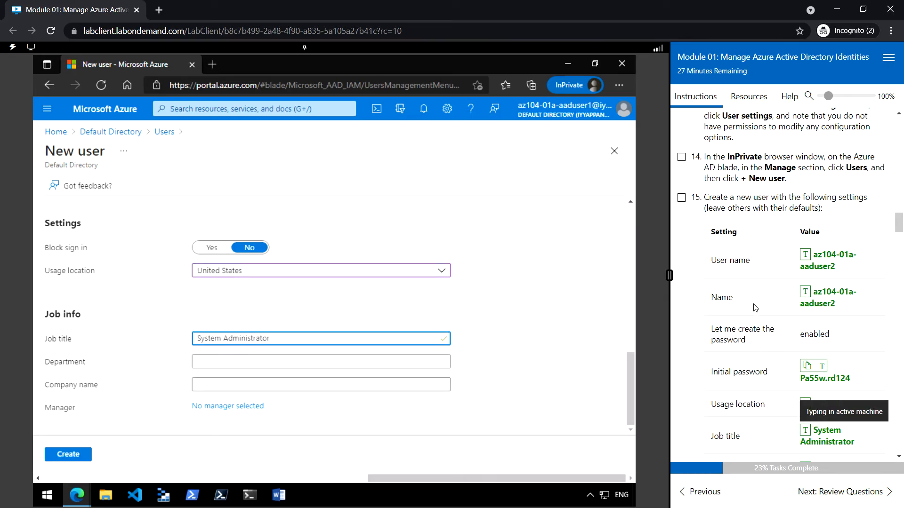
scroll("down", 3)
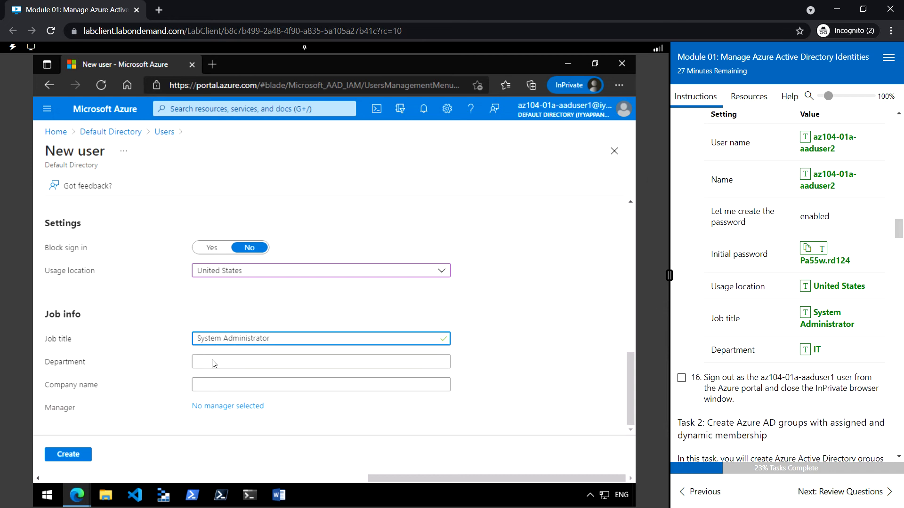
left_click(320, 361)
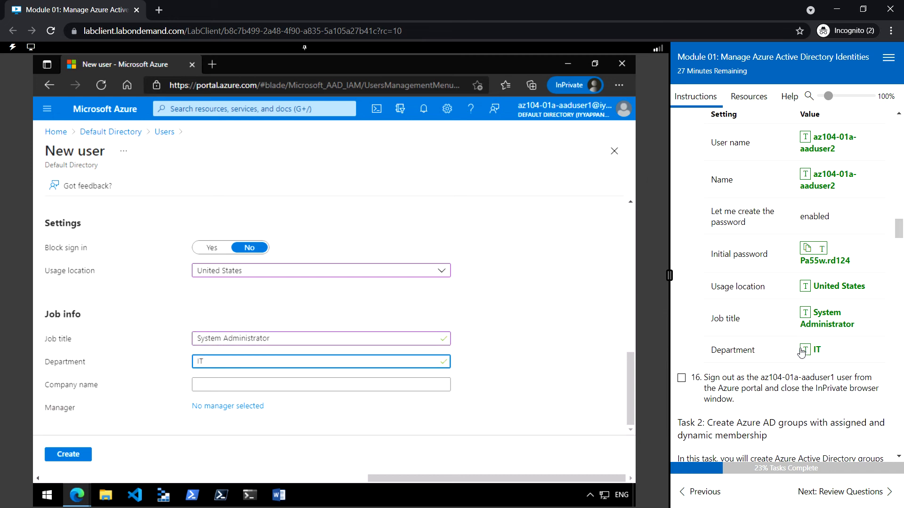
Create user az104-01a-aaduser2, dismiss the success notification and open its Profile from All users.
left_click(68, 454)
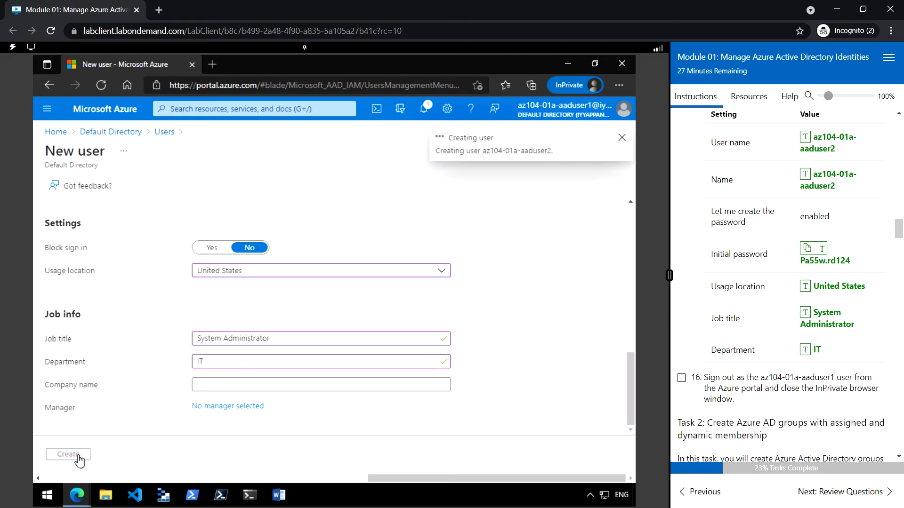
left_click(68, 454)
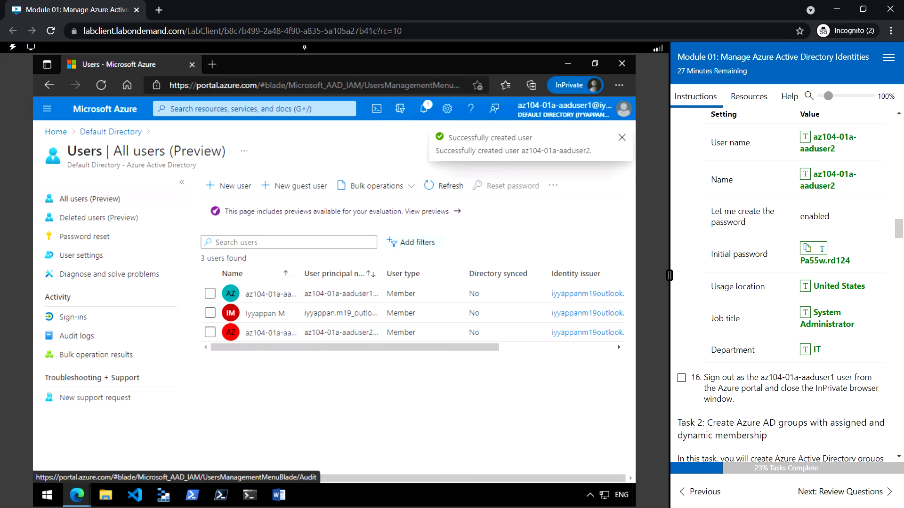
left_click(622, 138)
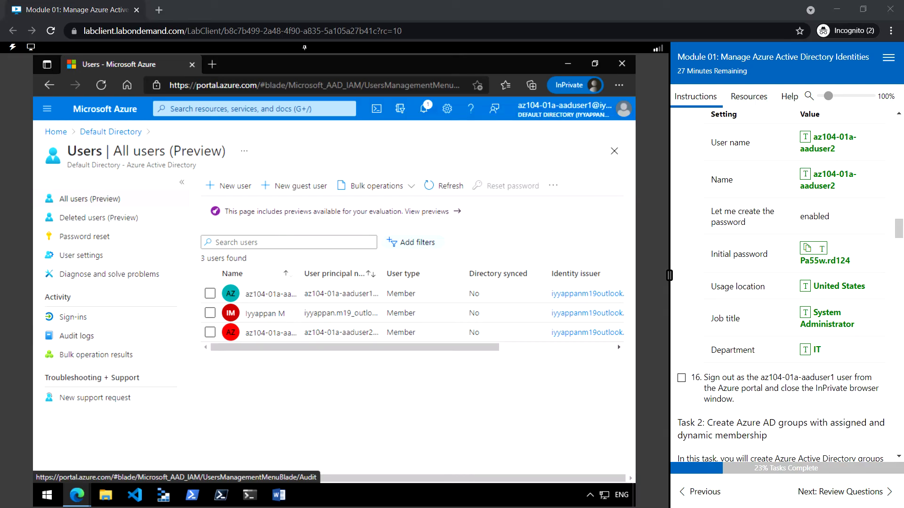
mouse_move(362, 243)
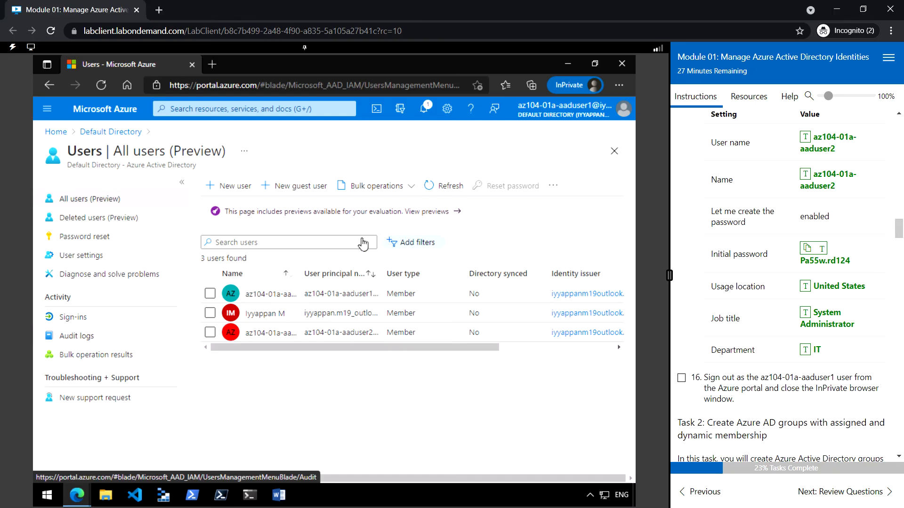
mouse_move(296, 344)
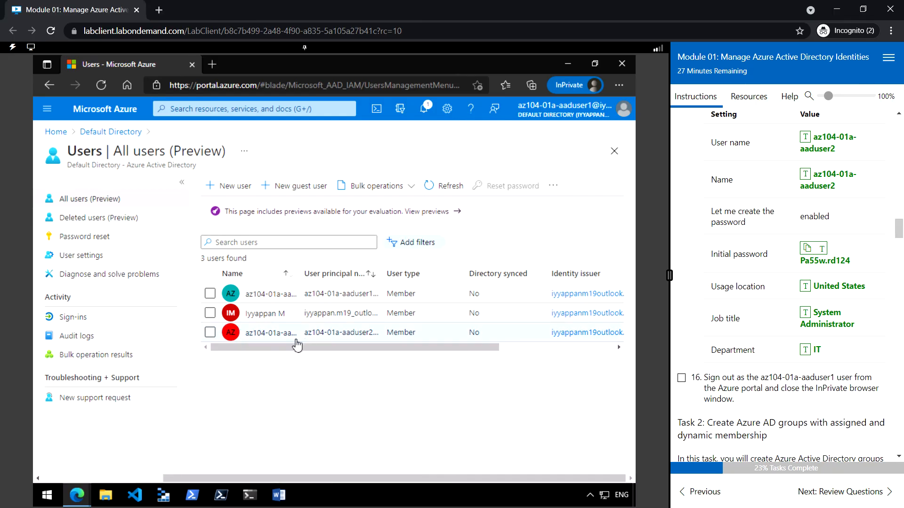
left_click(270, 332)
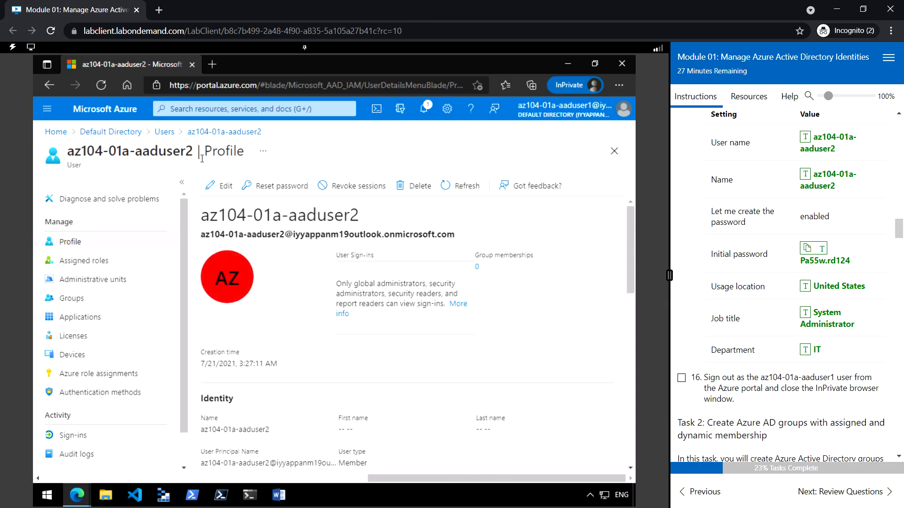
mouse_move(543, 172)
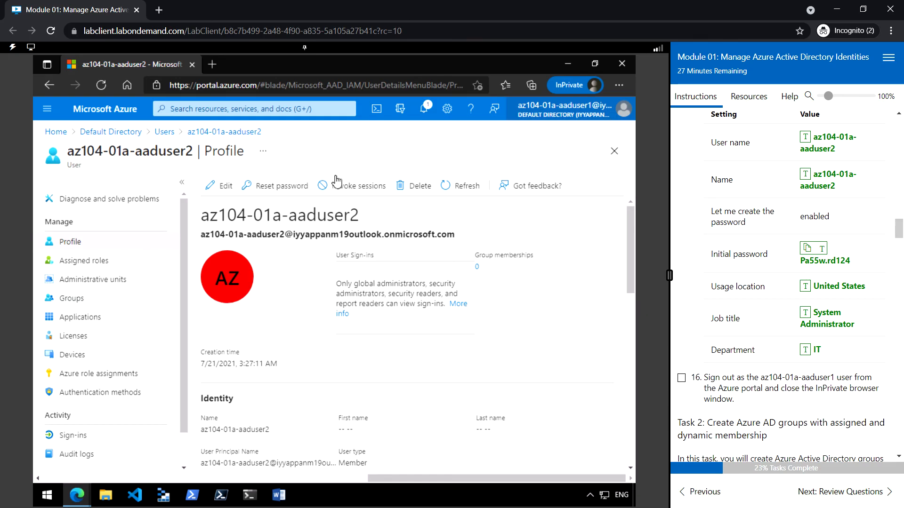
mouse_move(117, 205)
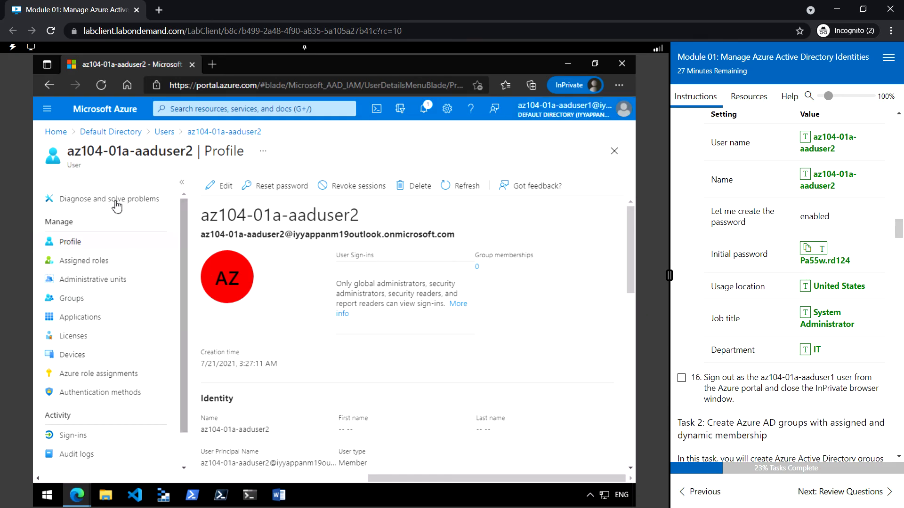
mouse_move(213, 227)
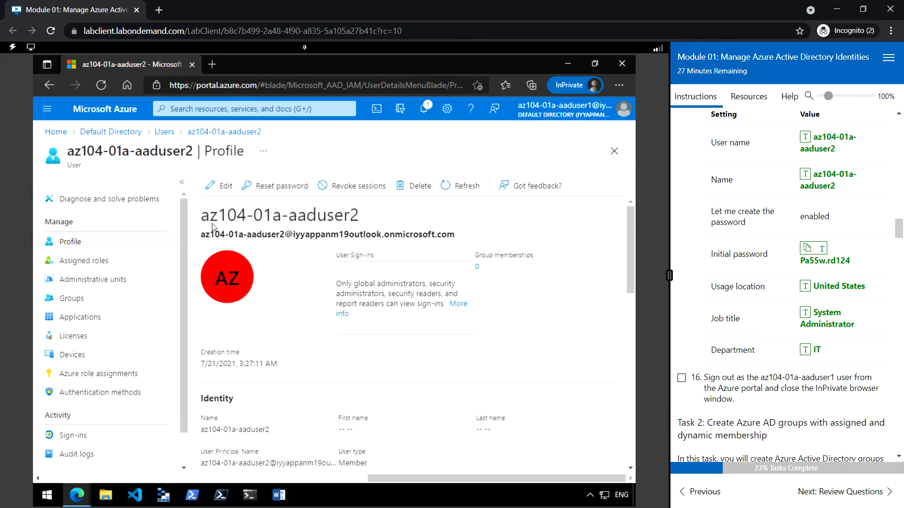
mouse_move(132, 360)
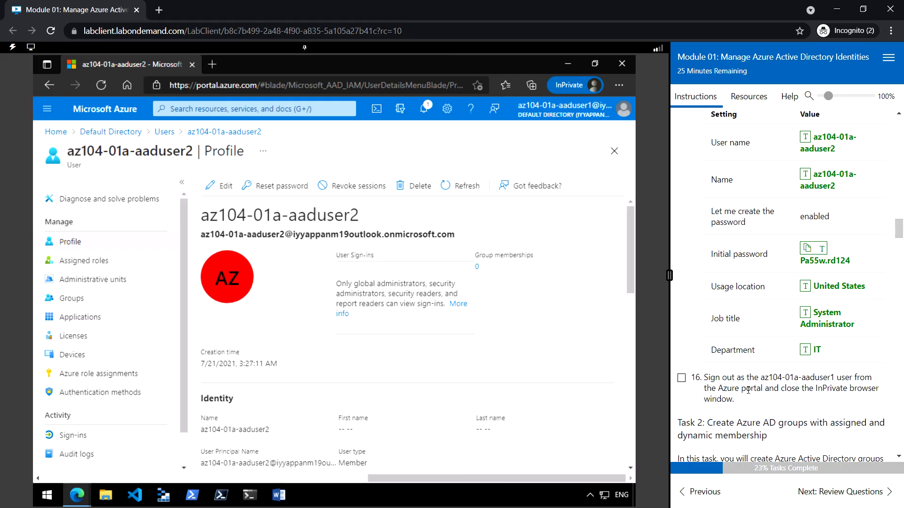
Sign az104-01a-aaduser1 out of the portal from the account menu.
scroll("down", 3)
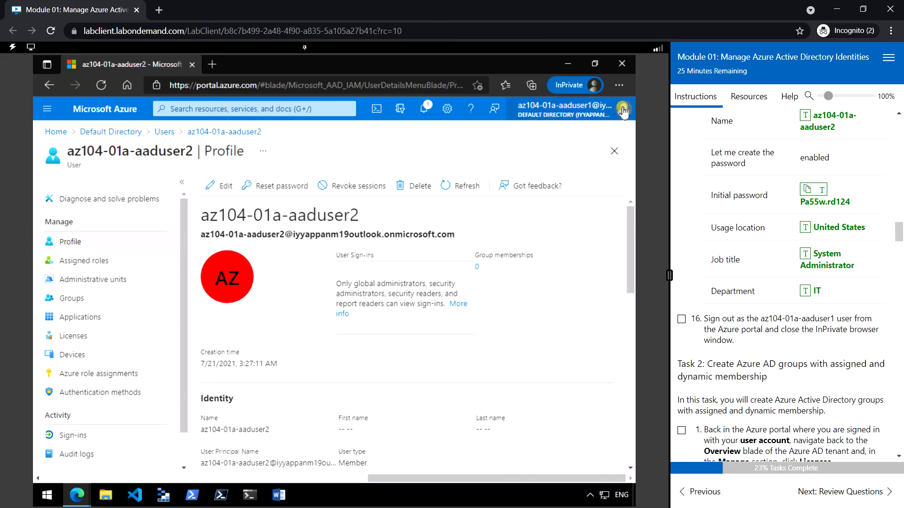
left_click(624, 110)
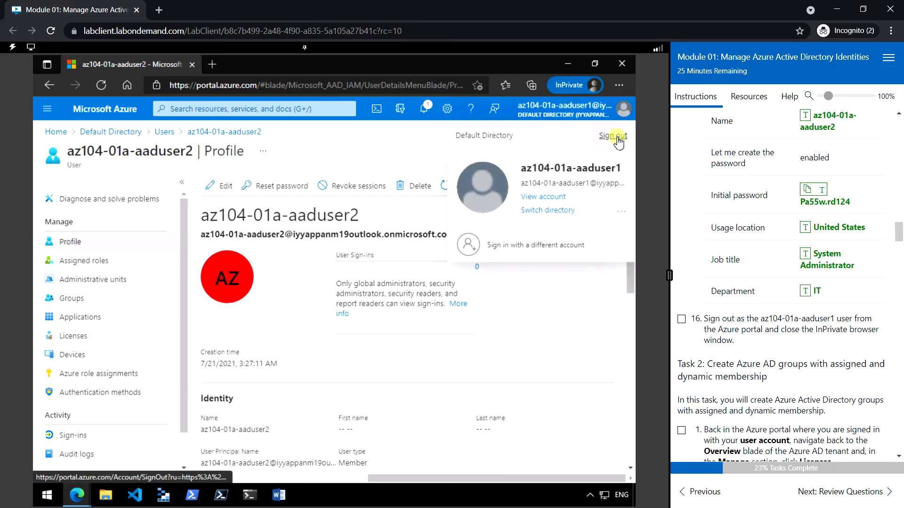
left_click(609, 136)
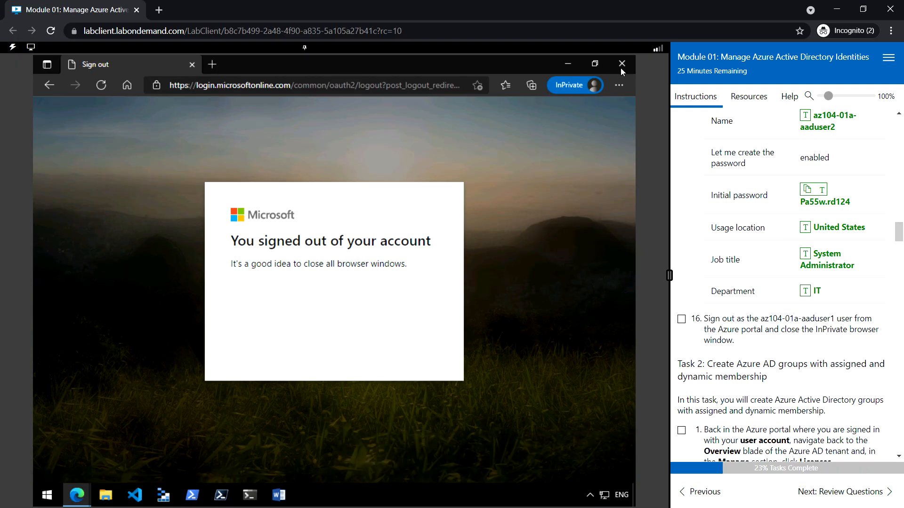
mouse_move(523, 137)
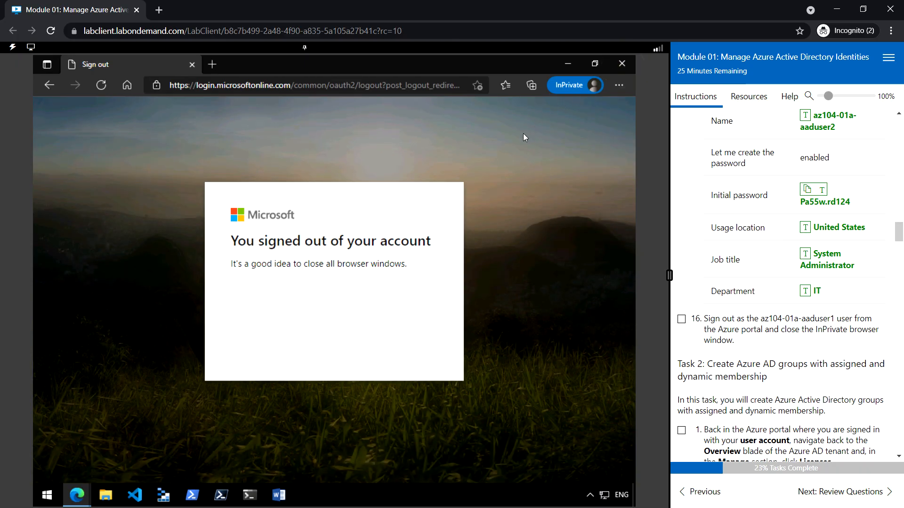
mouse_move(410, 199)
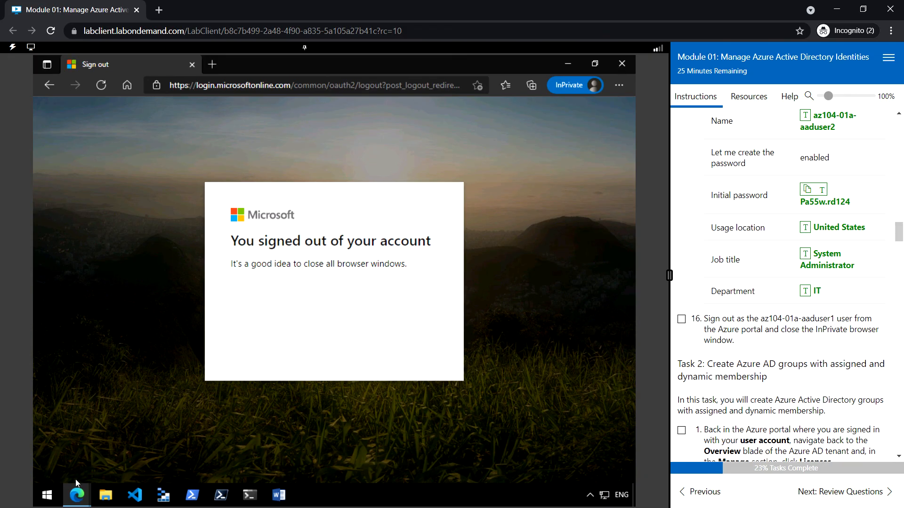
mouse_move(252, 236)
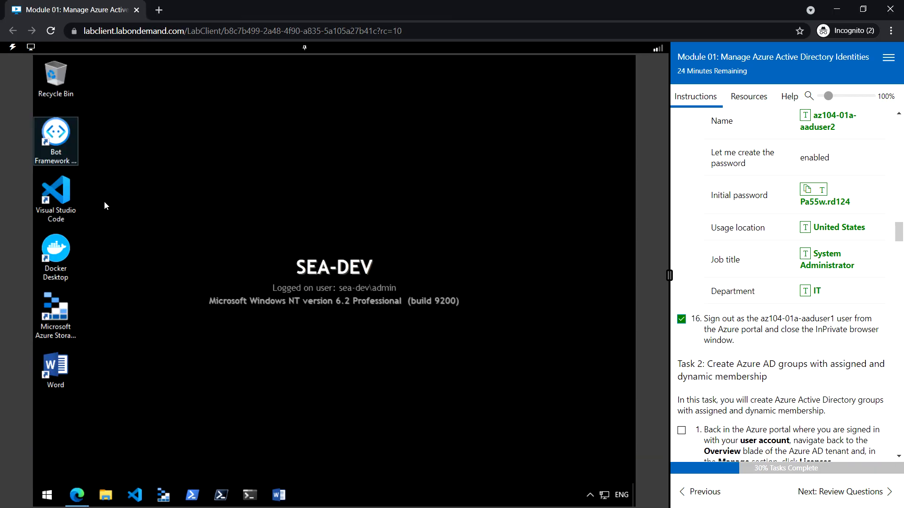
mouse_move(474, 297)
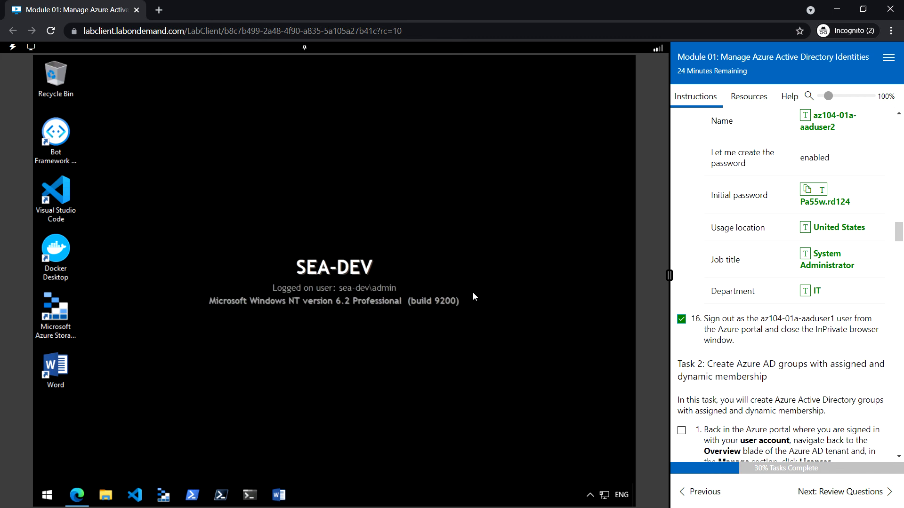
mouse_move(350, 312)
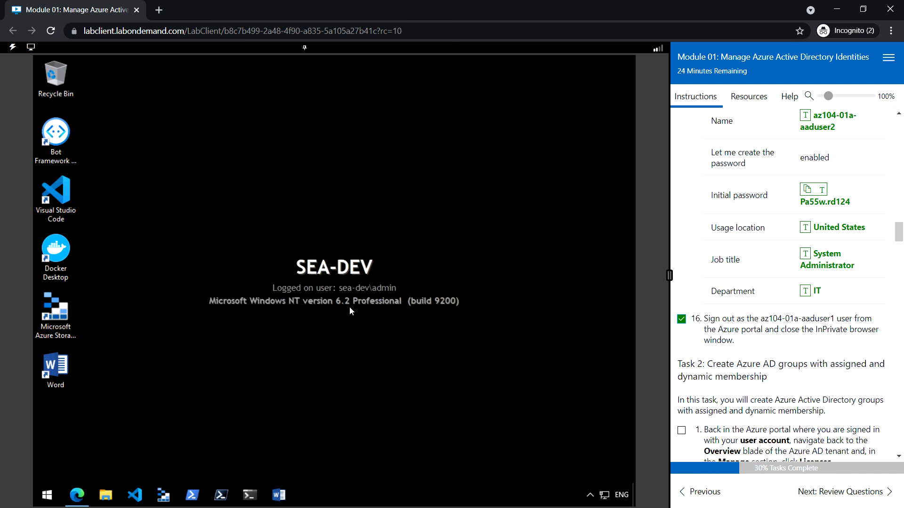